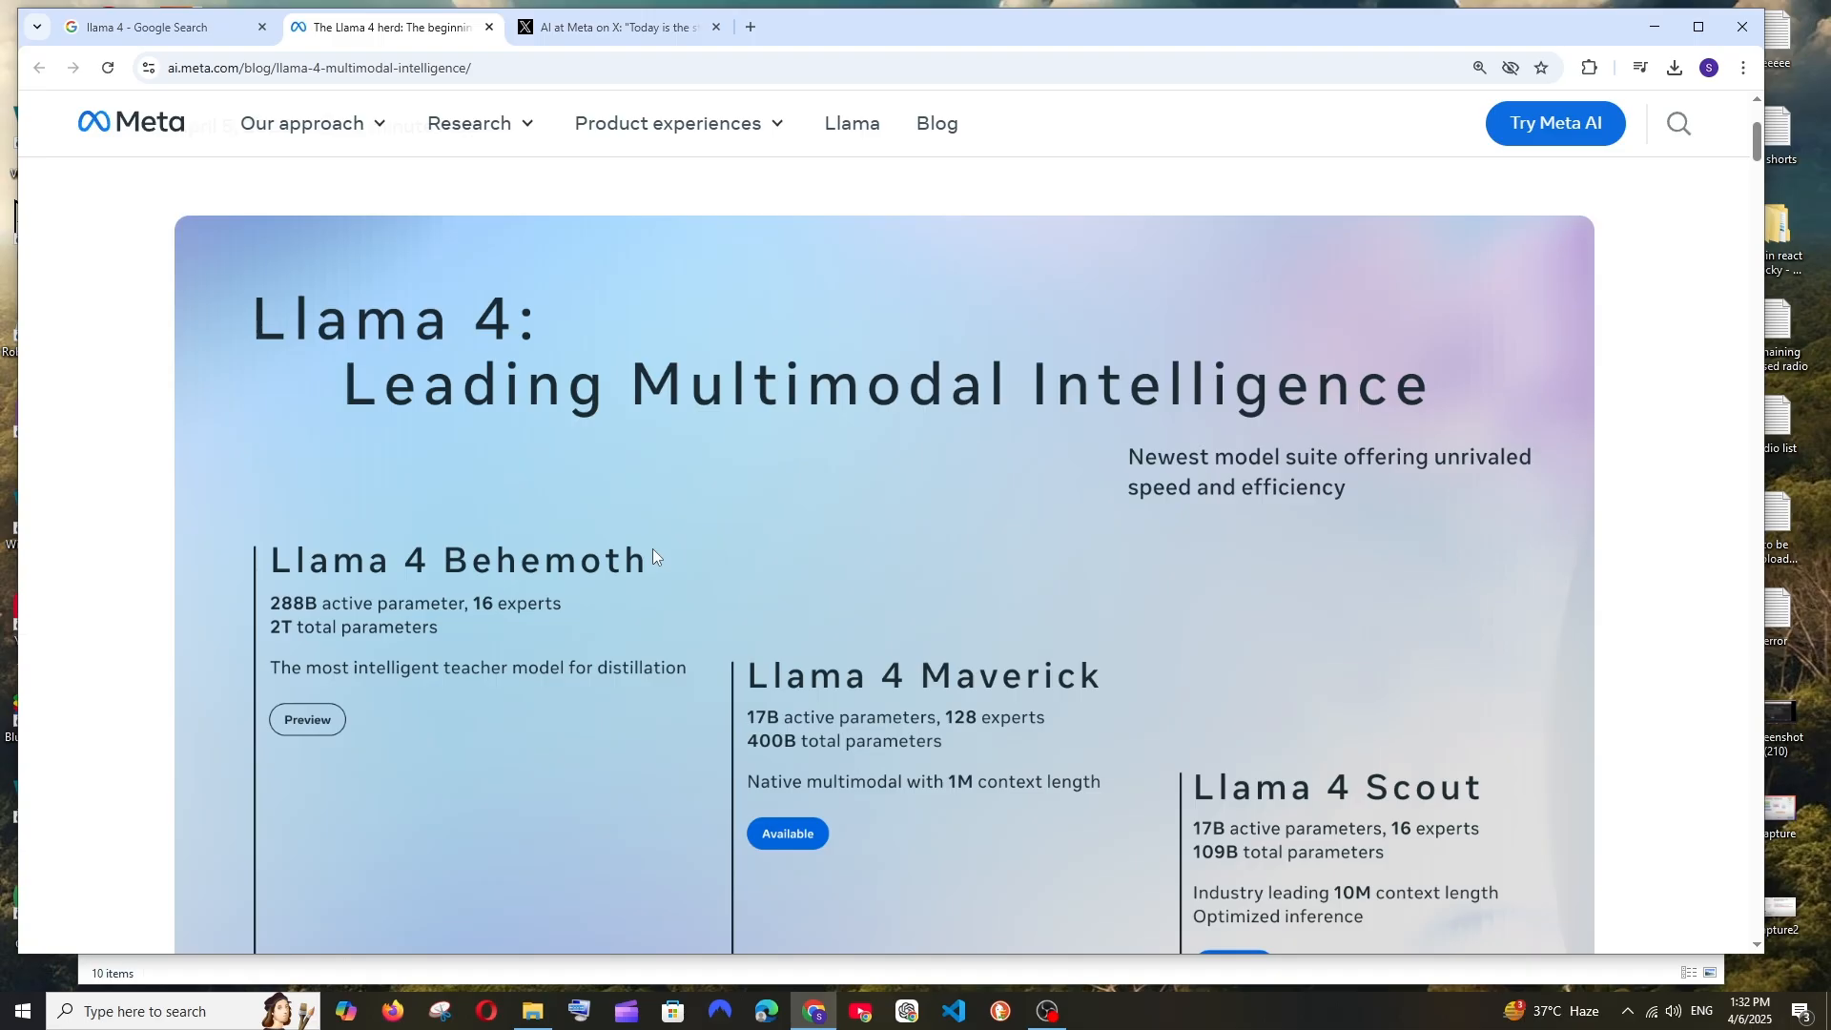
Step: Scroll through the Maverick benchmarks, then glance at the AI at Meta announcement post
scroll("down", 3)
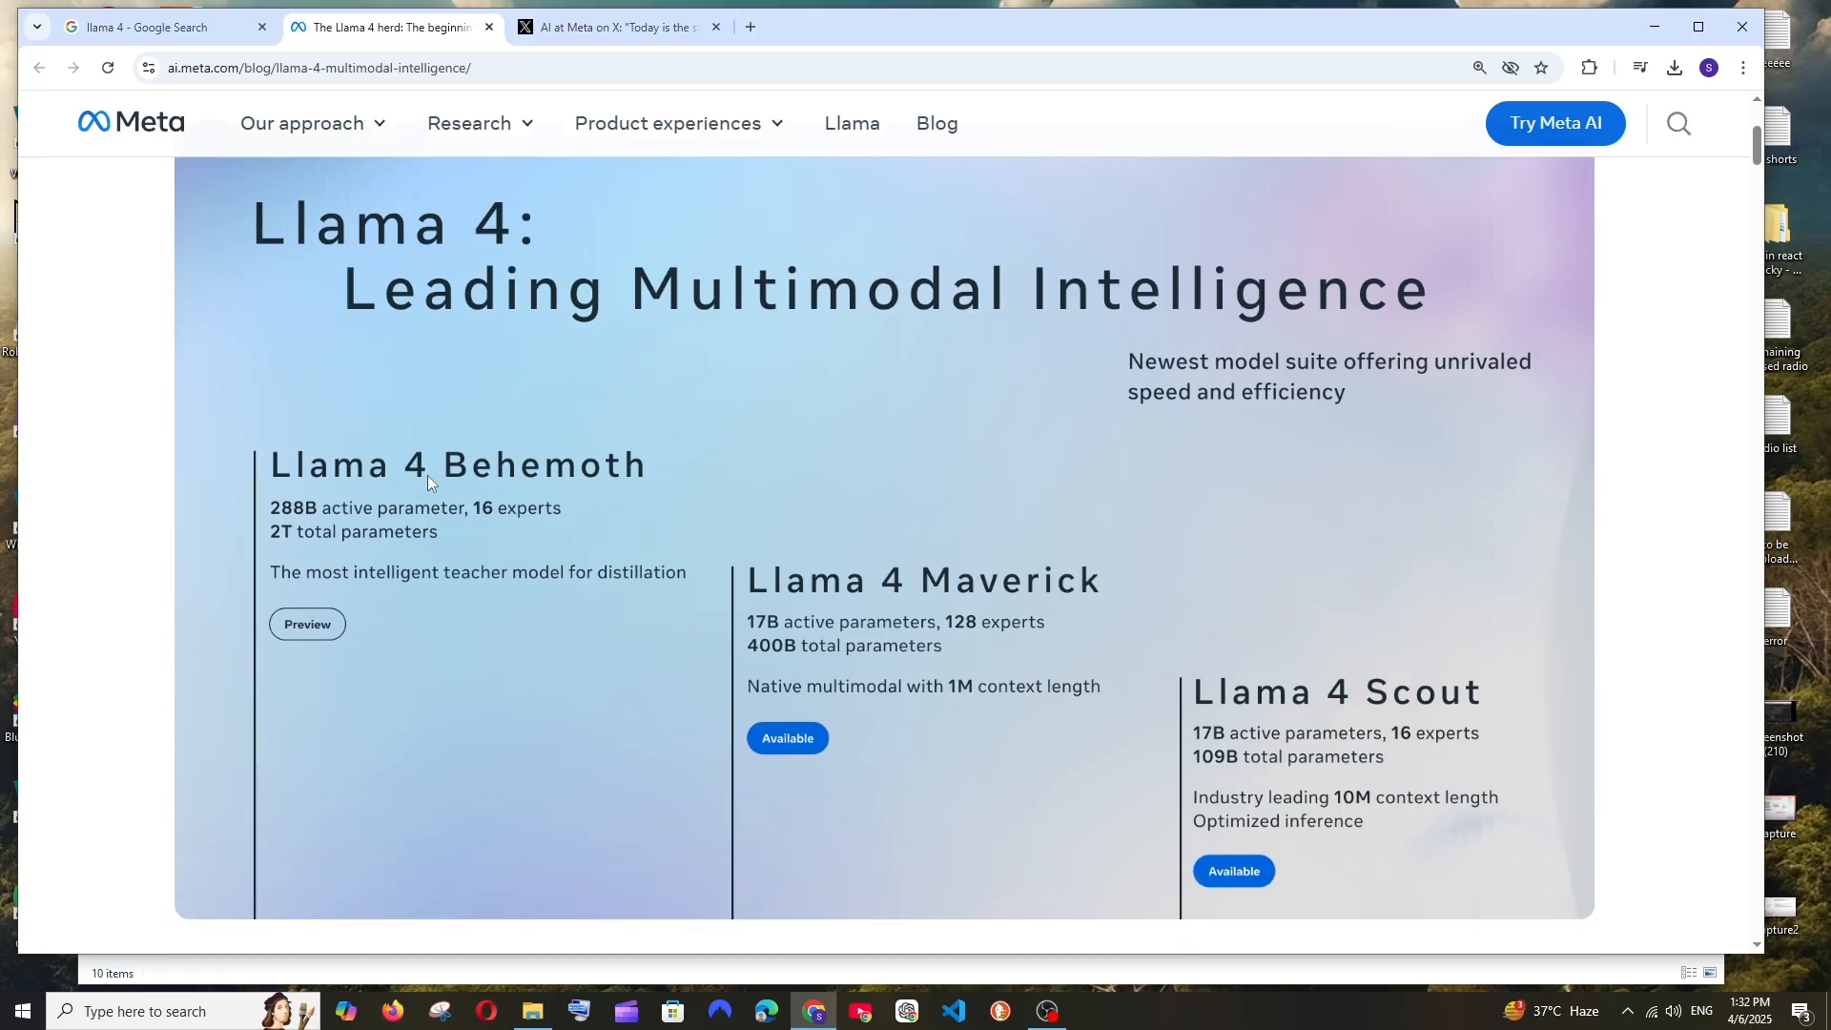
mouse_move(649, 478)
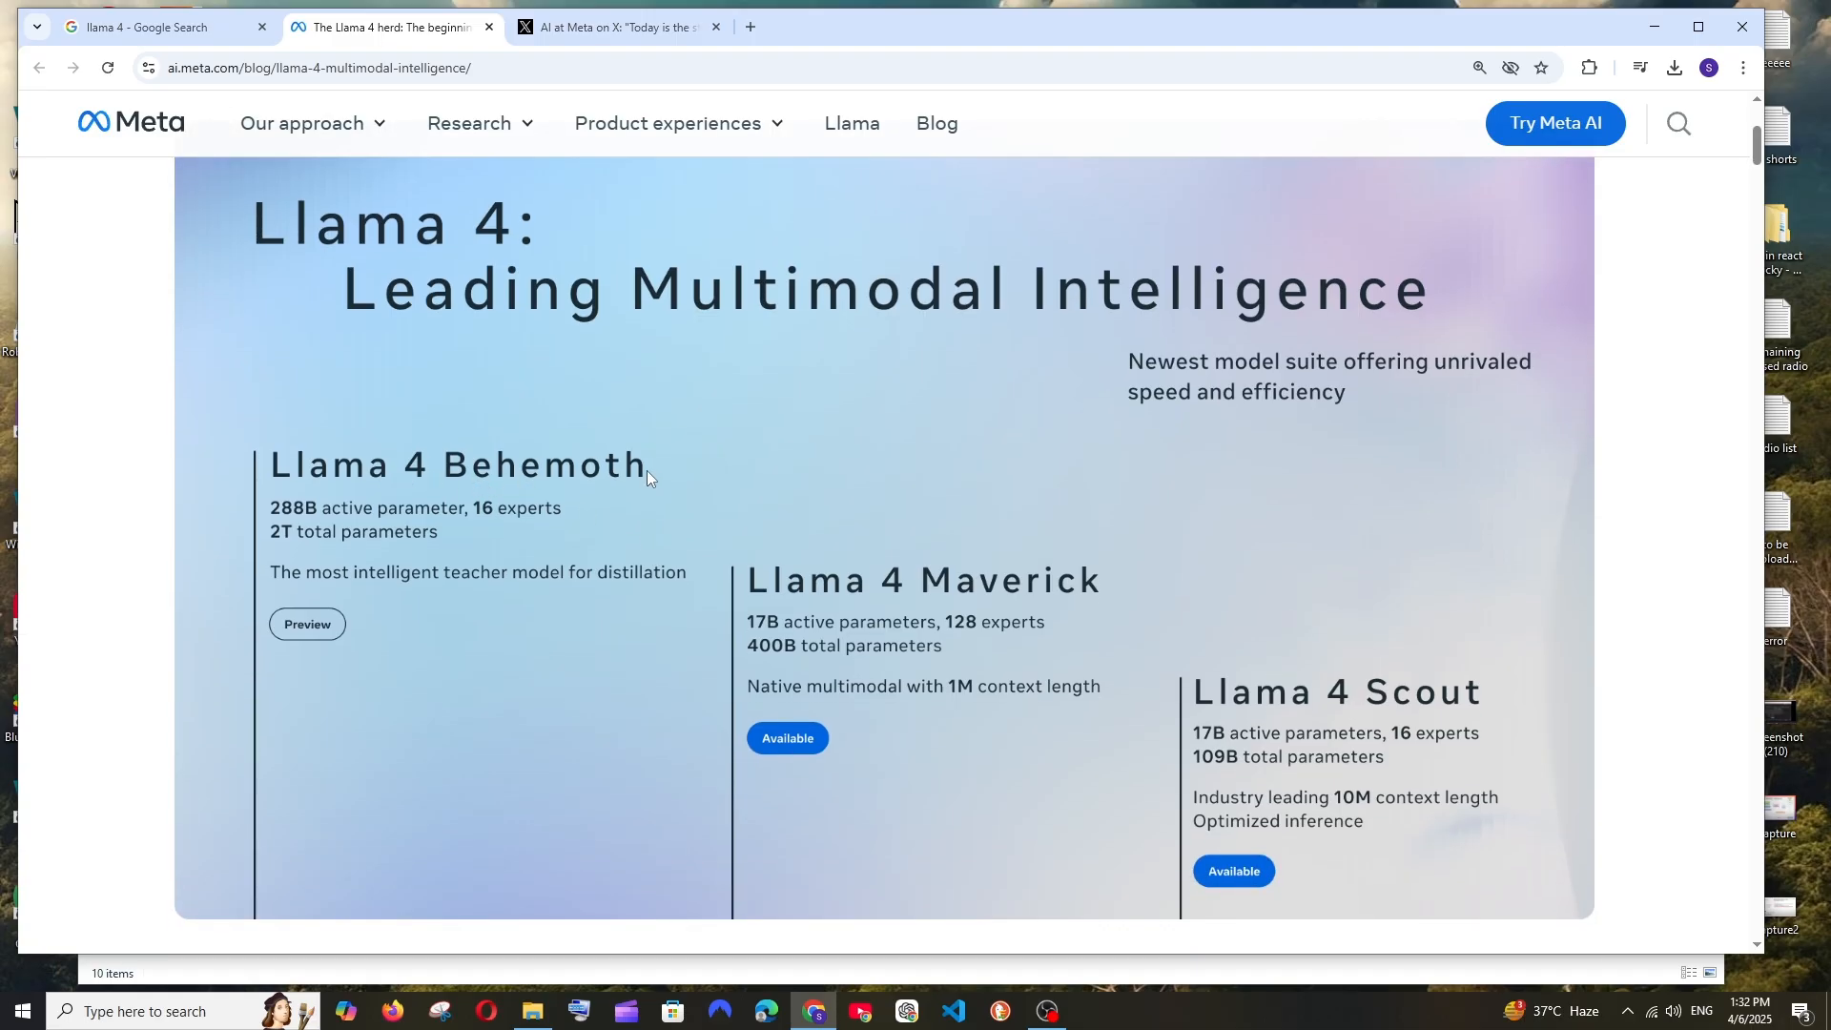
mouse_move(379, 546)
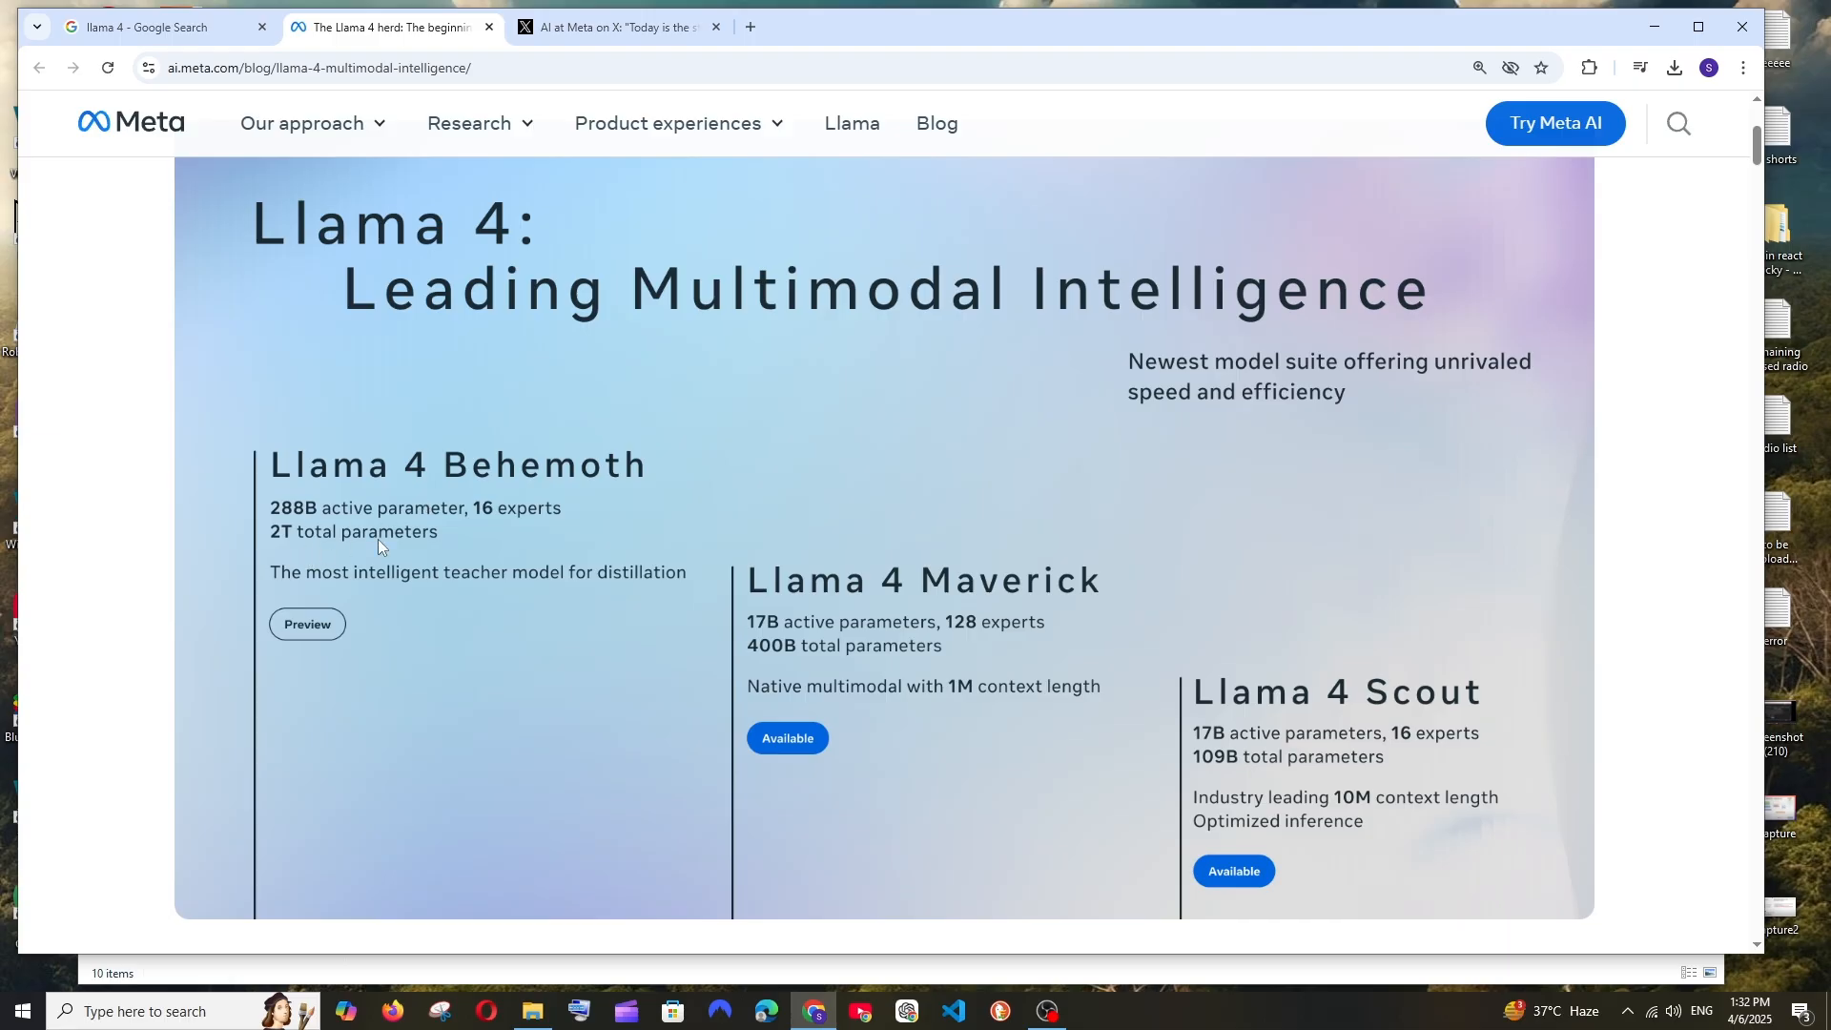
mouse_move(906, 608)
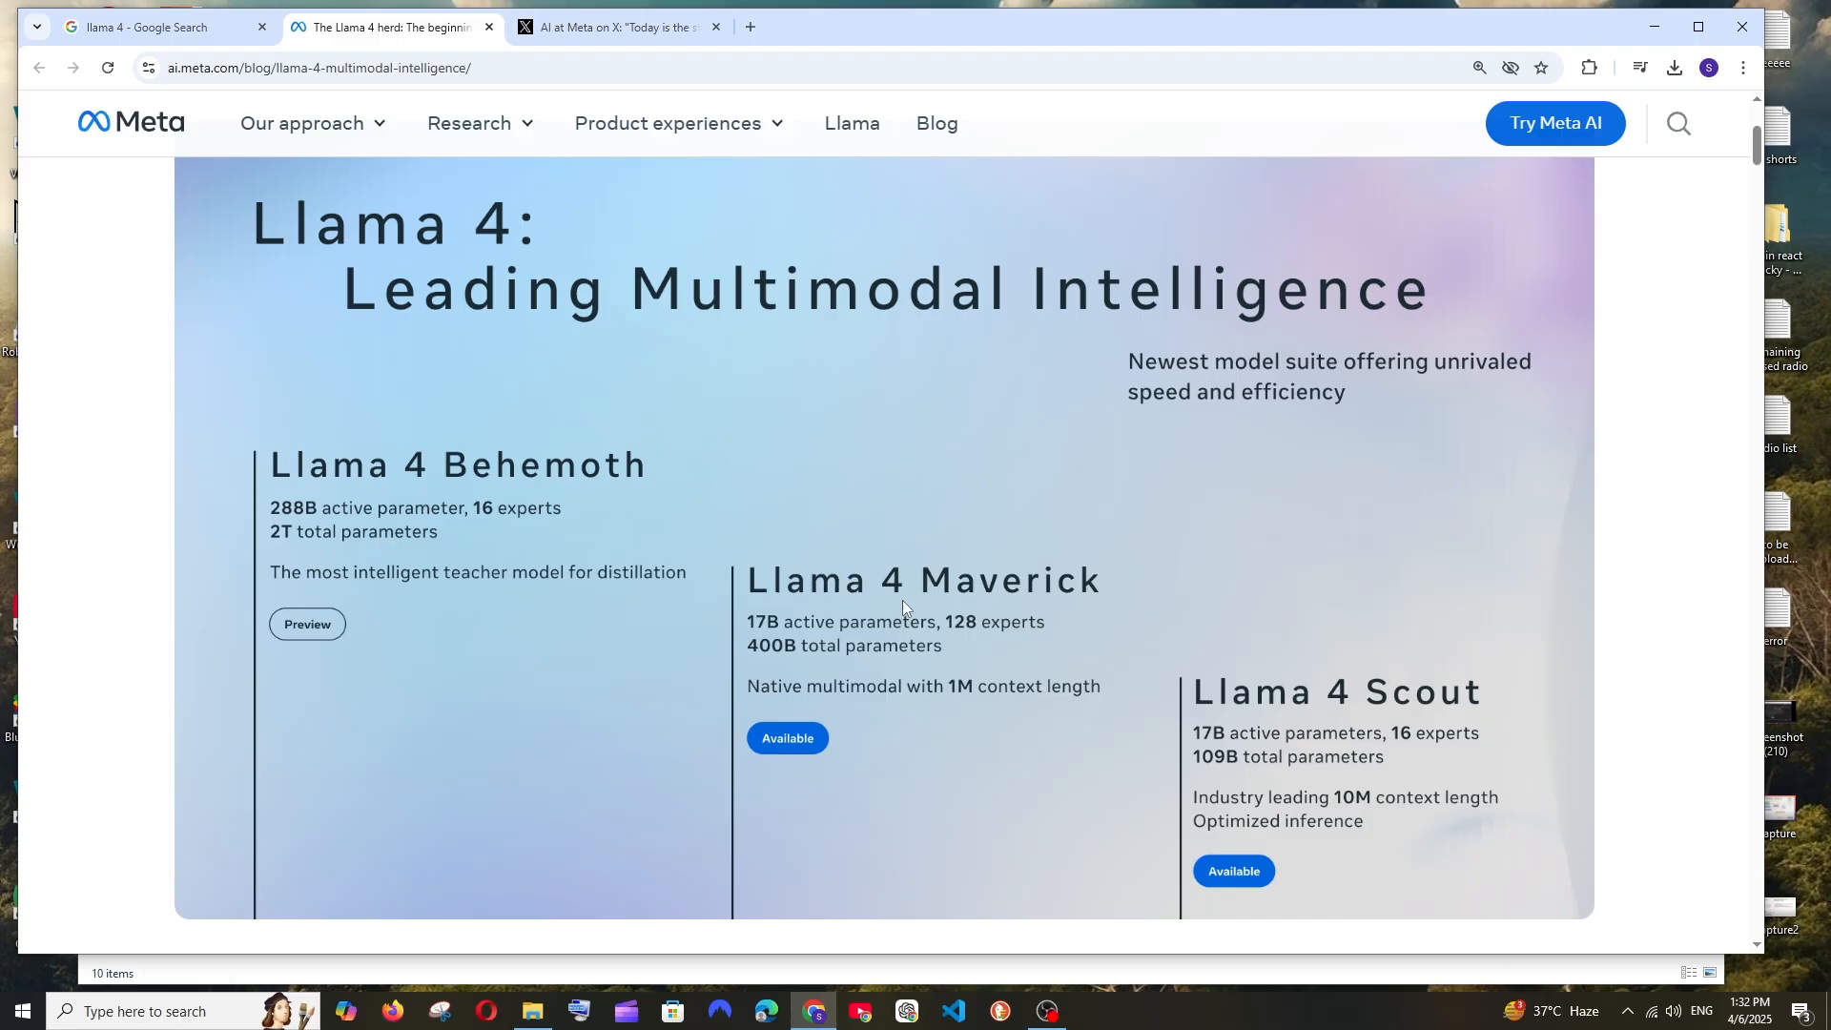
mouse_move(766, 675)
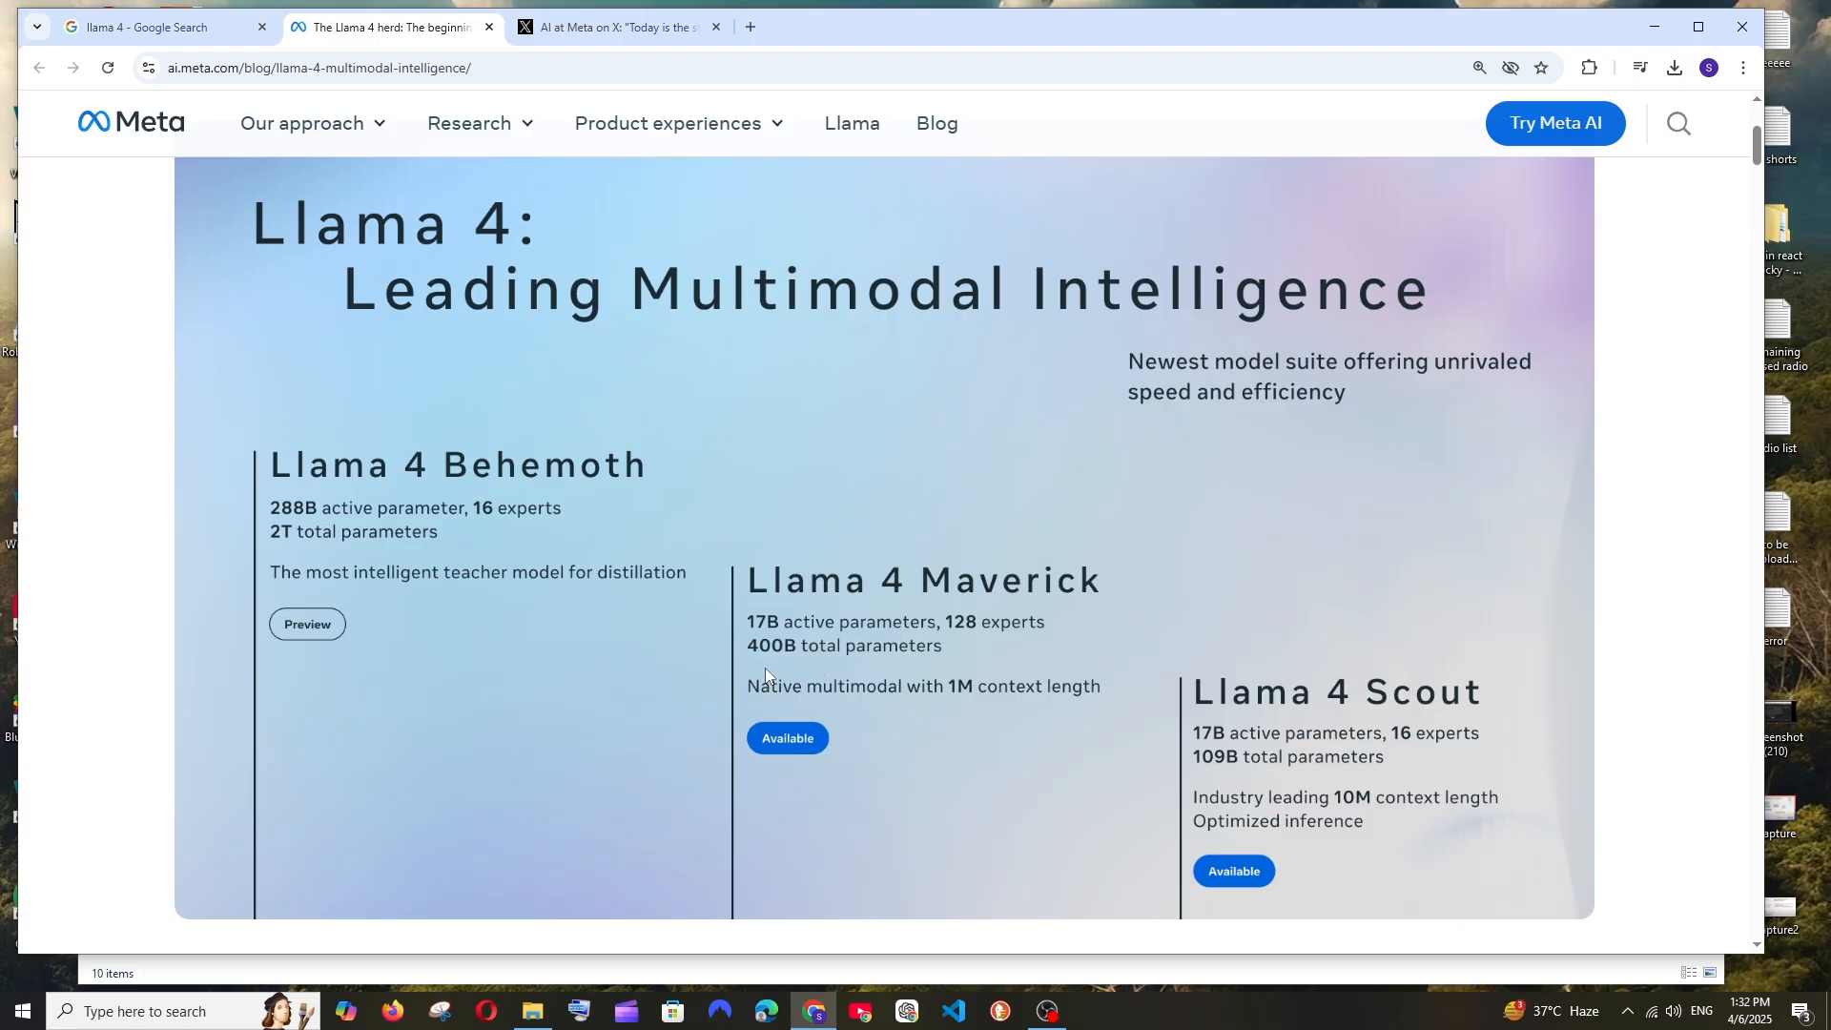
mouse_move(966, 697)
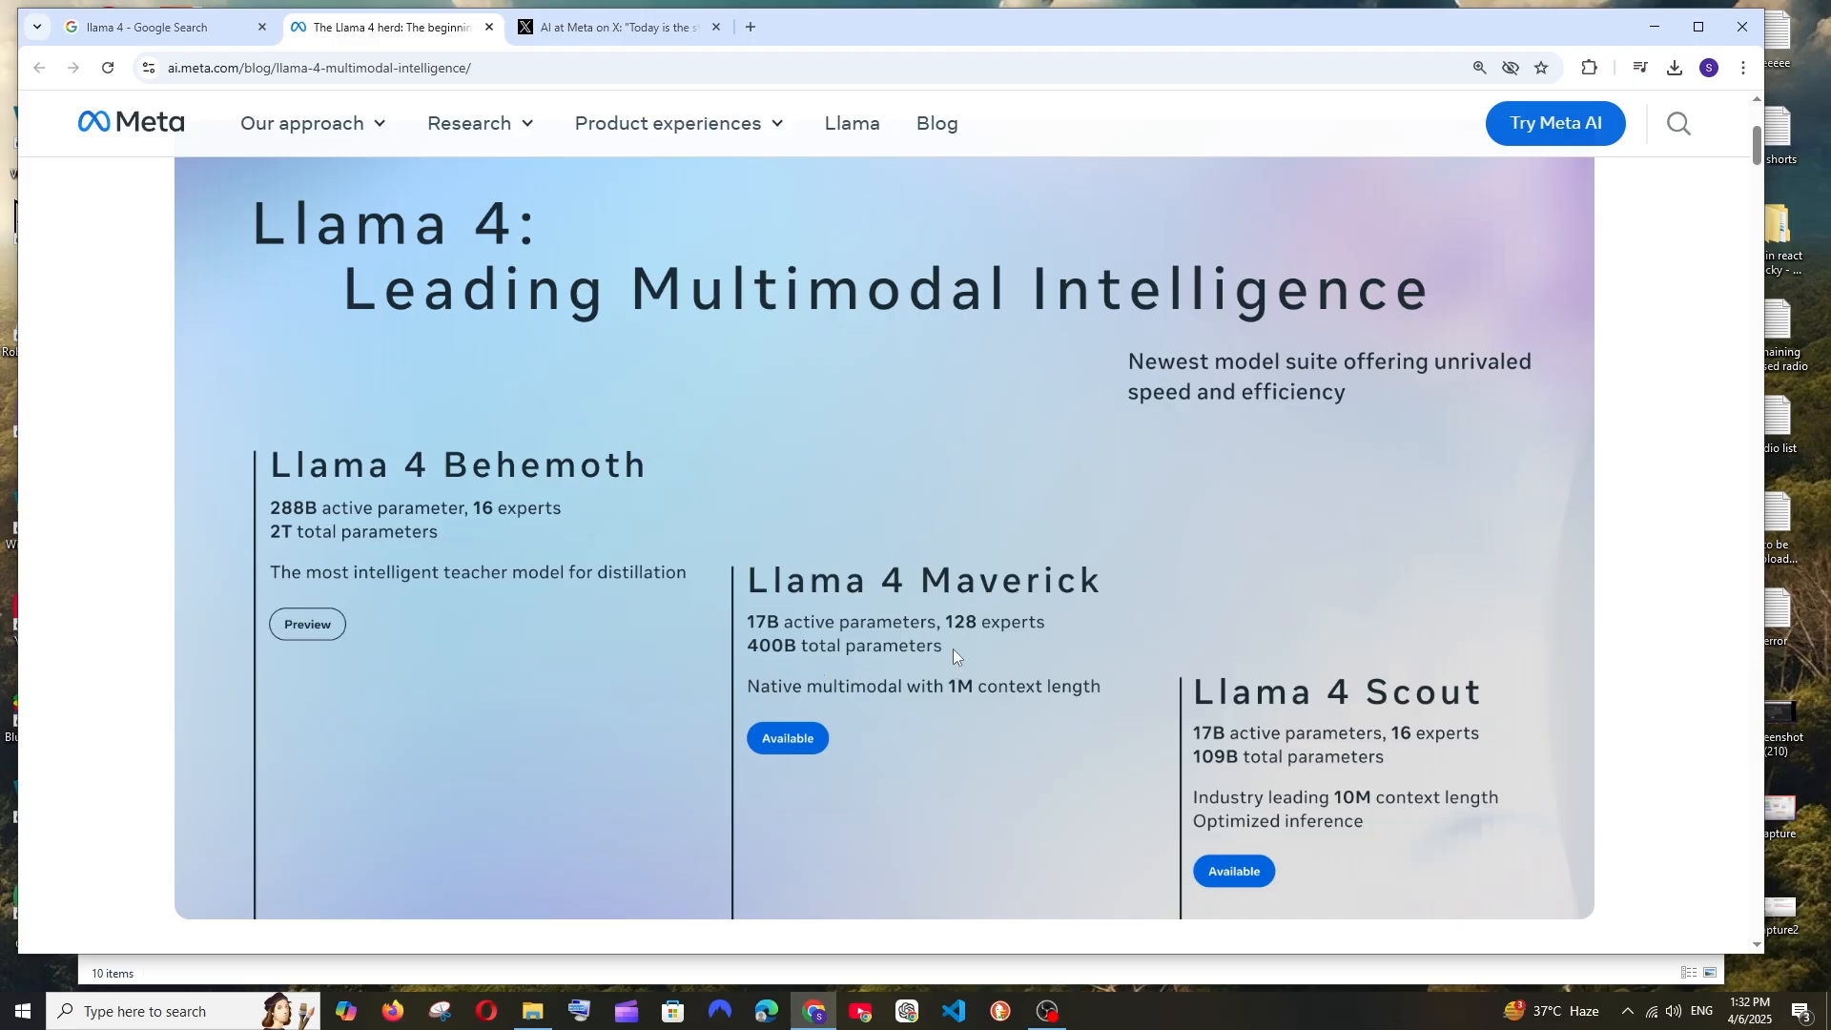
scroll("down", 3)
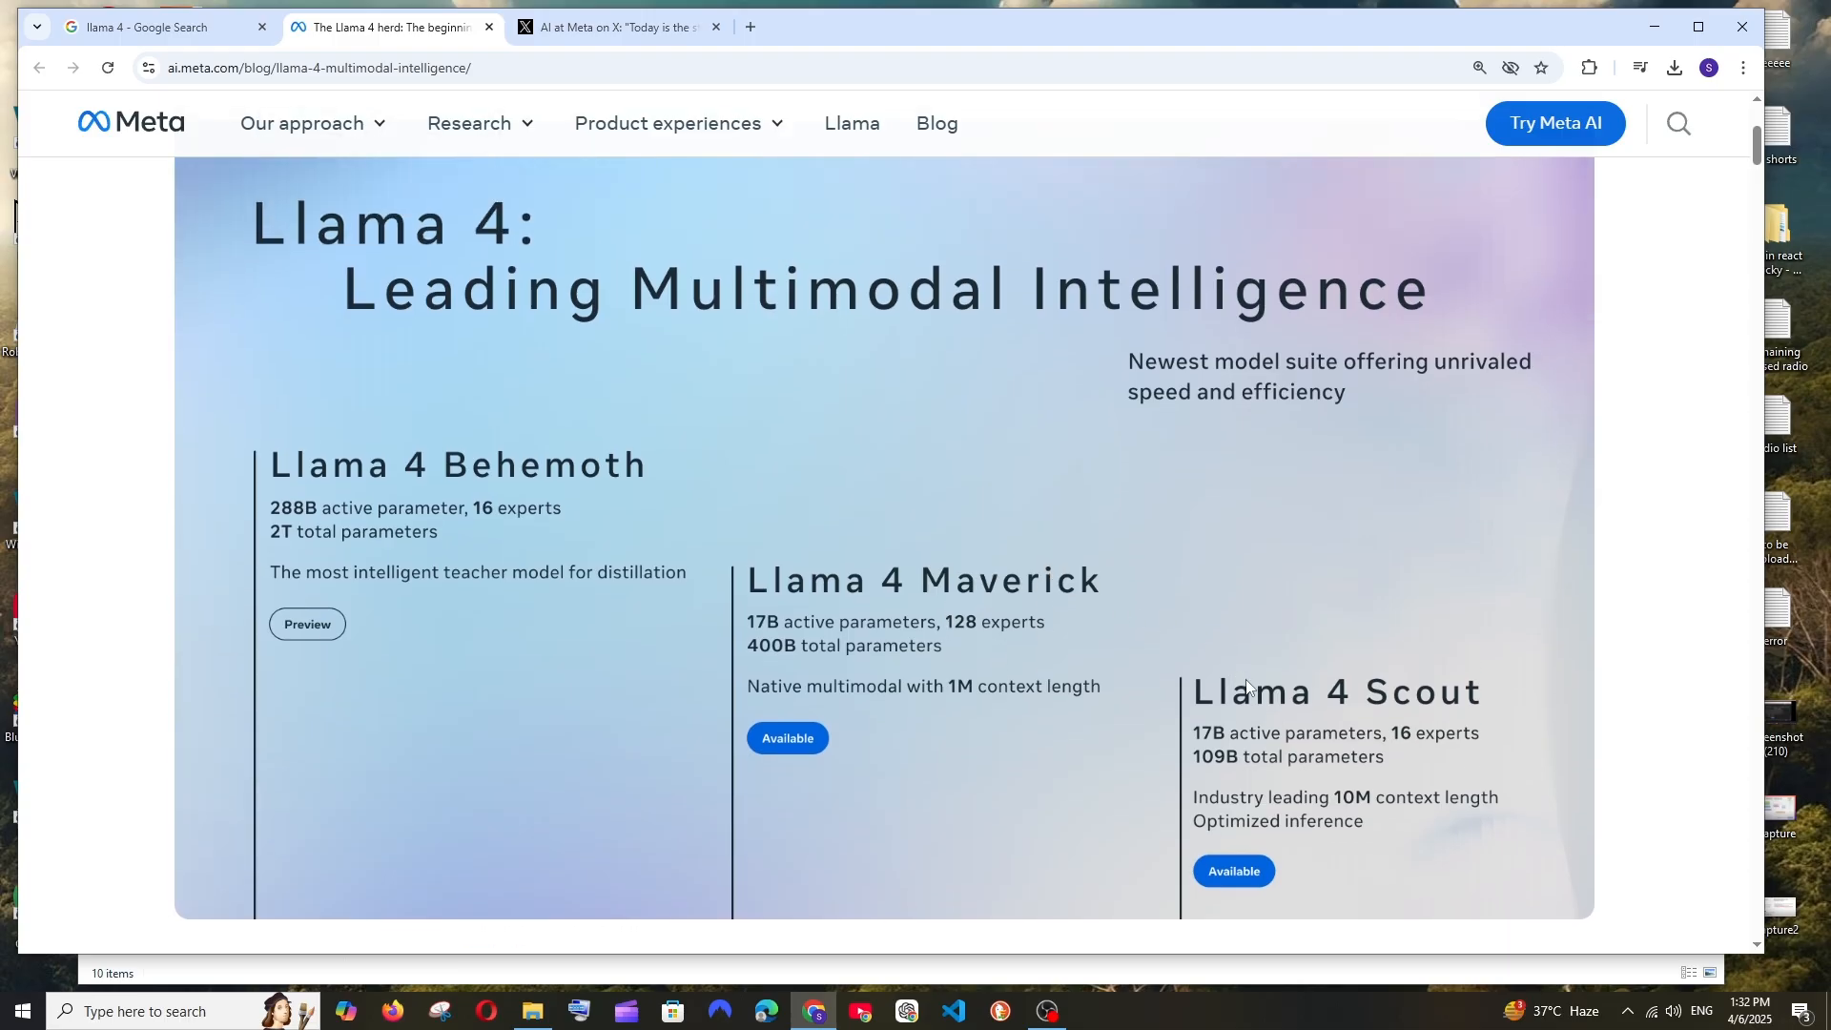
mouse_move(1311, 735)
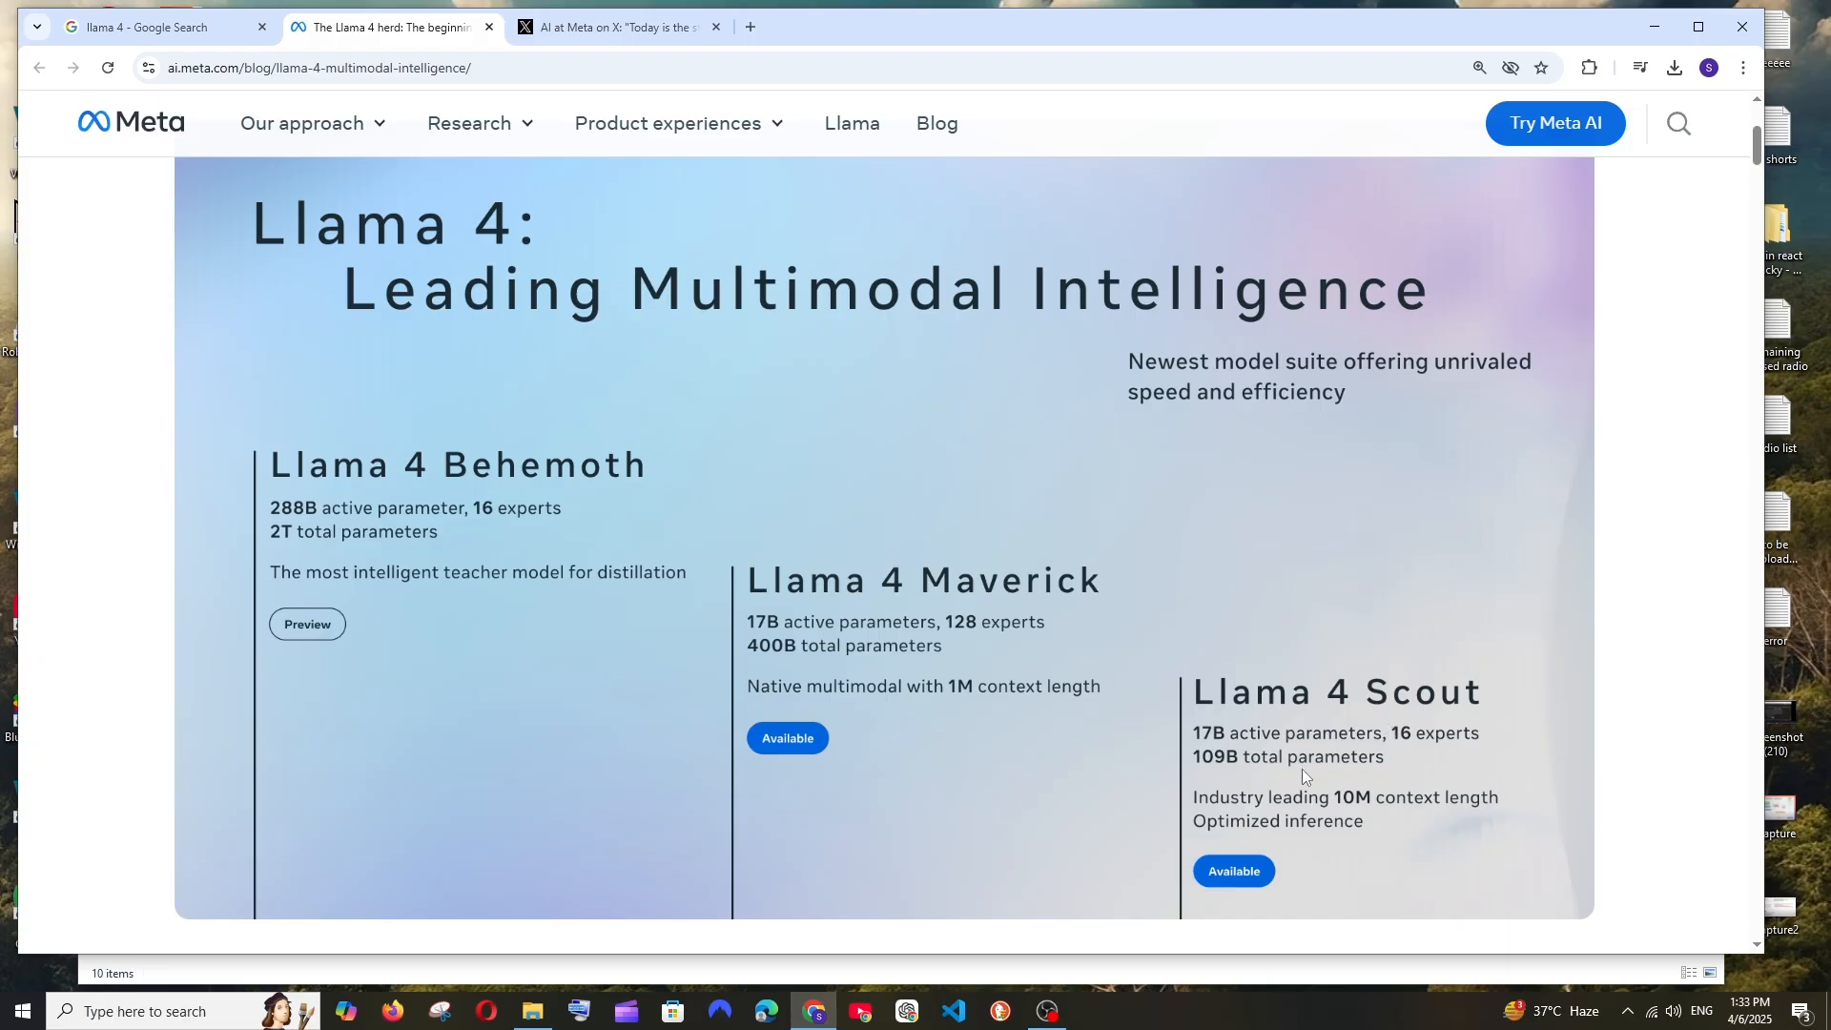
mouse_move(1345, 799)
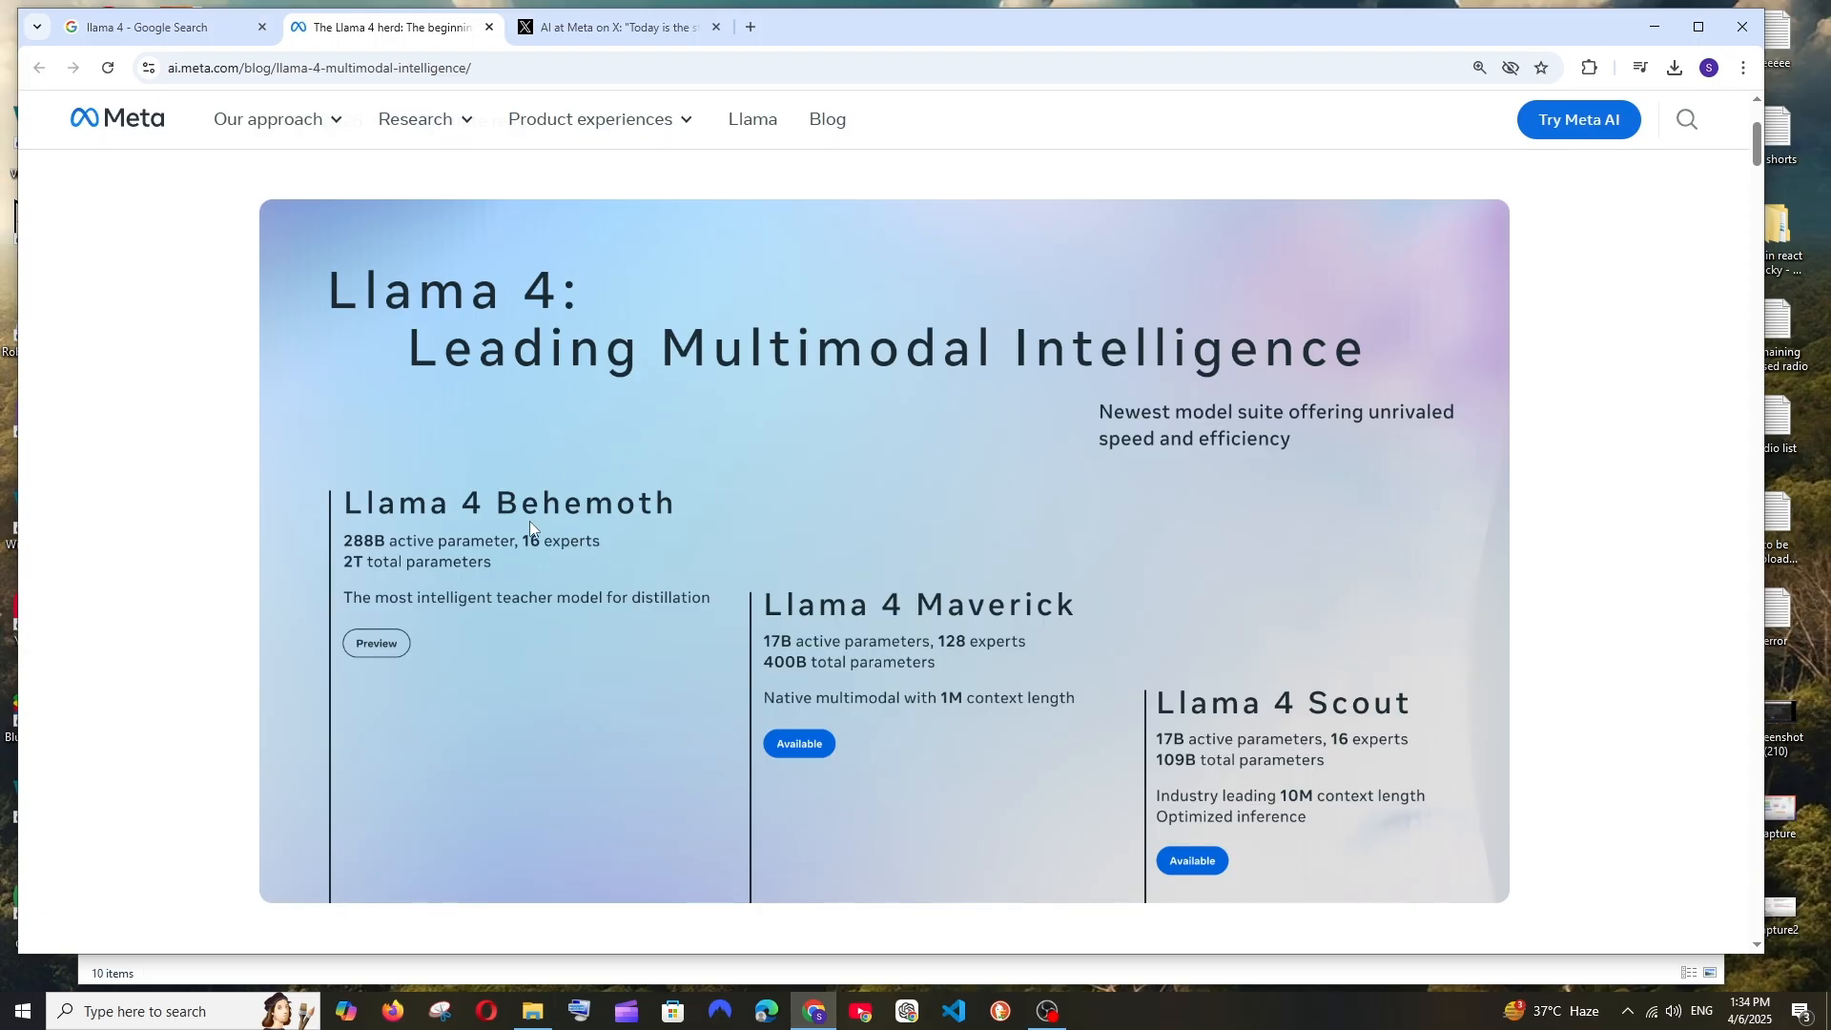
left_click(619, 26)
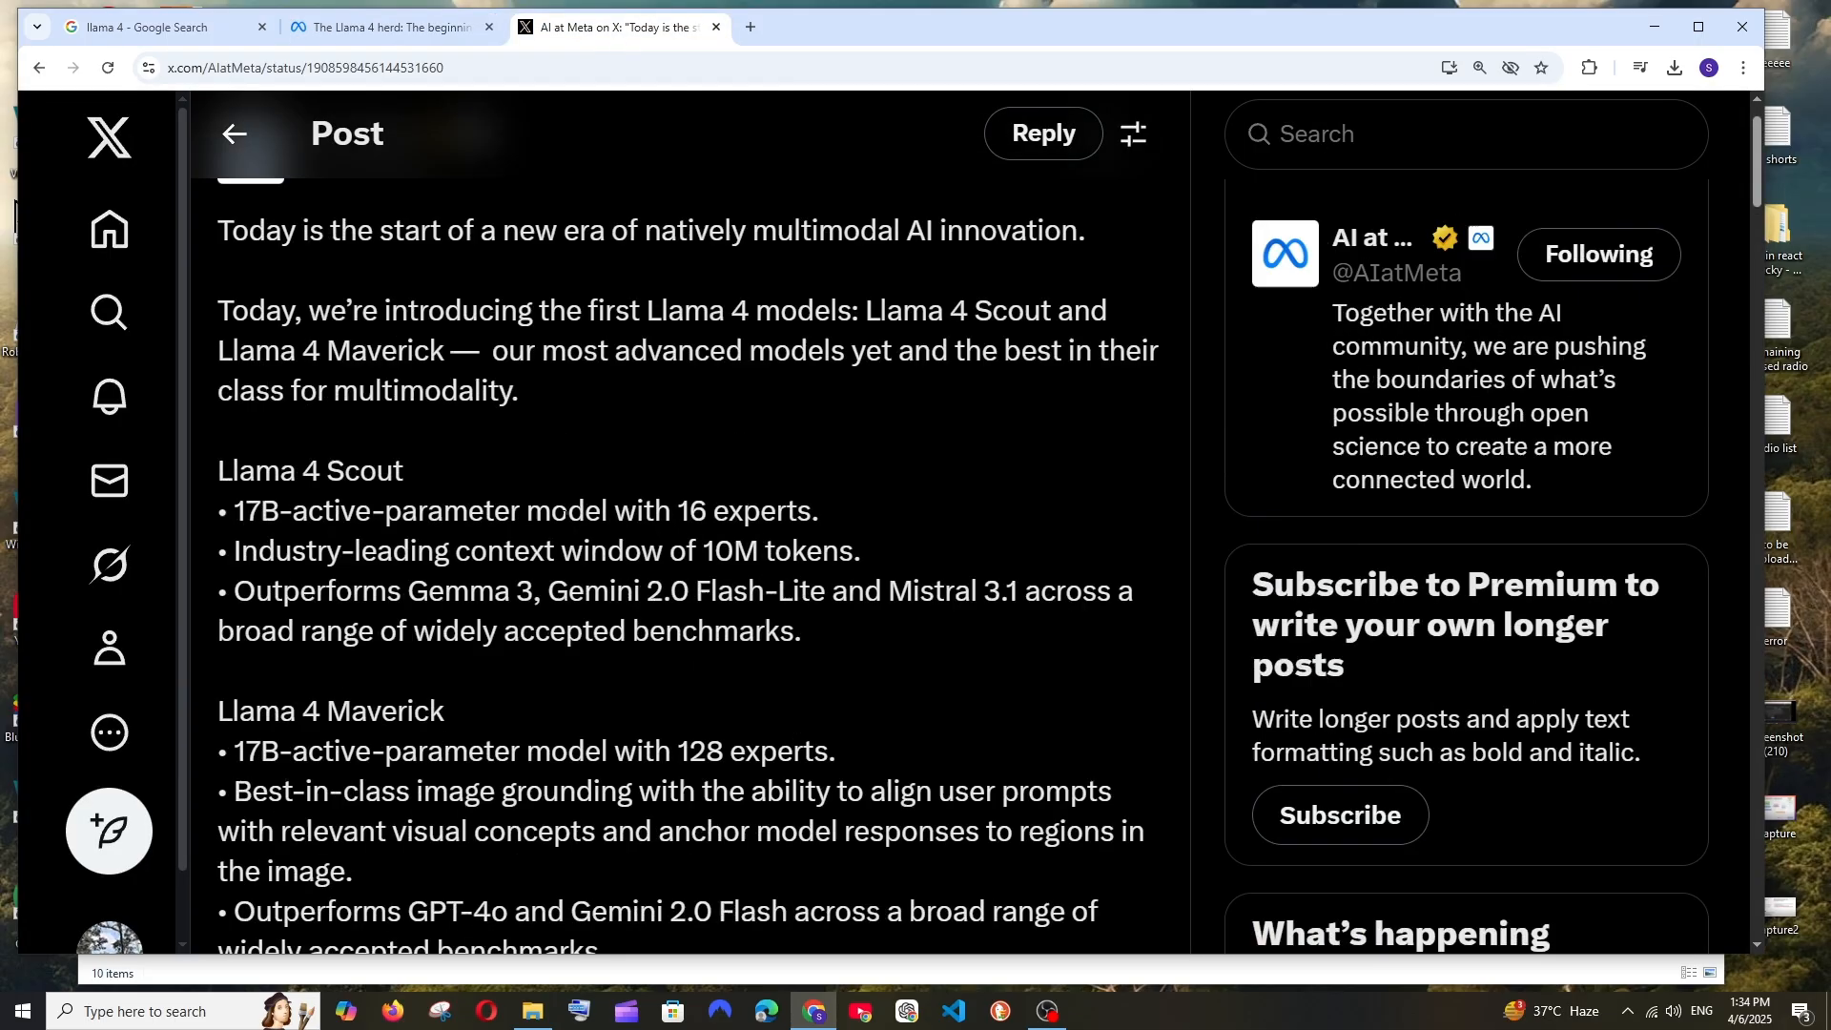
scroll("down", 3)
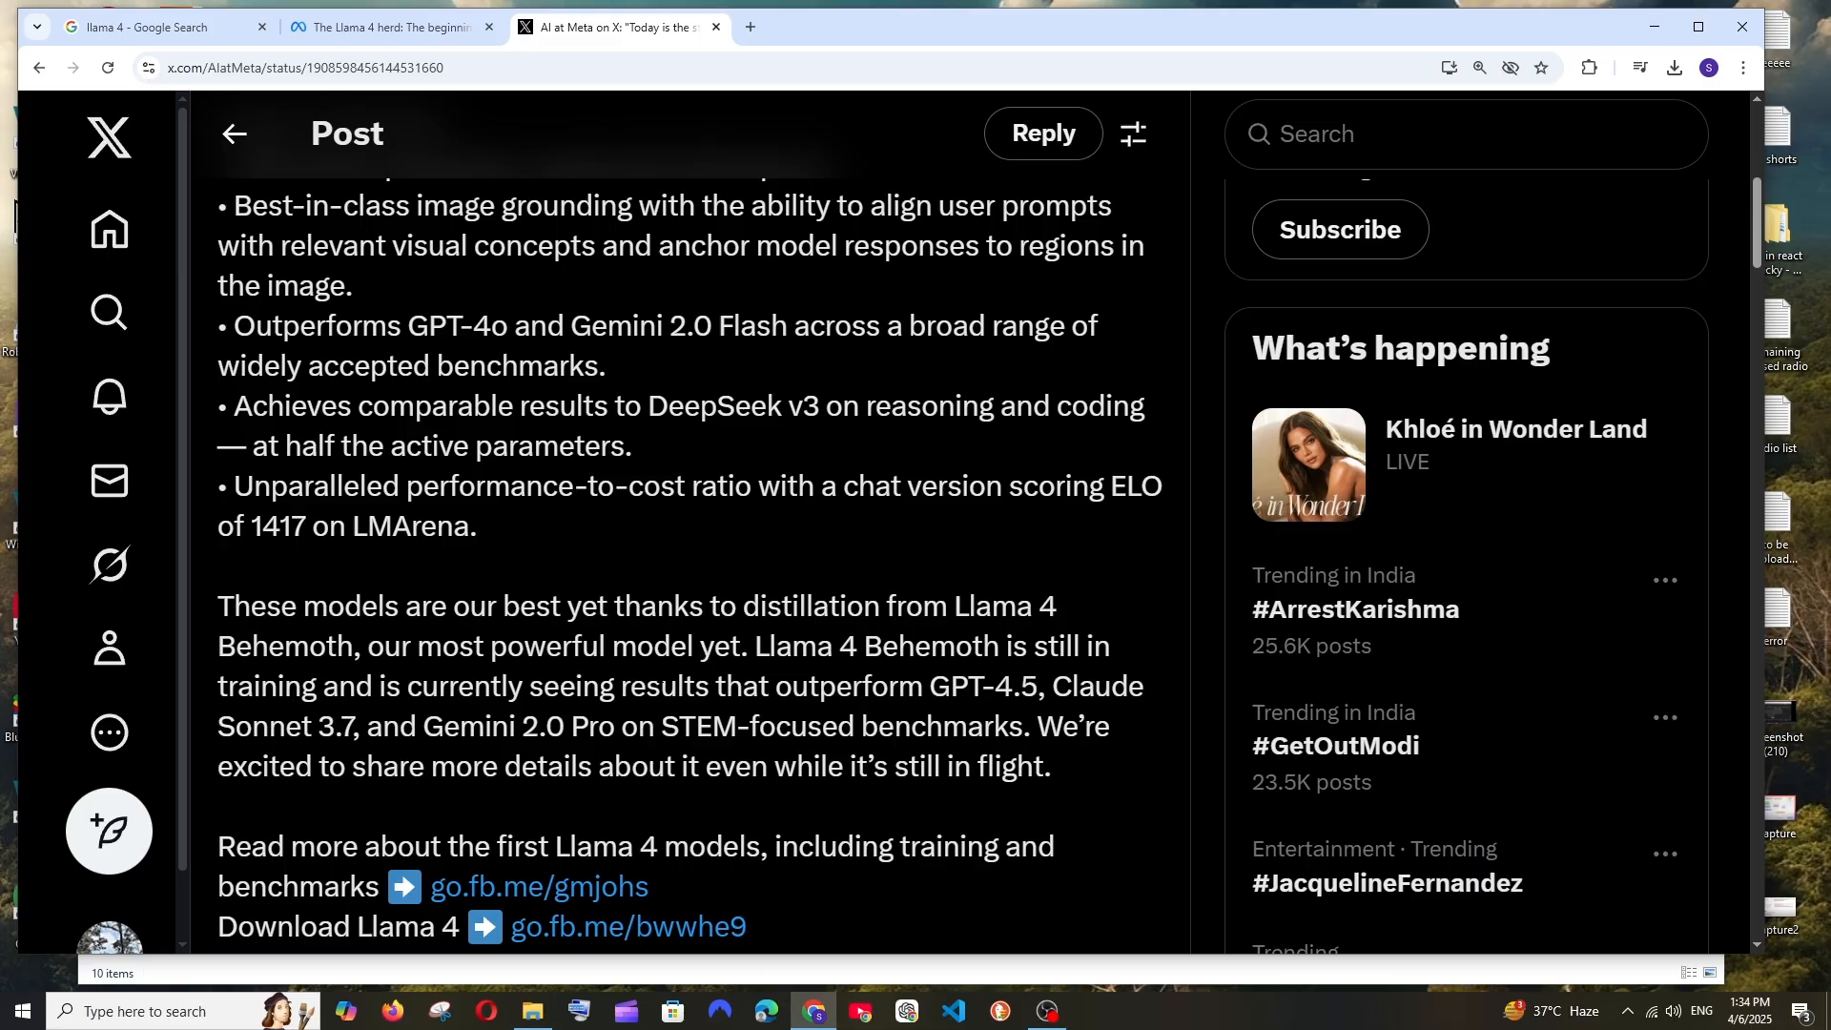
Step: Return to the Llama 4 blog and scroll down to the Scout benchmark table
left_click(391, 26)
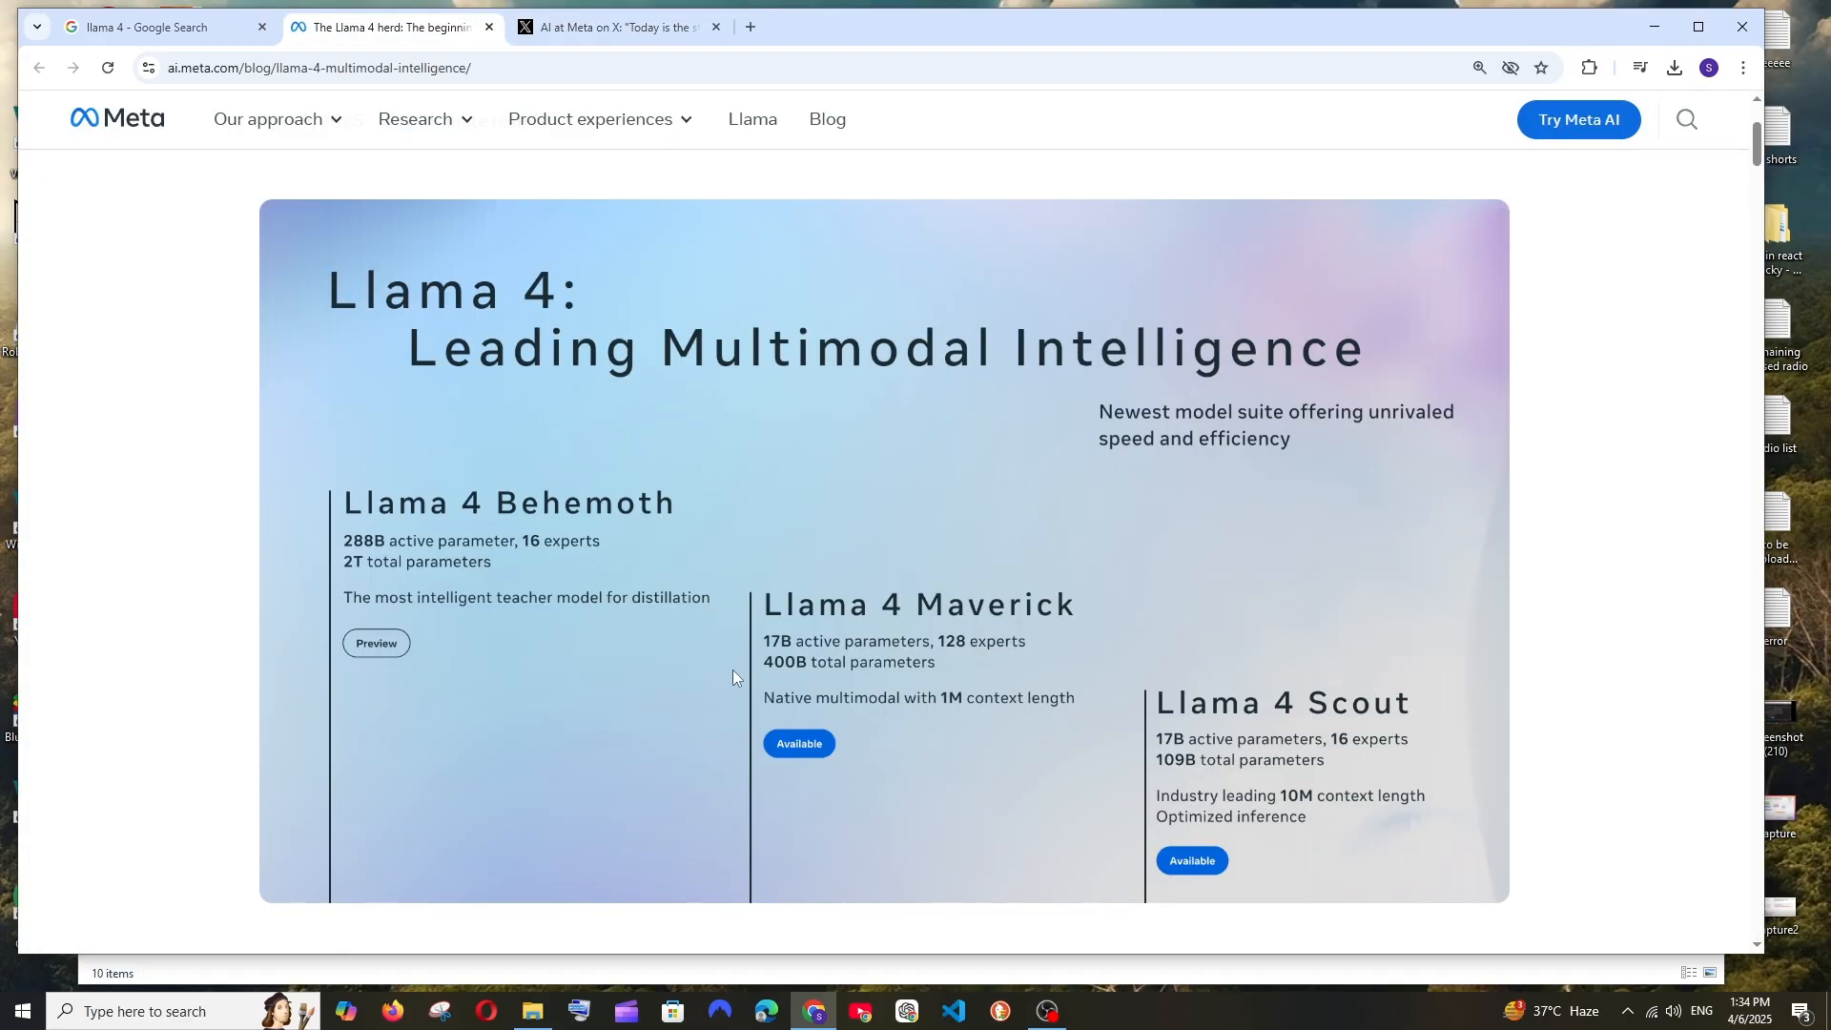
scroll("down", 3)
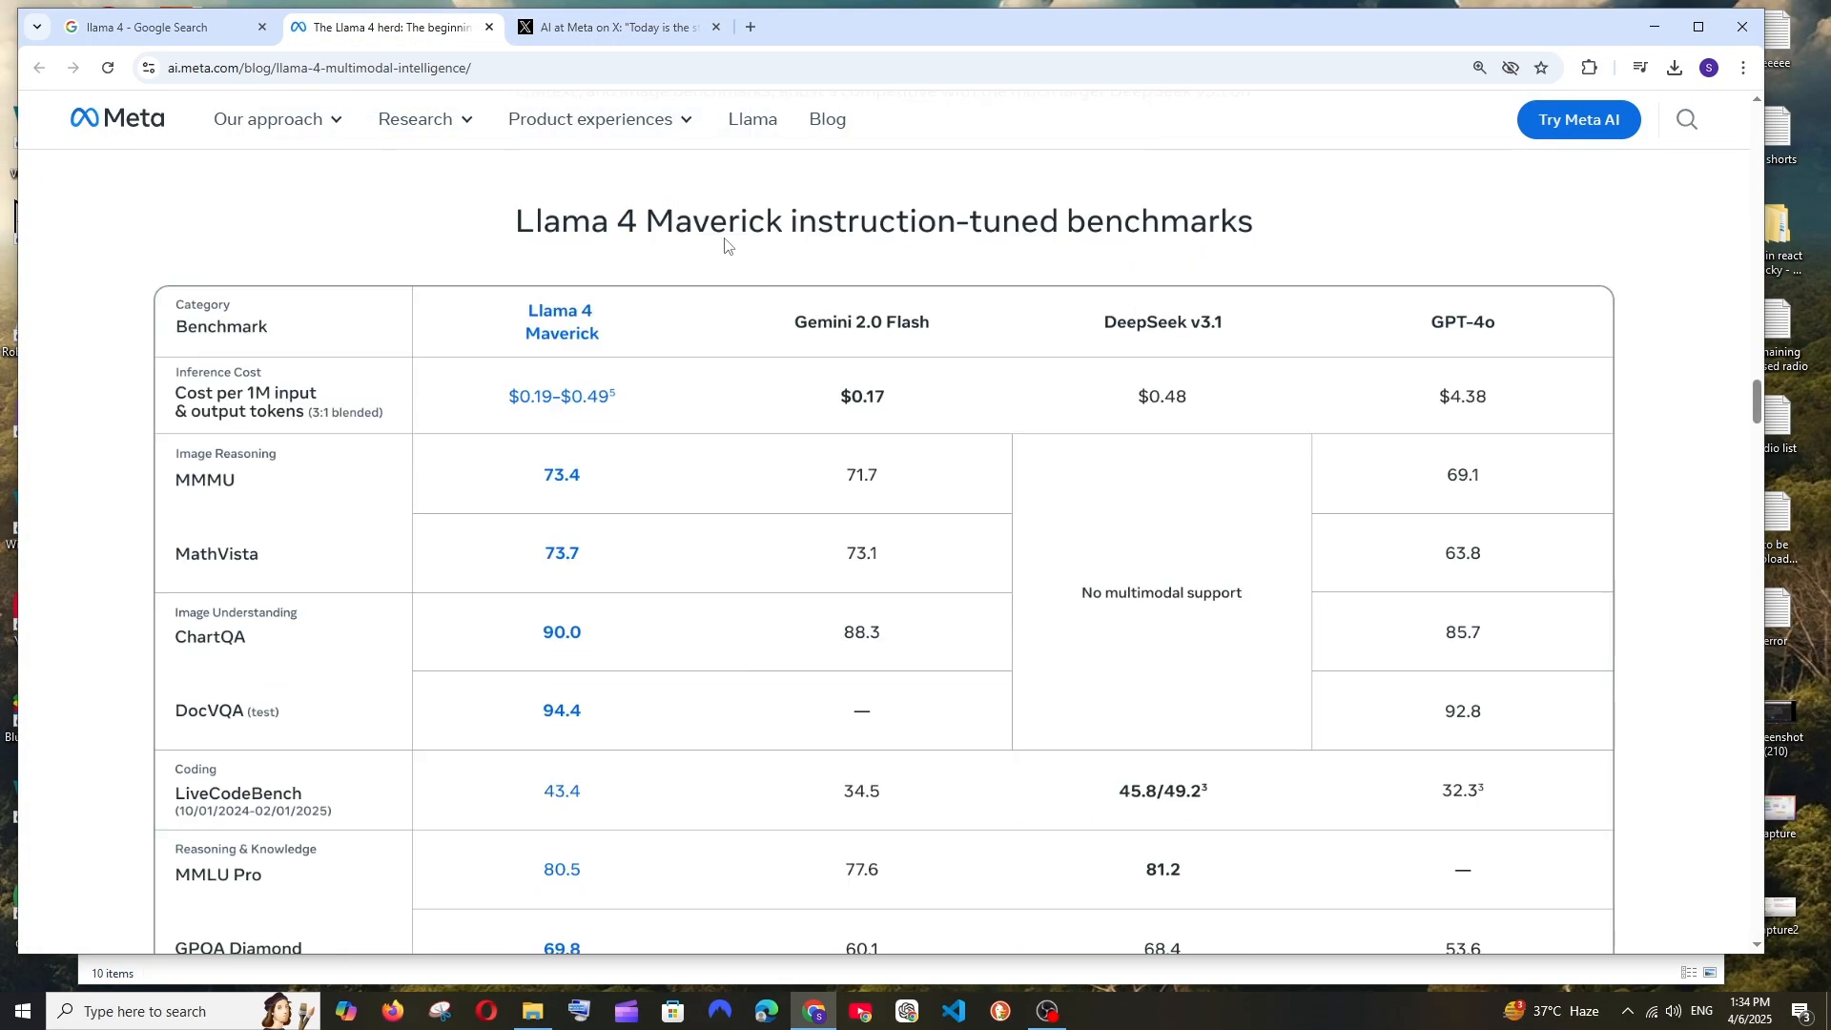
mouse_move(914, 353)
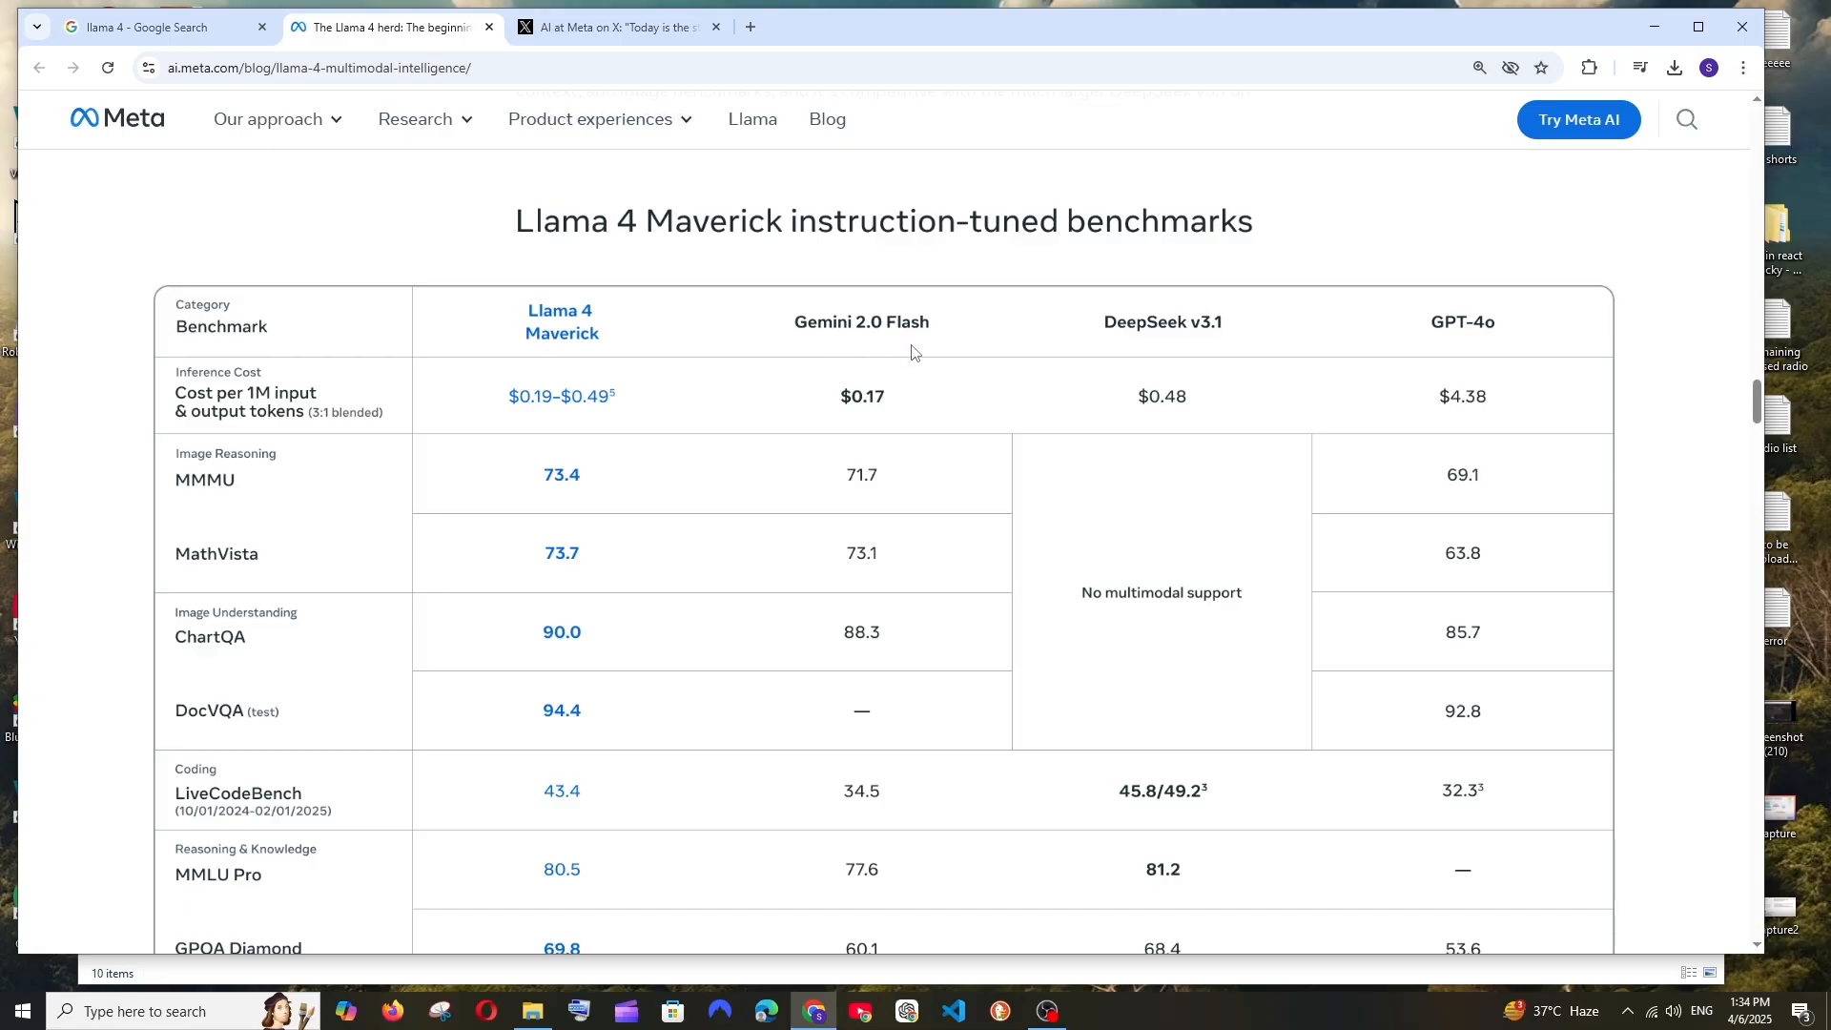
mouse_move(666, 376)
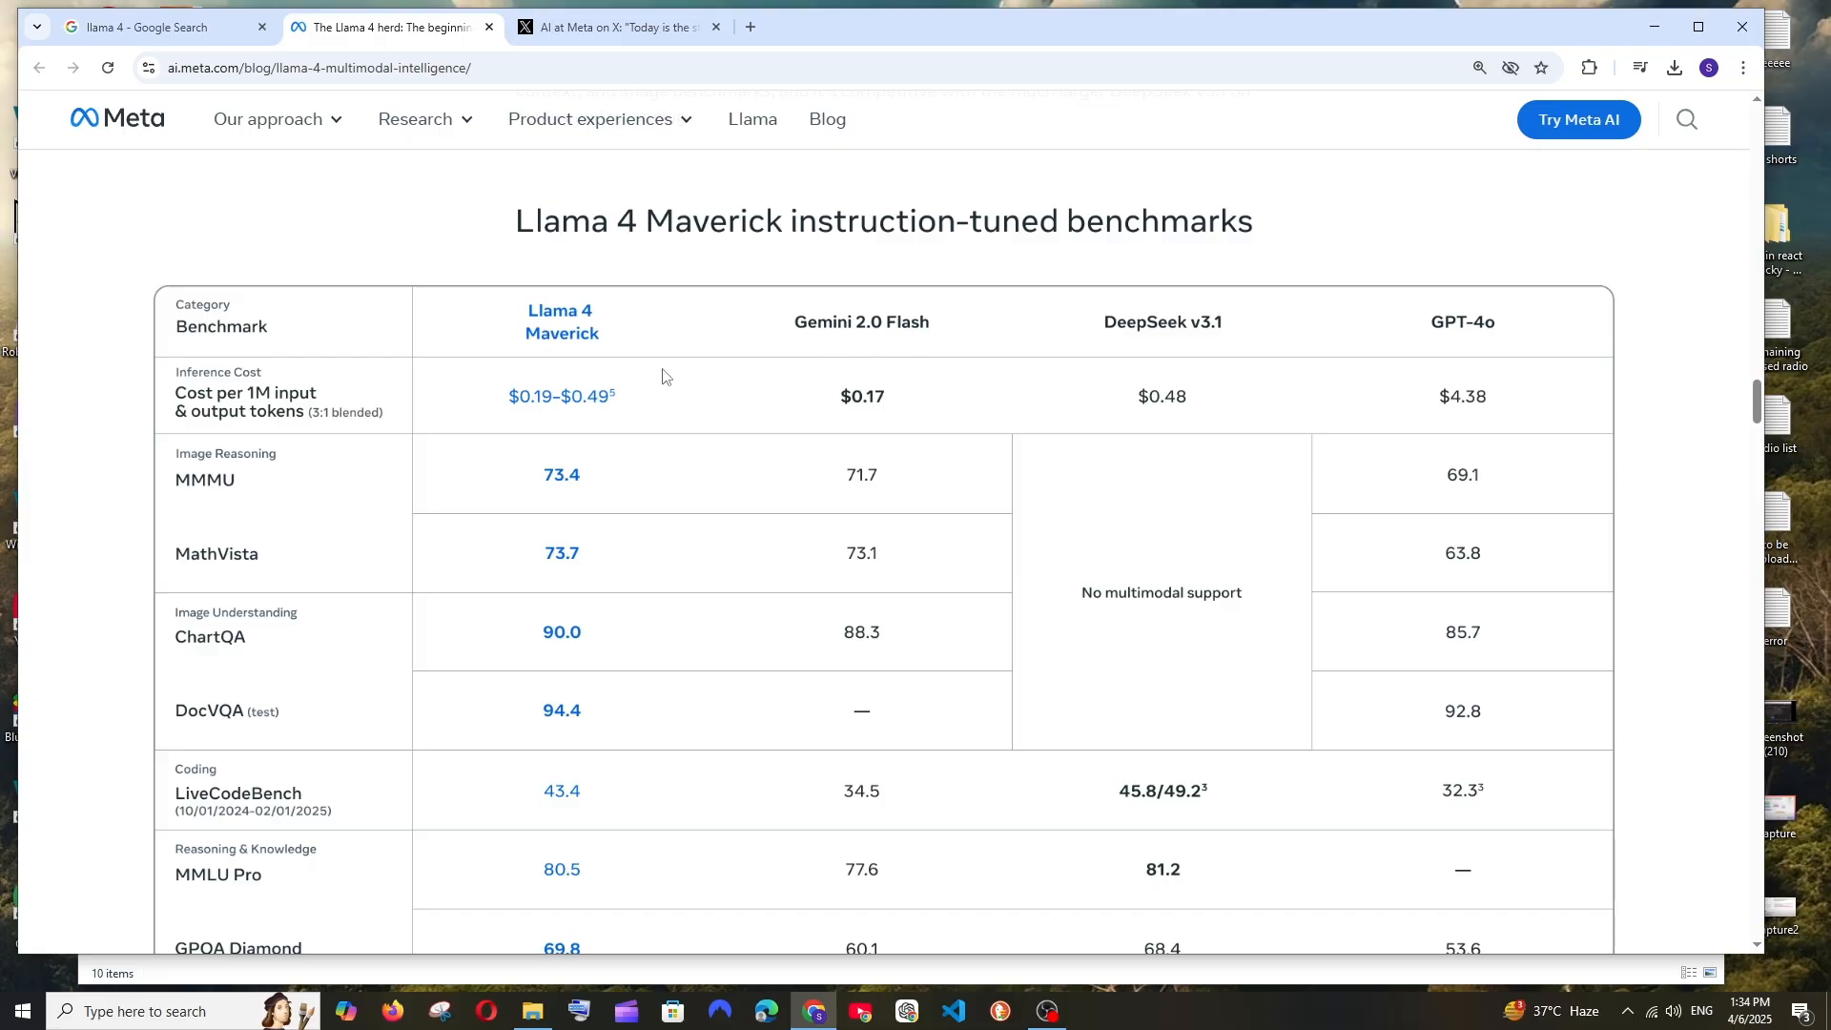
scroll("down", 3)
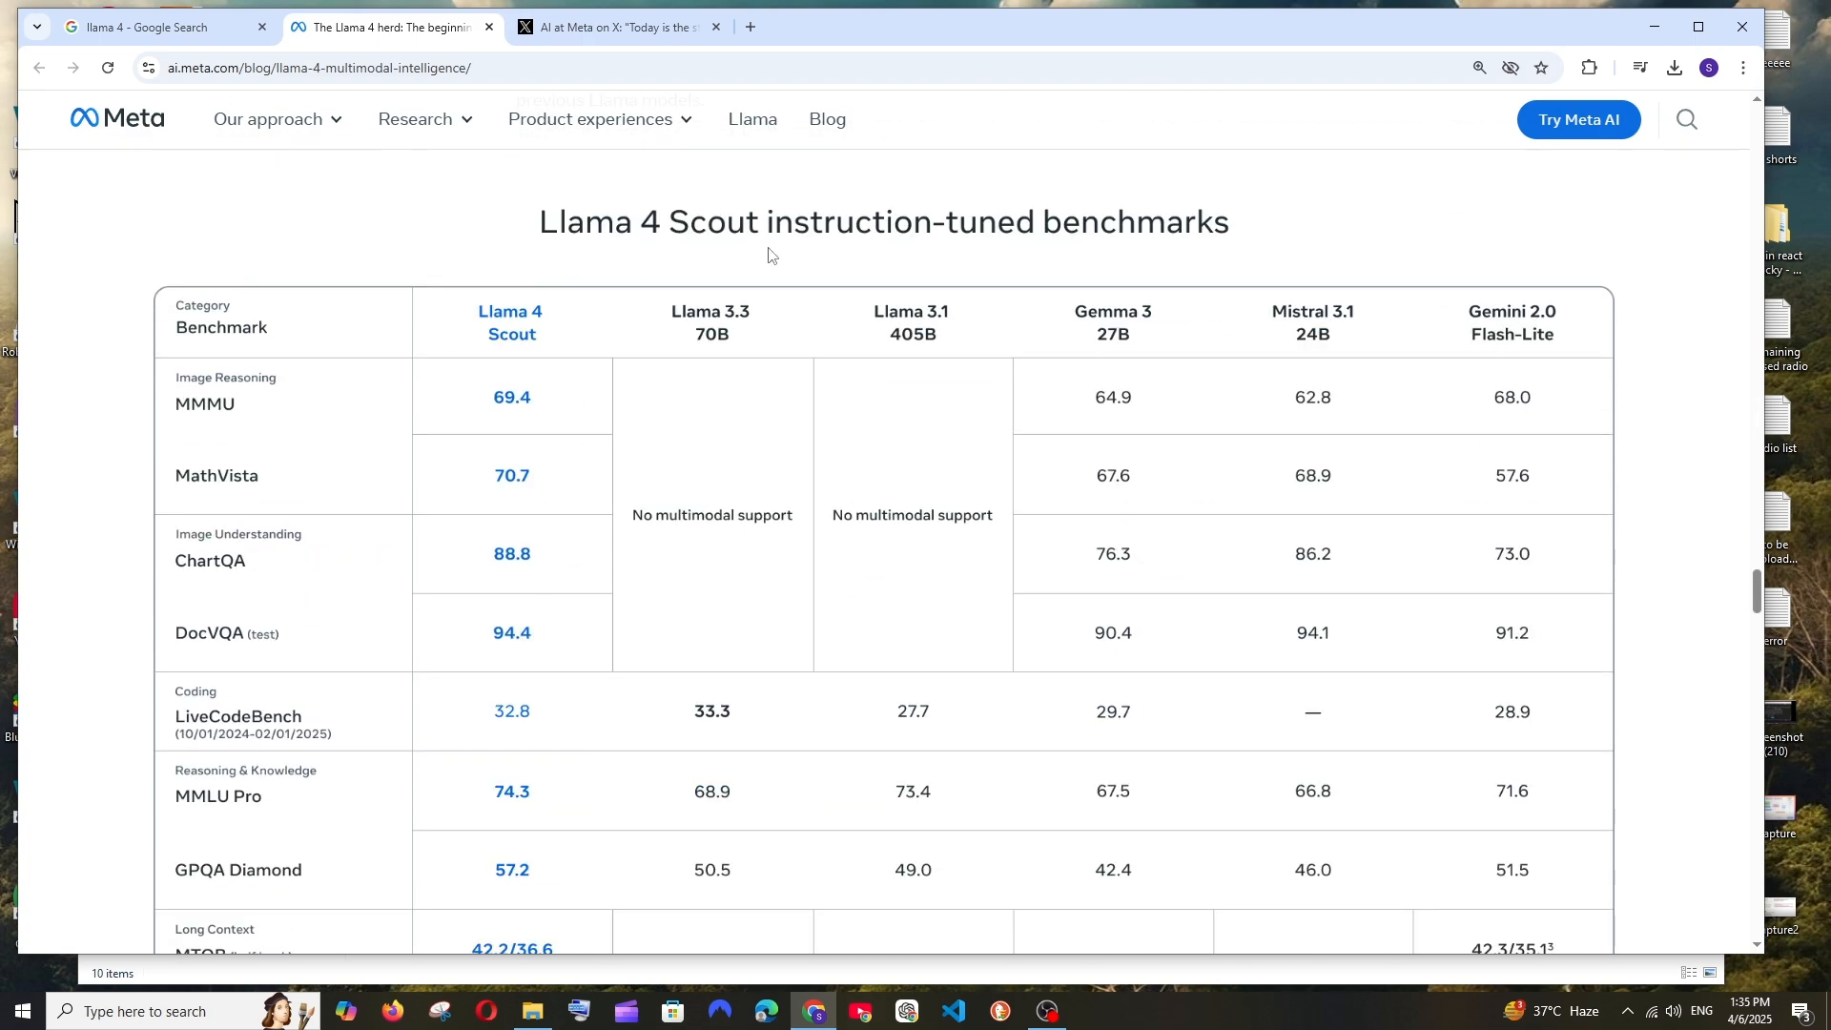
mouse_move(1410, 344)
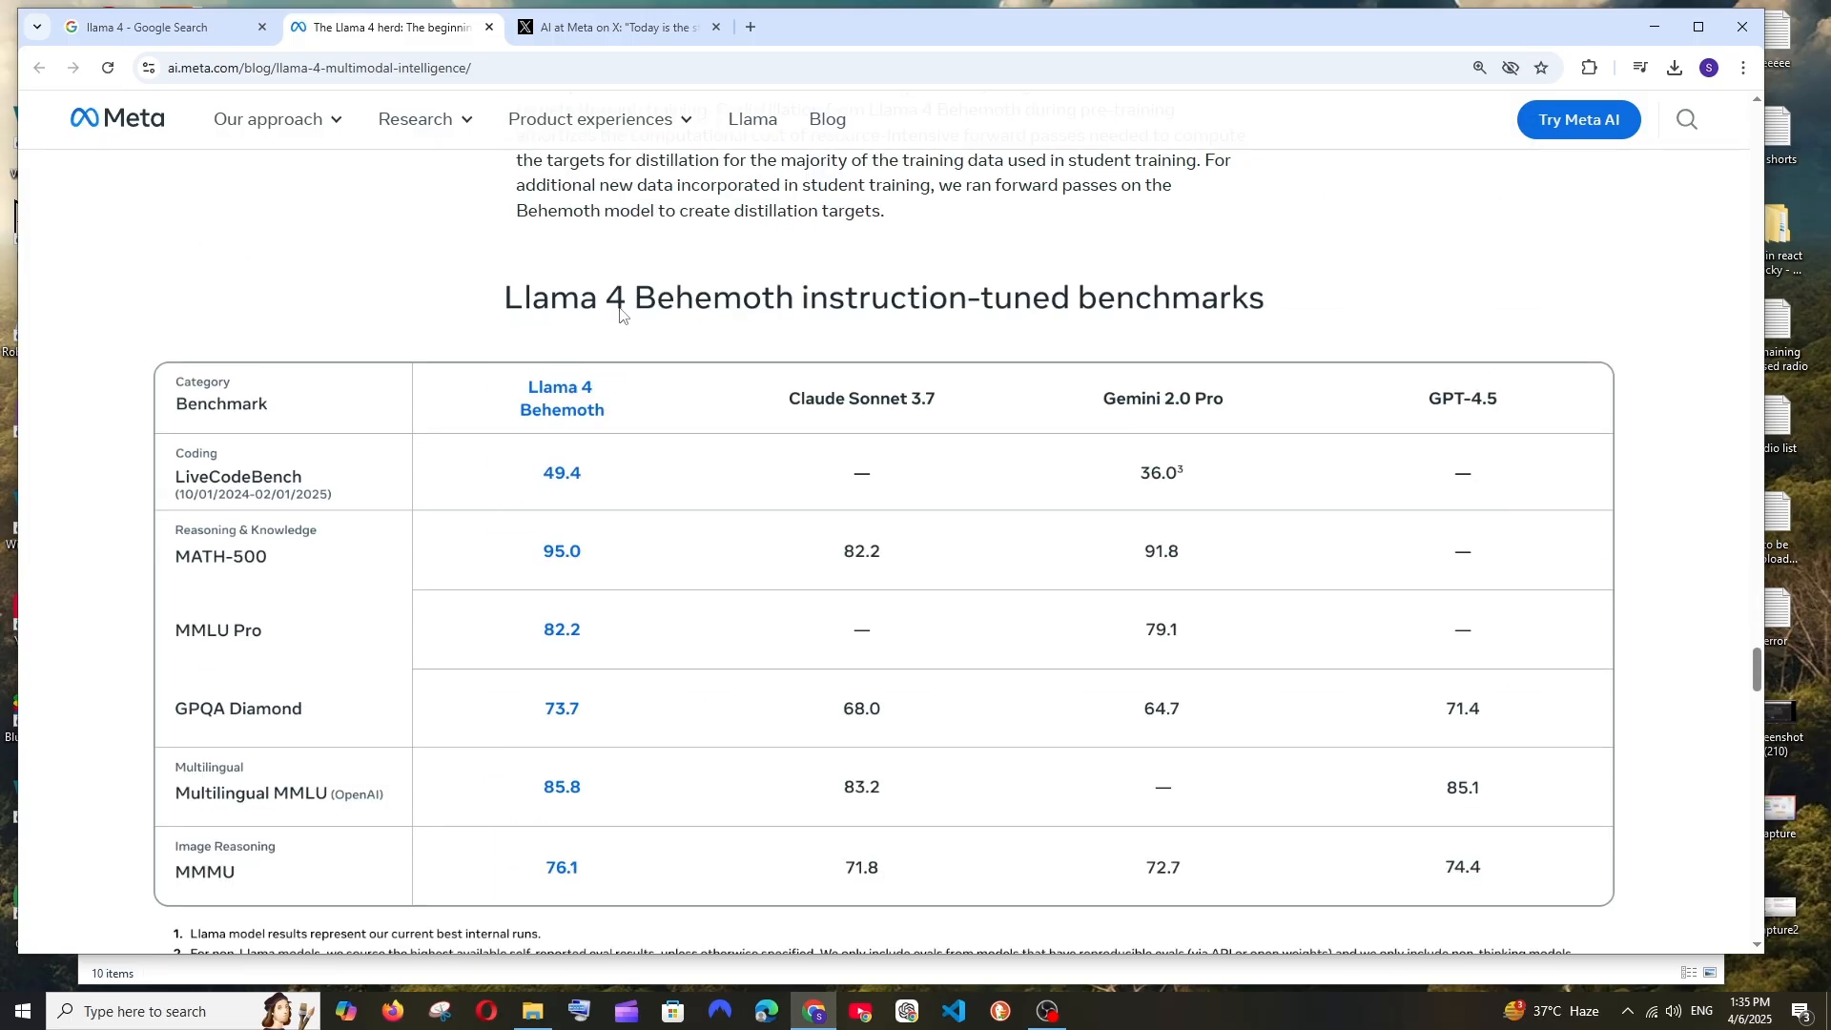
mouse_move(723, 322)
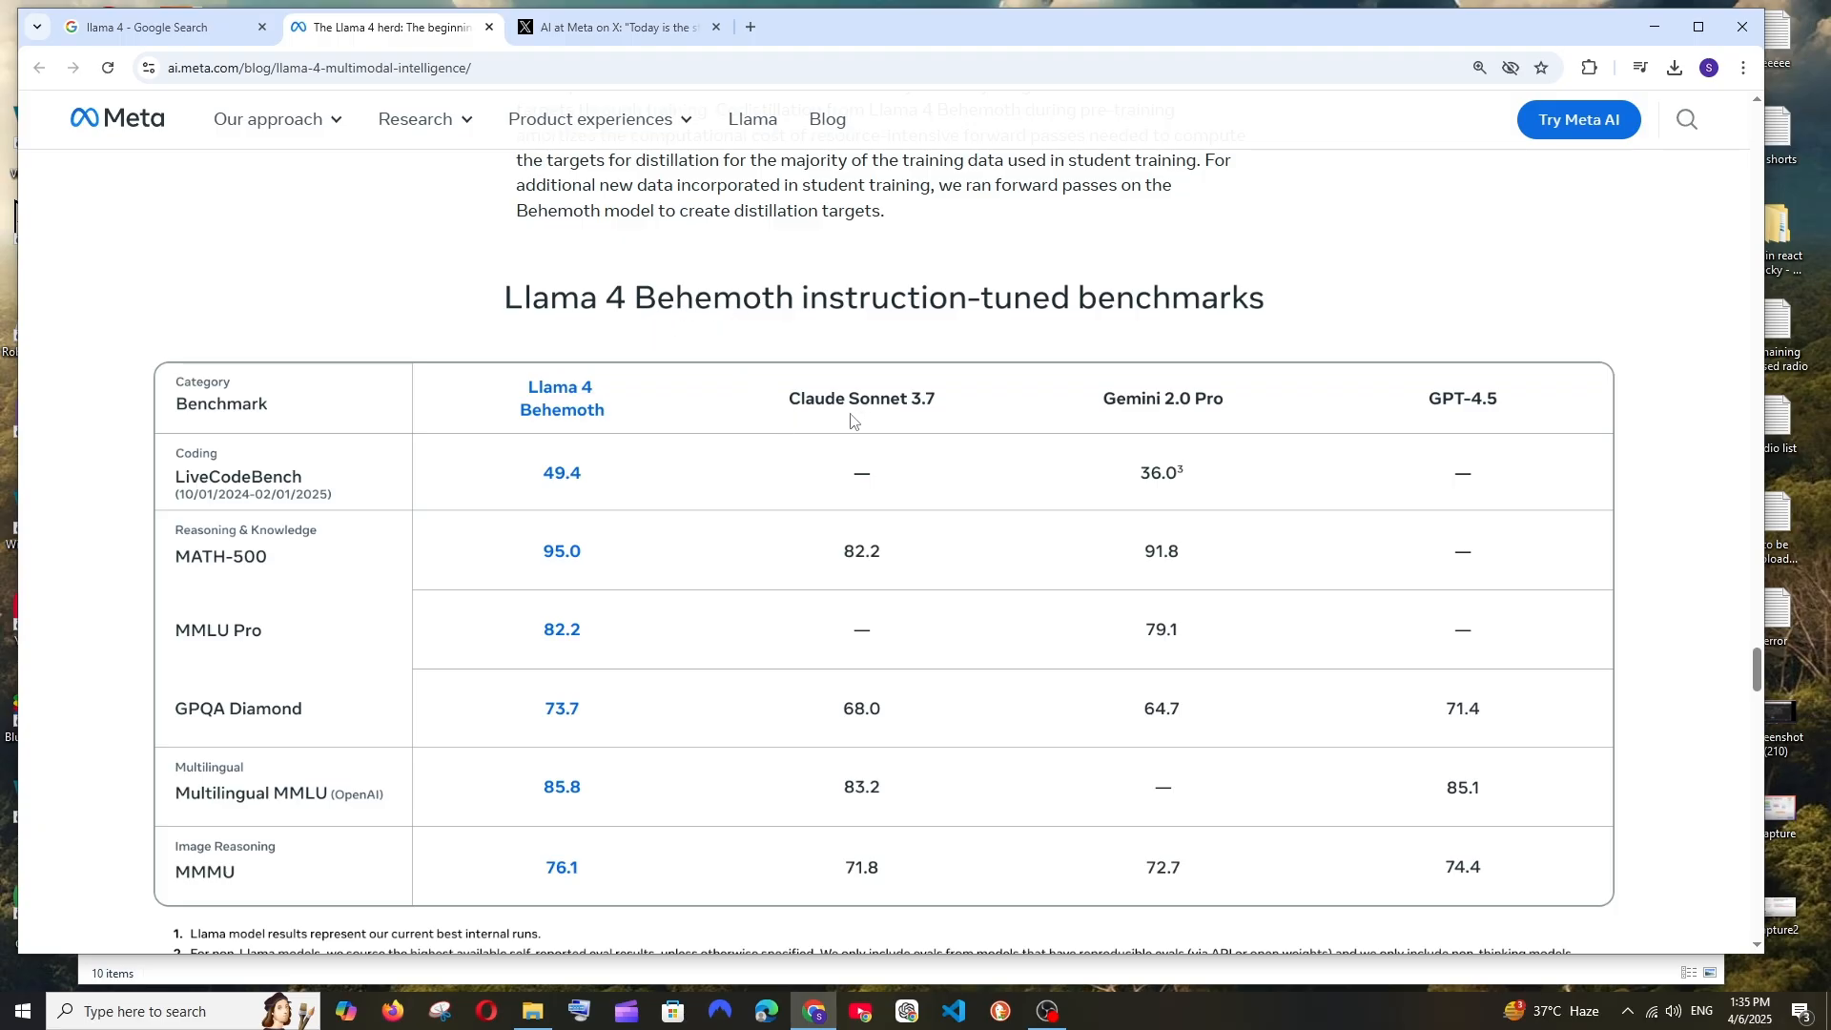
mouse_move(1231, 410)
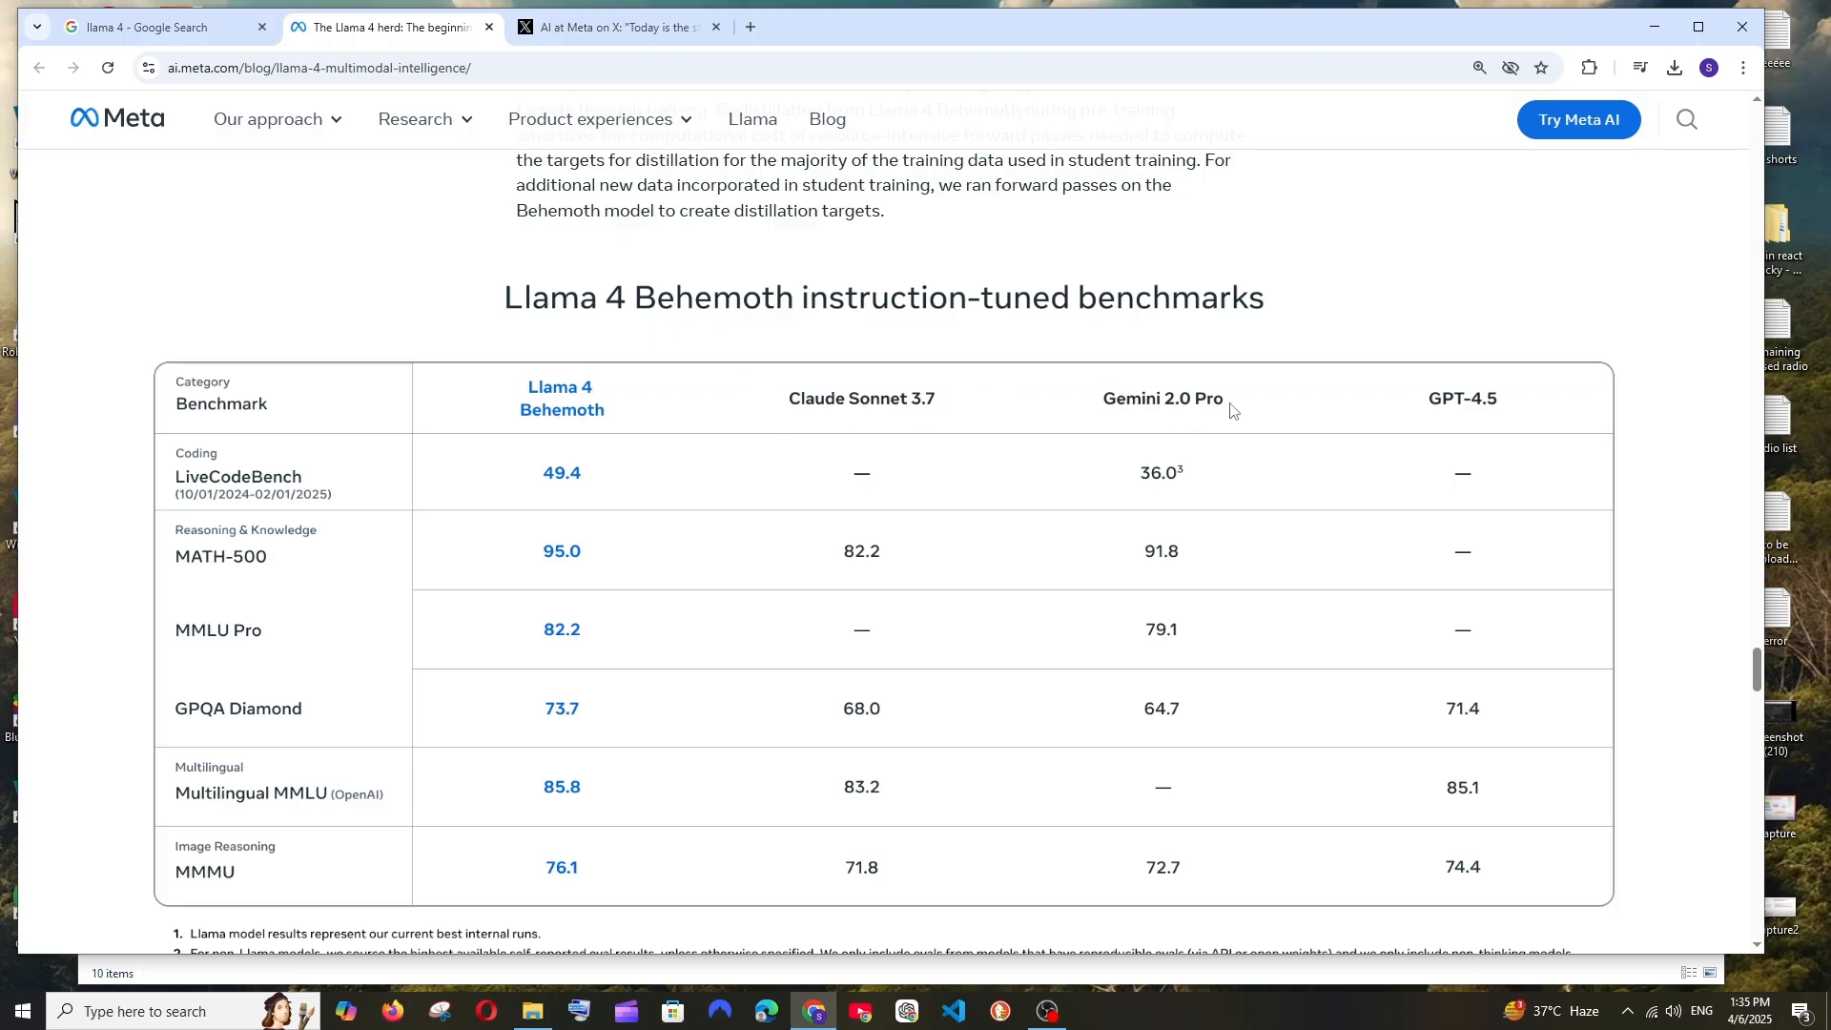
mouse_move(222, 711)
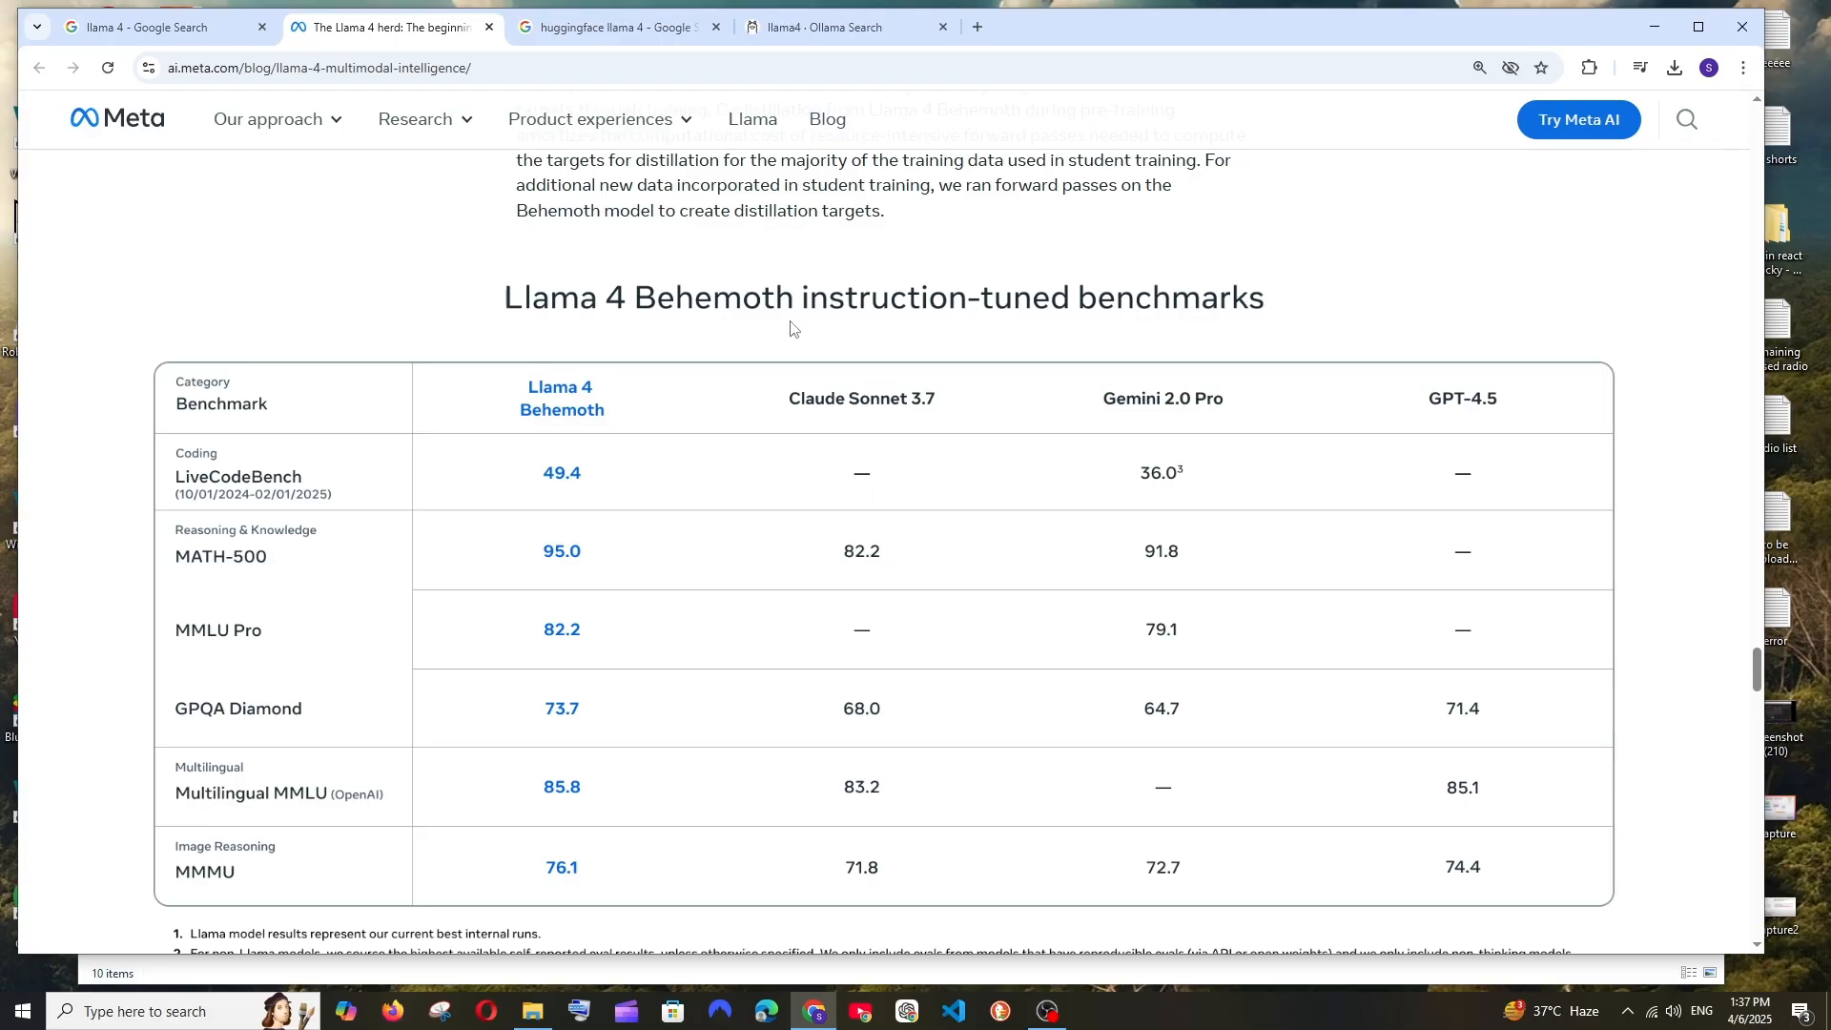
mouse_move(834, 52)
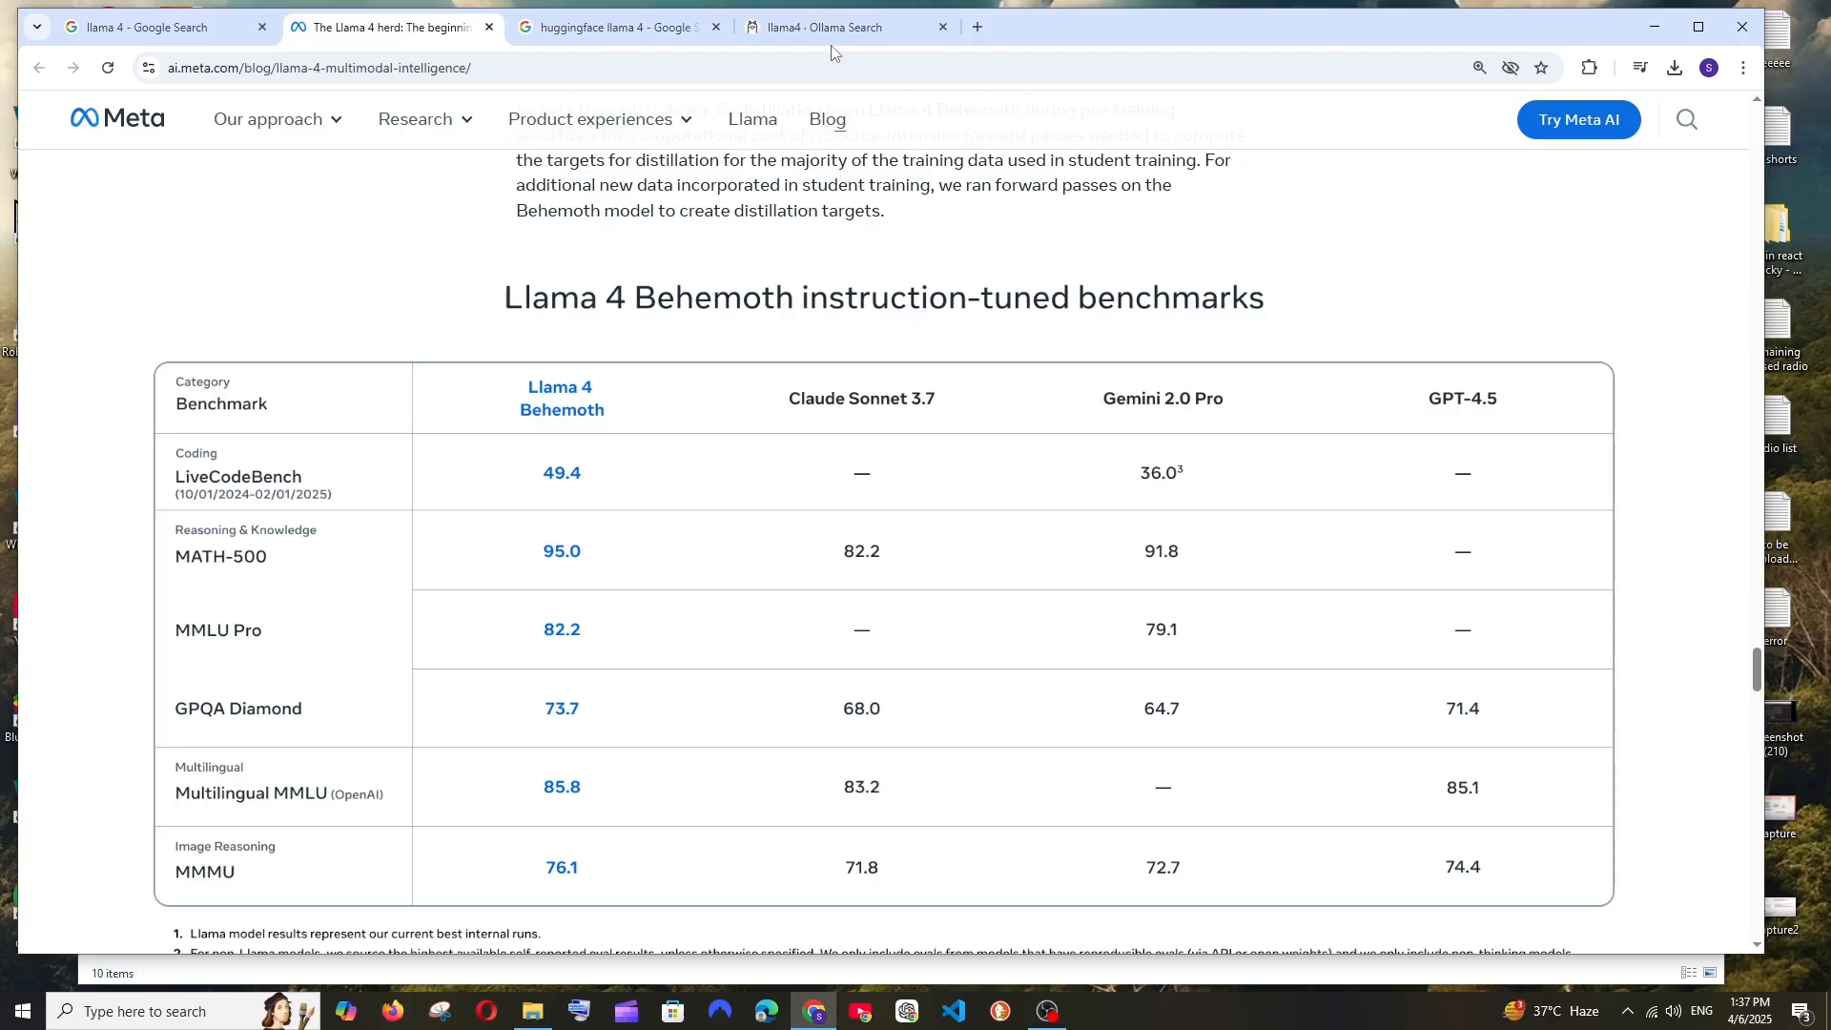
Step: Review the Ollama llama4 results, then show the Google results for Hugging Face Llama 4
left_click(817, 26)
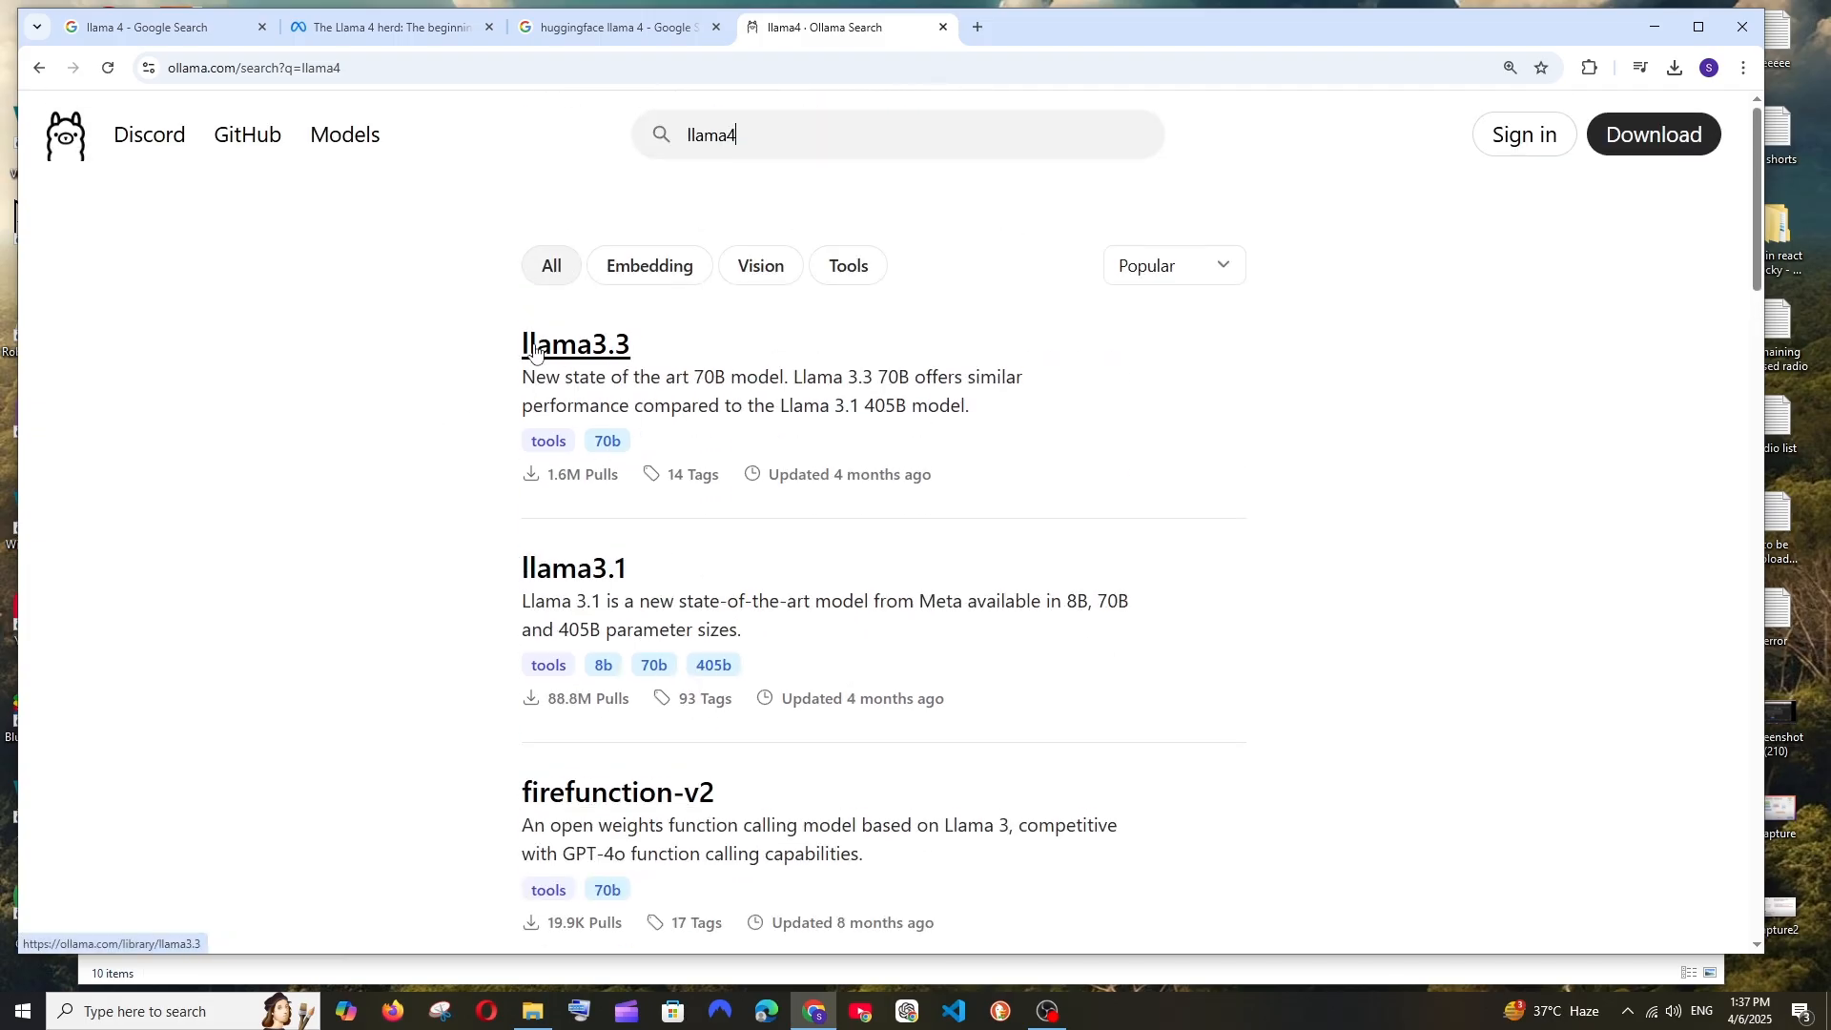
left_click(613, 27)
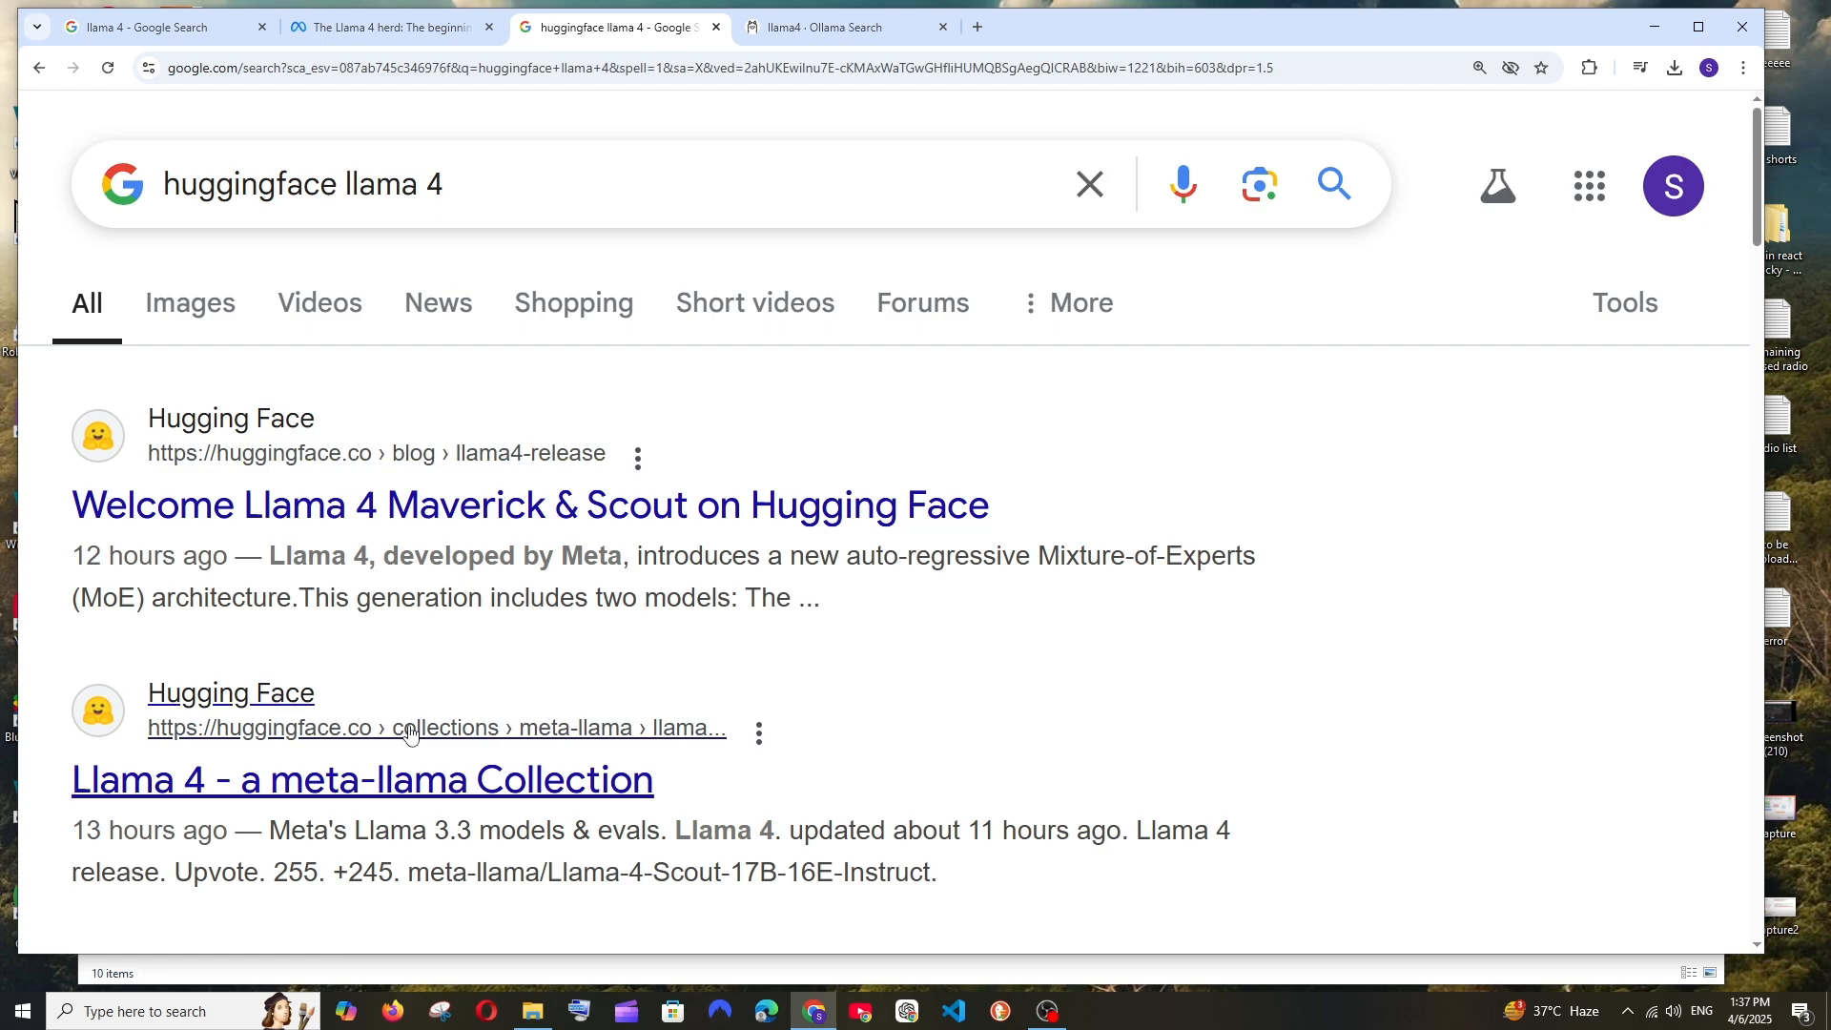
Step: Browse the meta-llama Llama 4 collection and Llama-4-Scout-17B-16E files, then return to the blog benchmarks
left_click(360, 779)
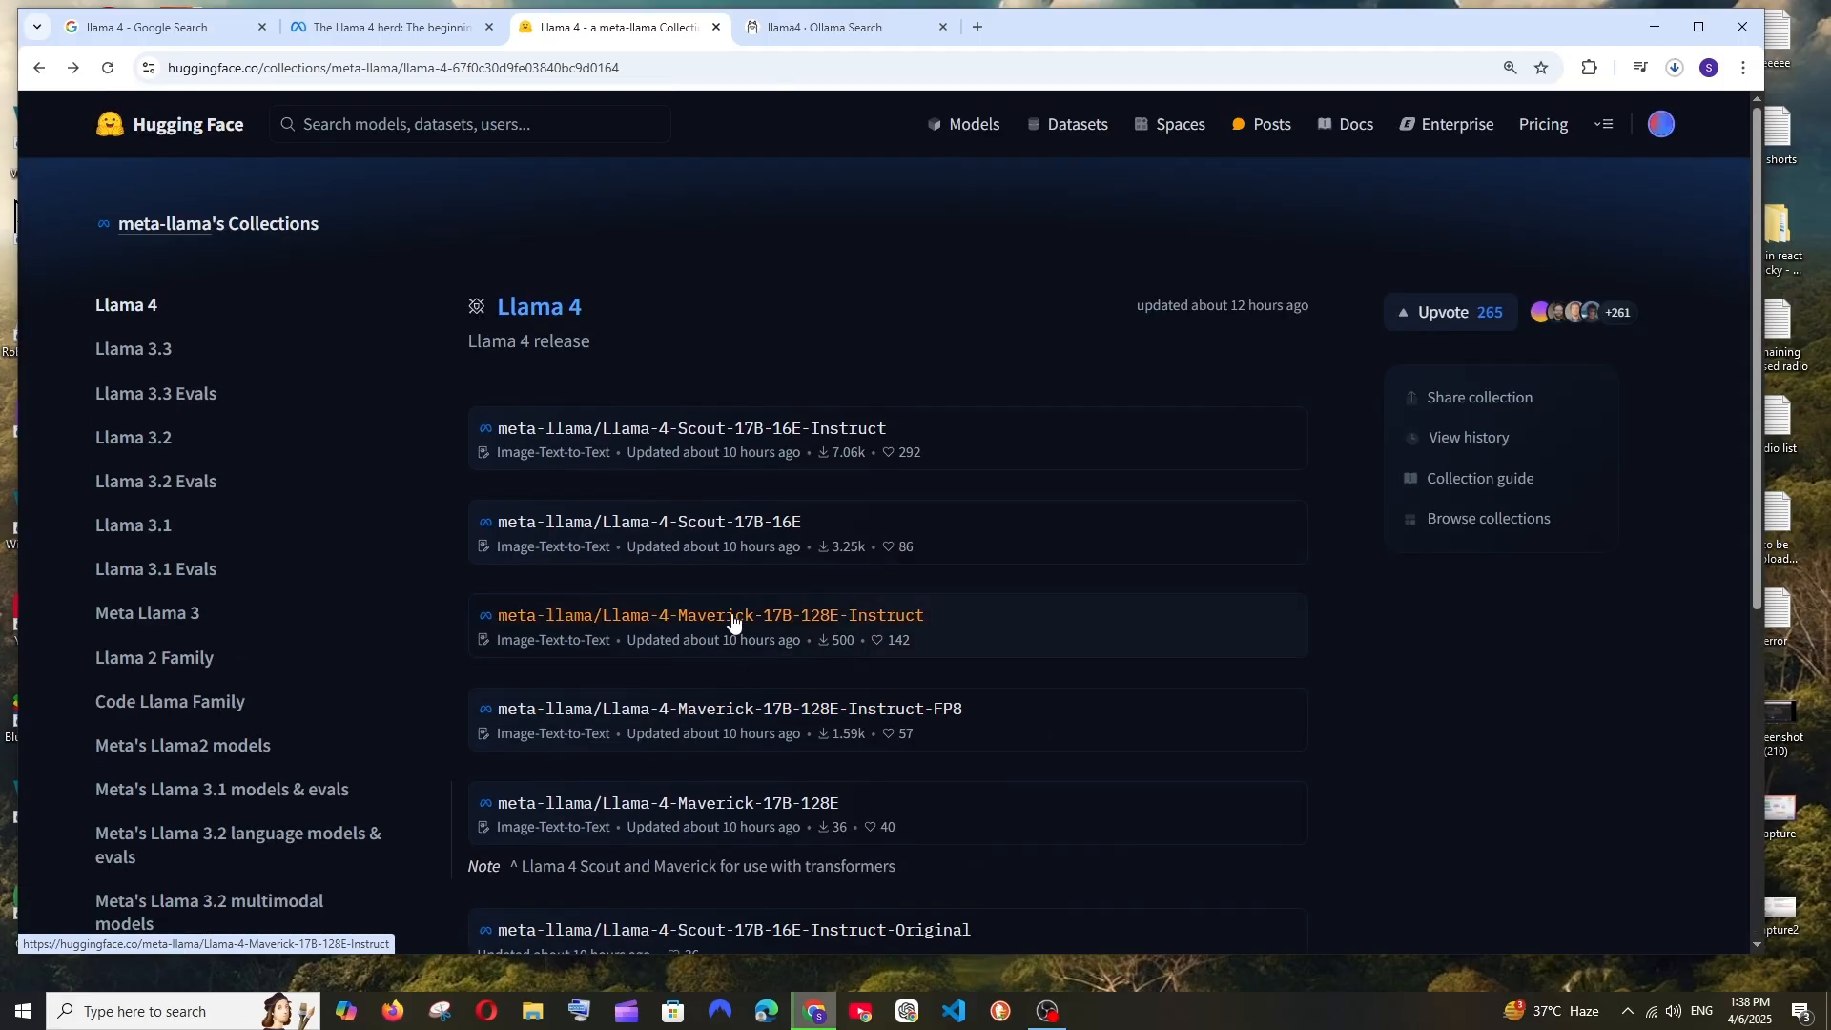
left_click(690, 428)
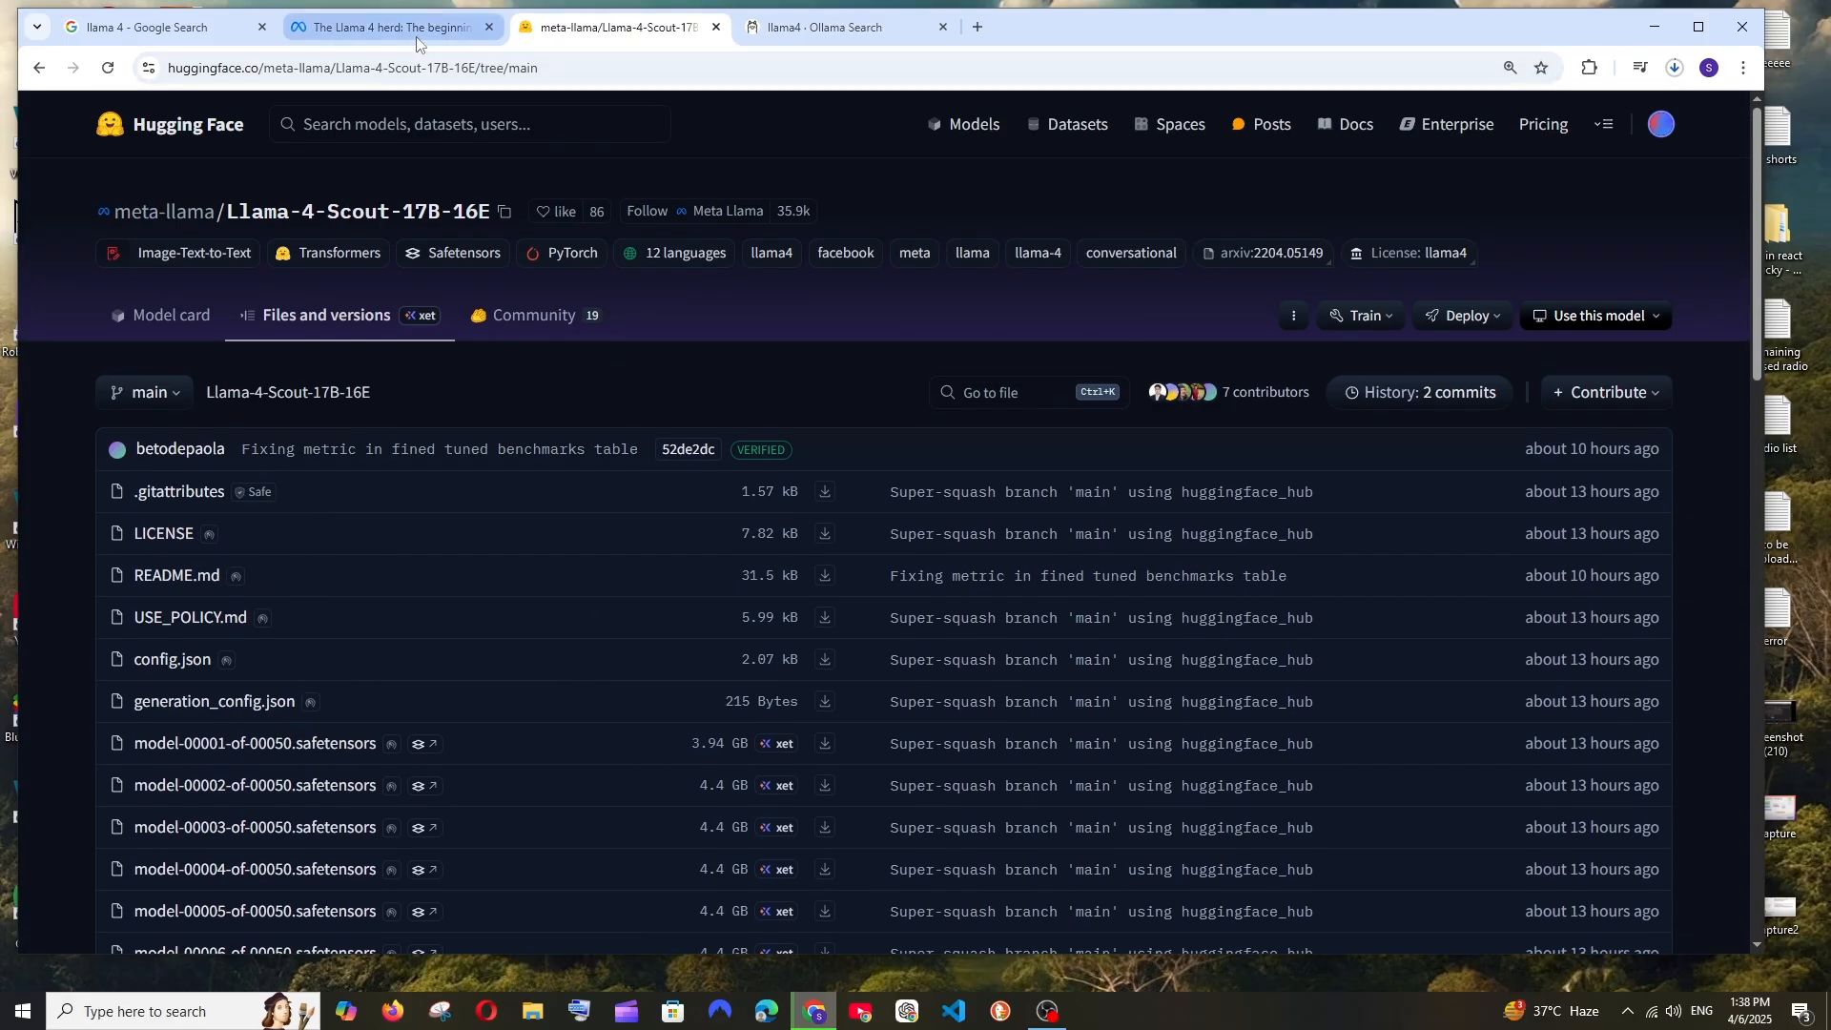
left_click(391, 27)
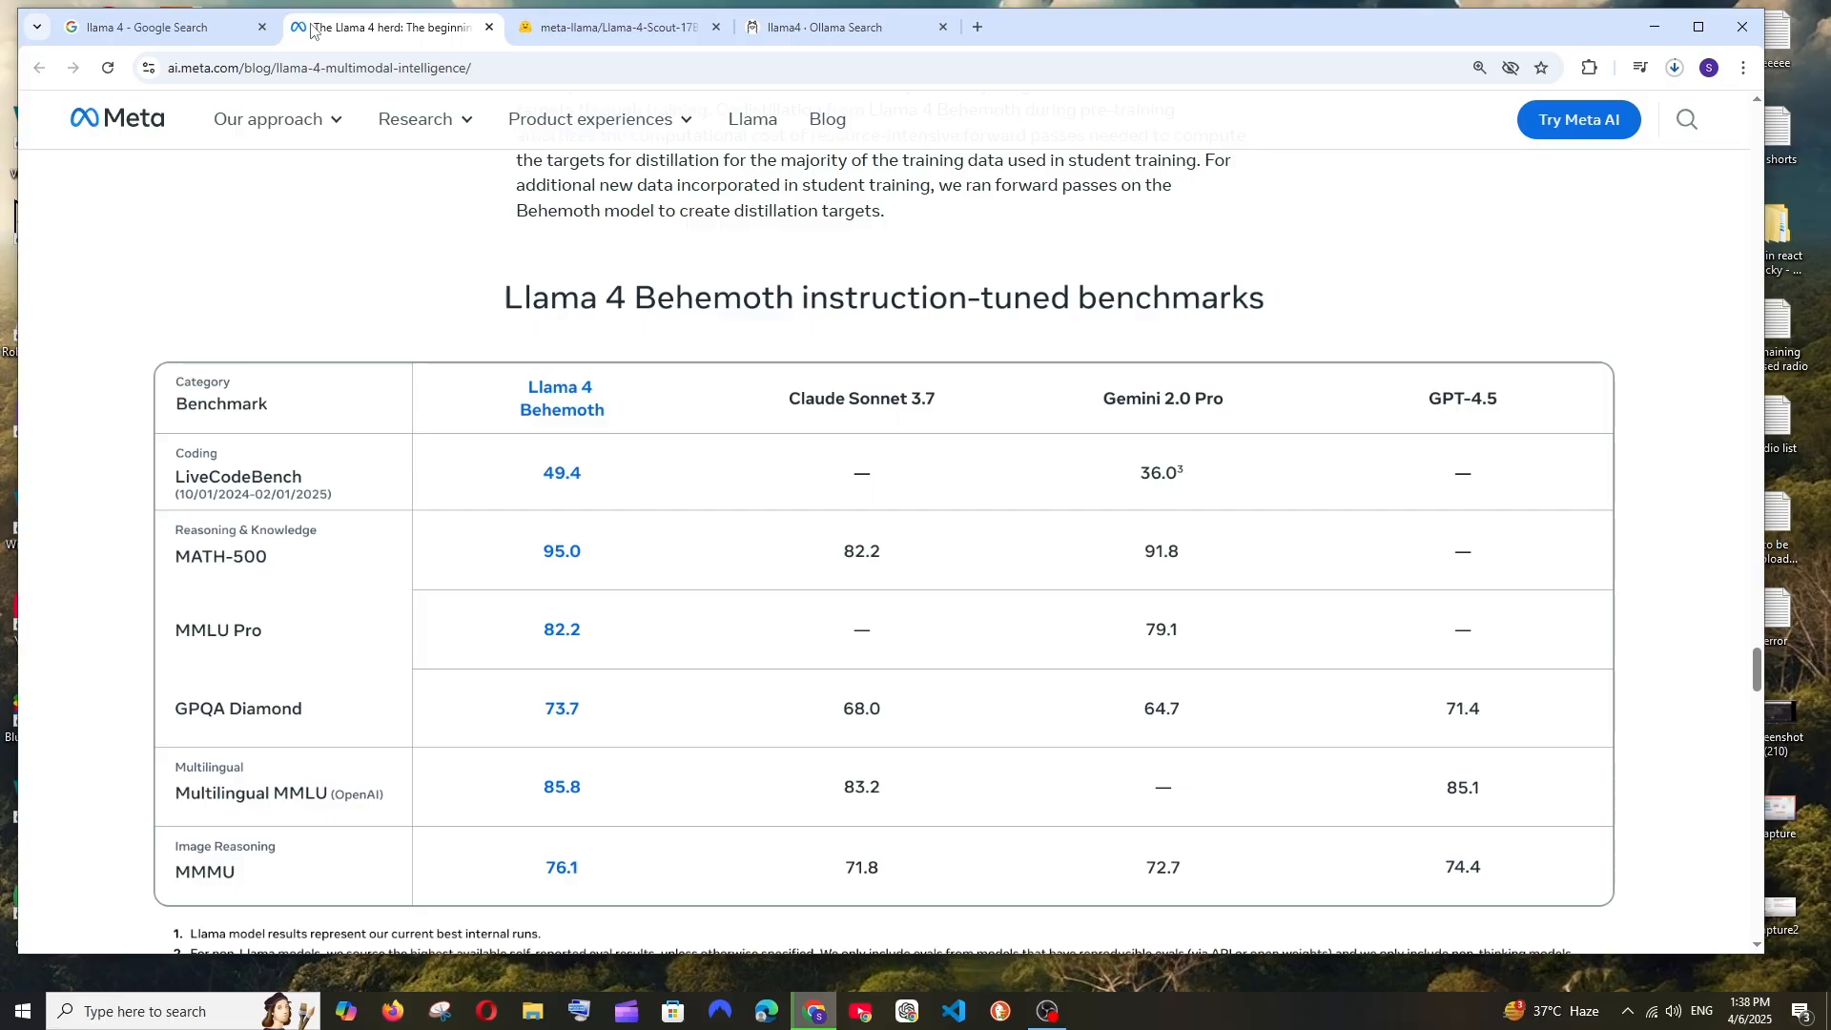
Step: Open llama.com from the Llama 4 Google results and use 'Try Llama' to reach Meta AI
left_click(141, 27)
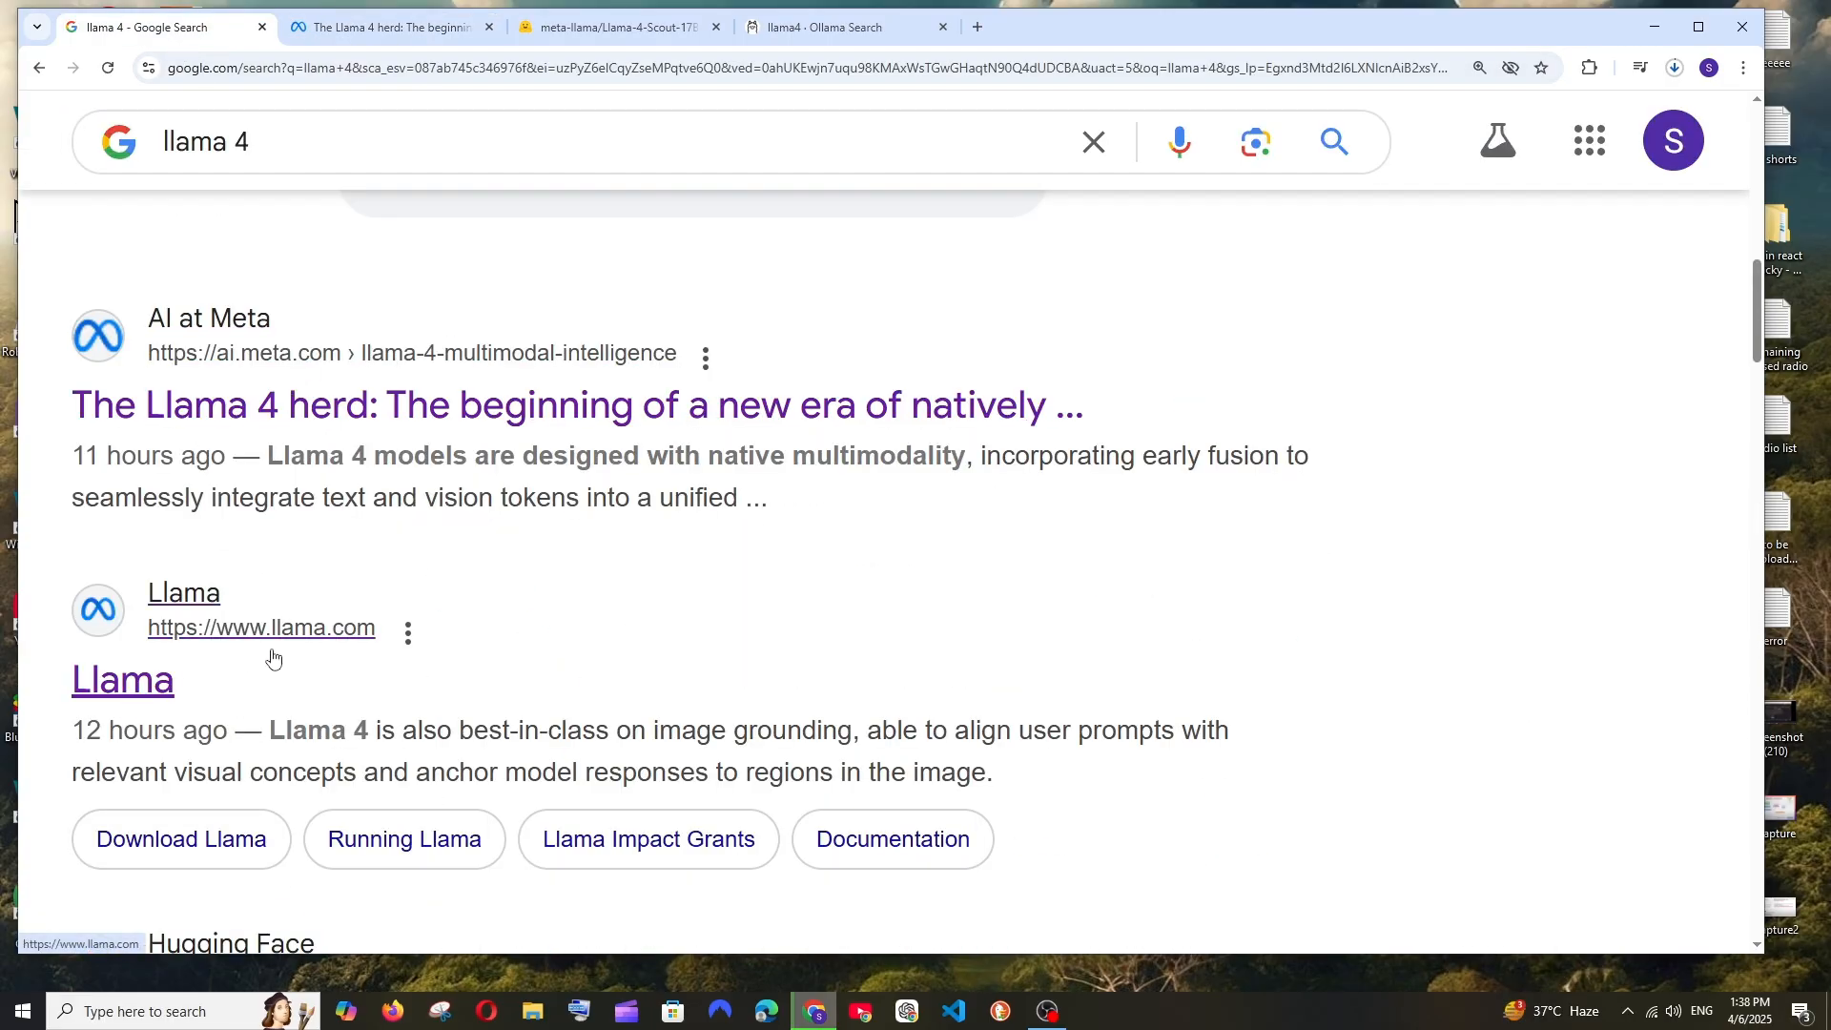
left_click(182, 592)
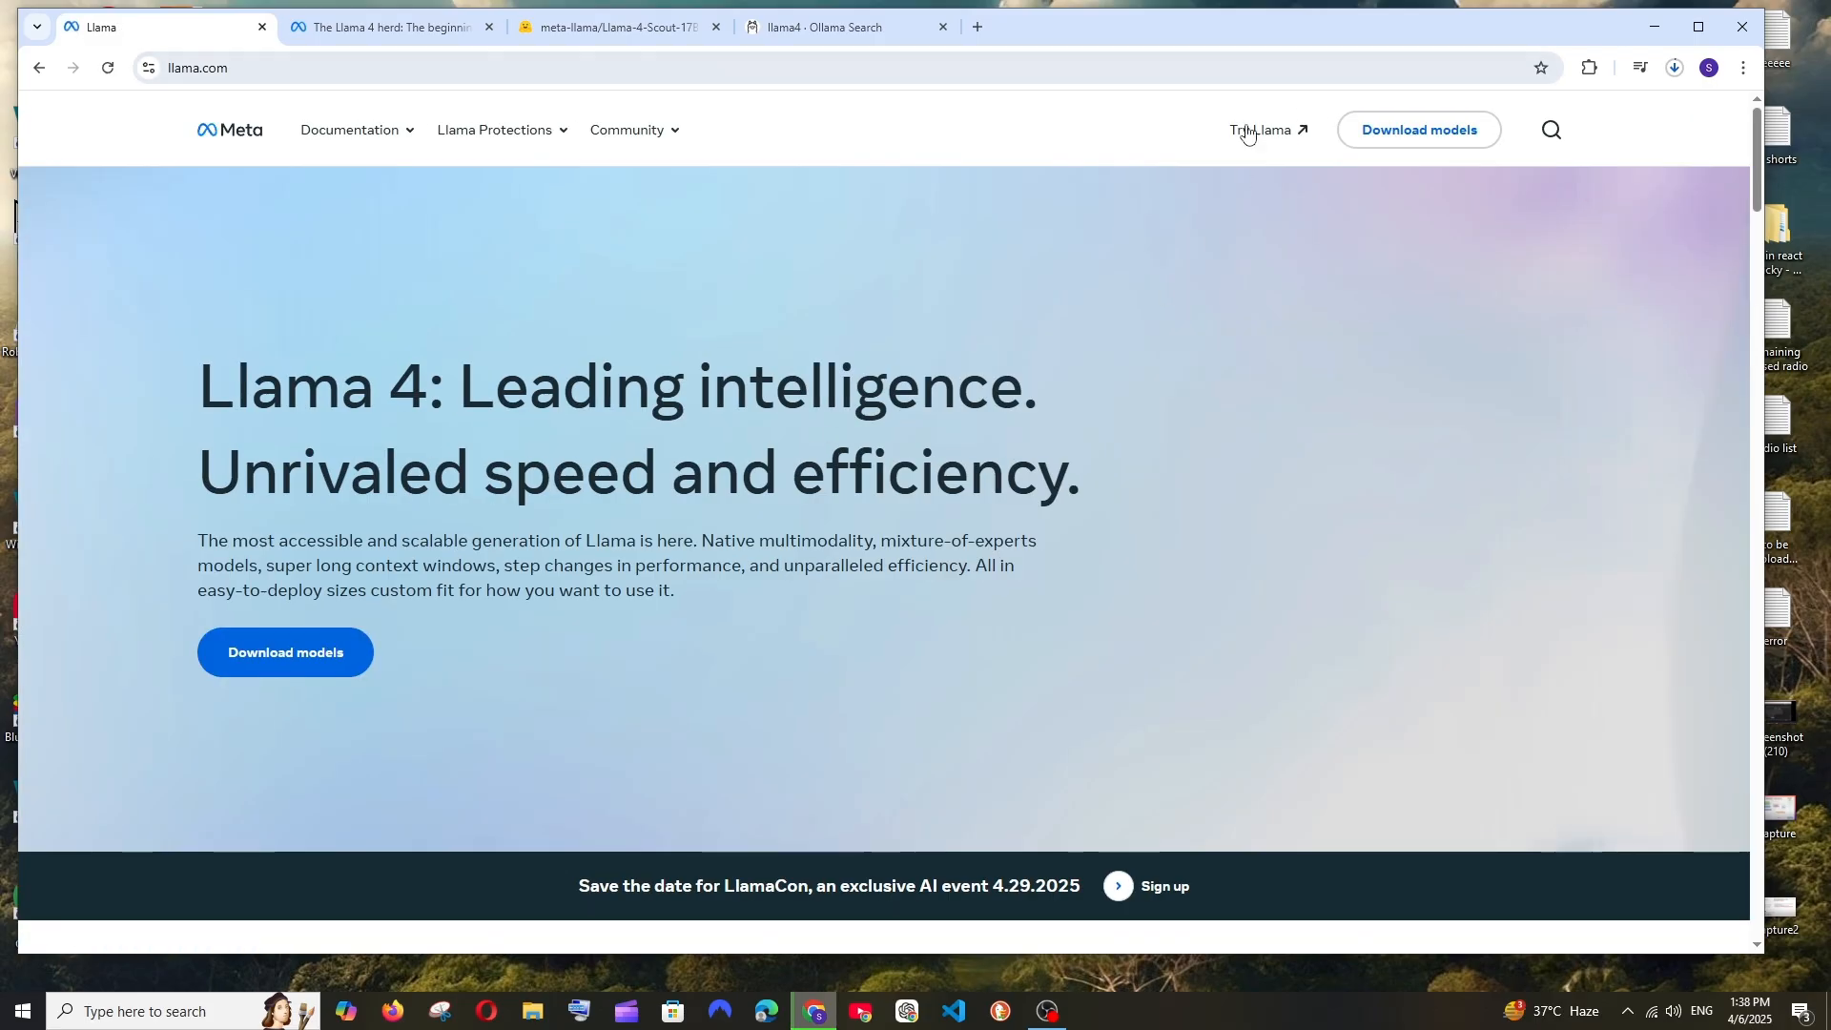
left_click(1258, 130)
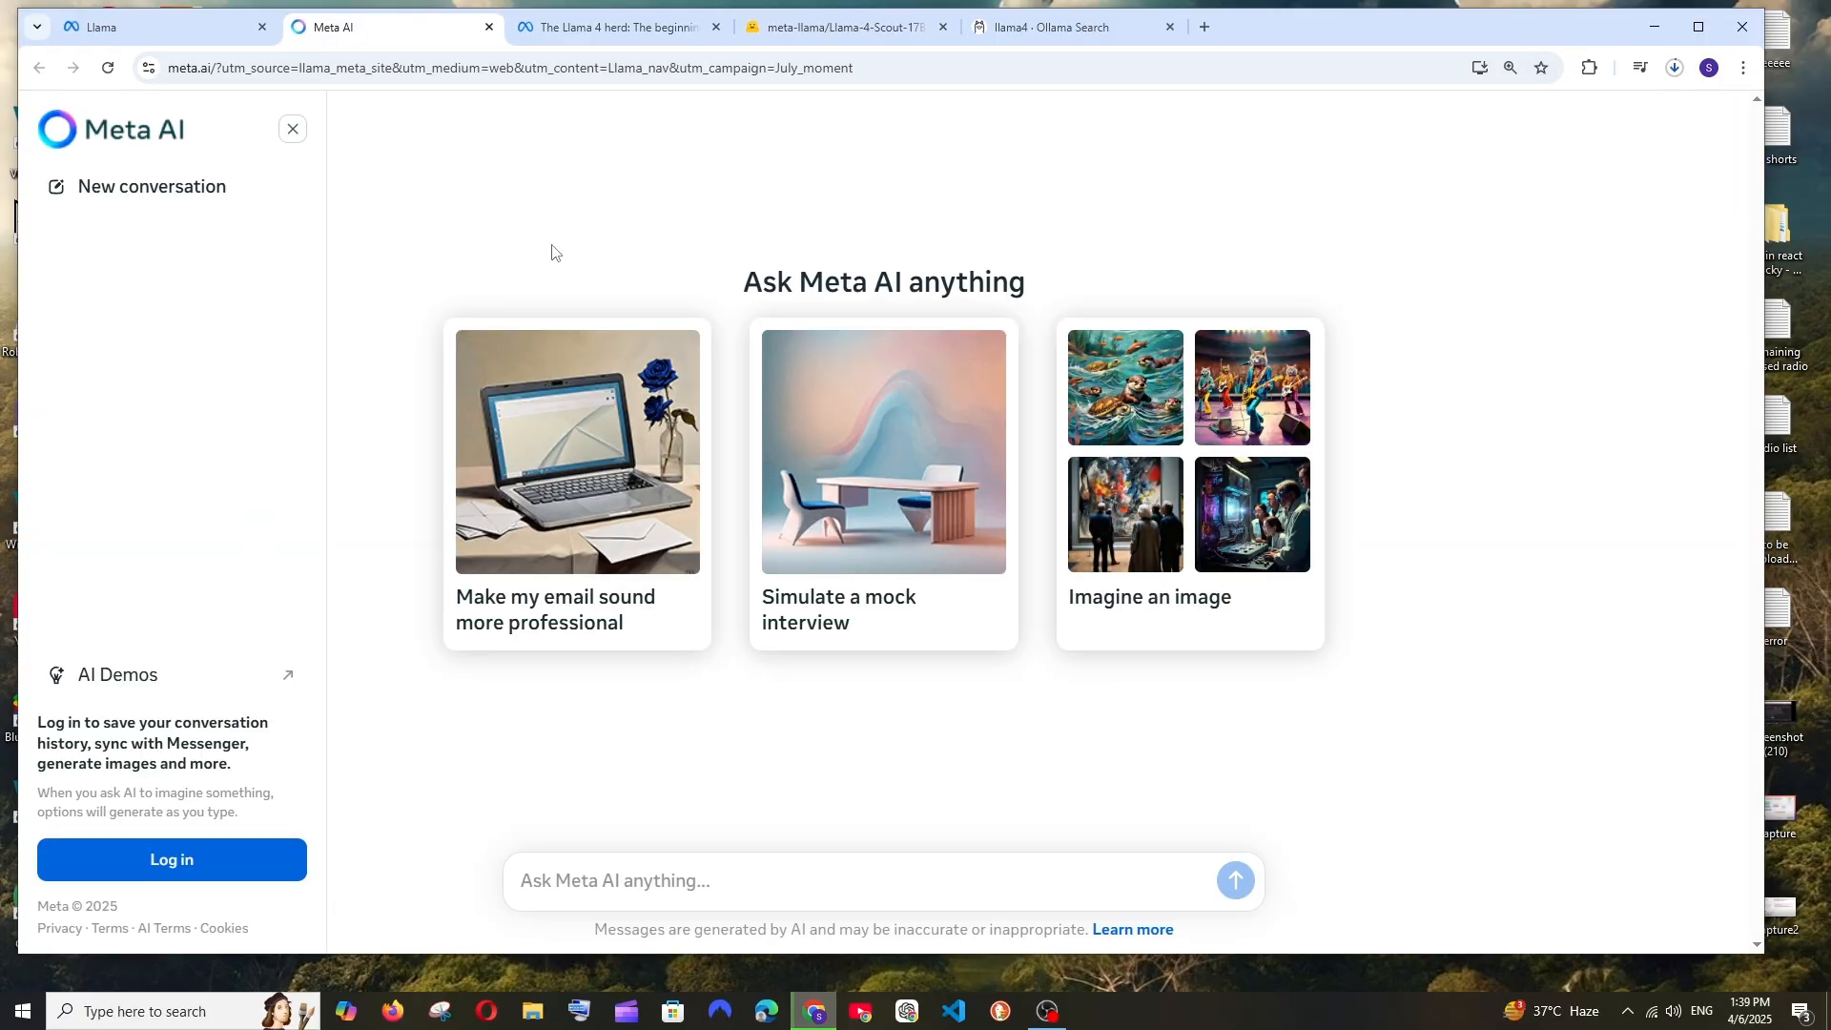
mouse_move(499, 536)
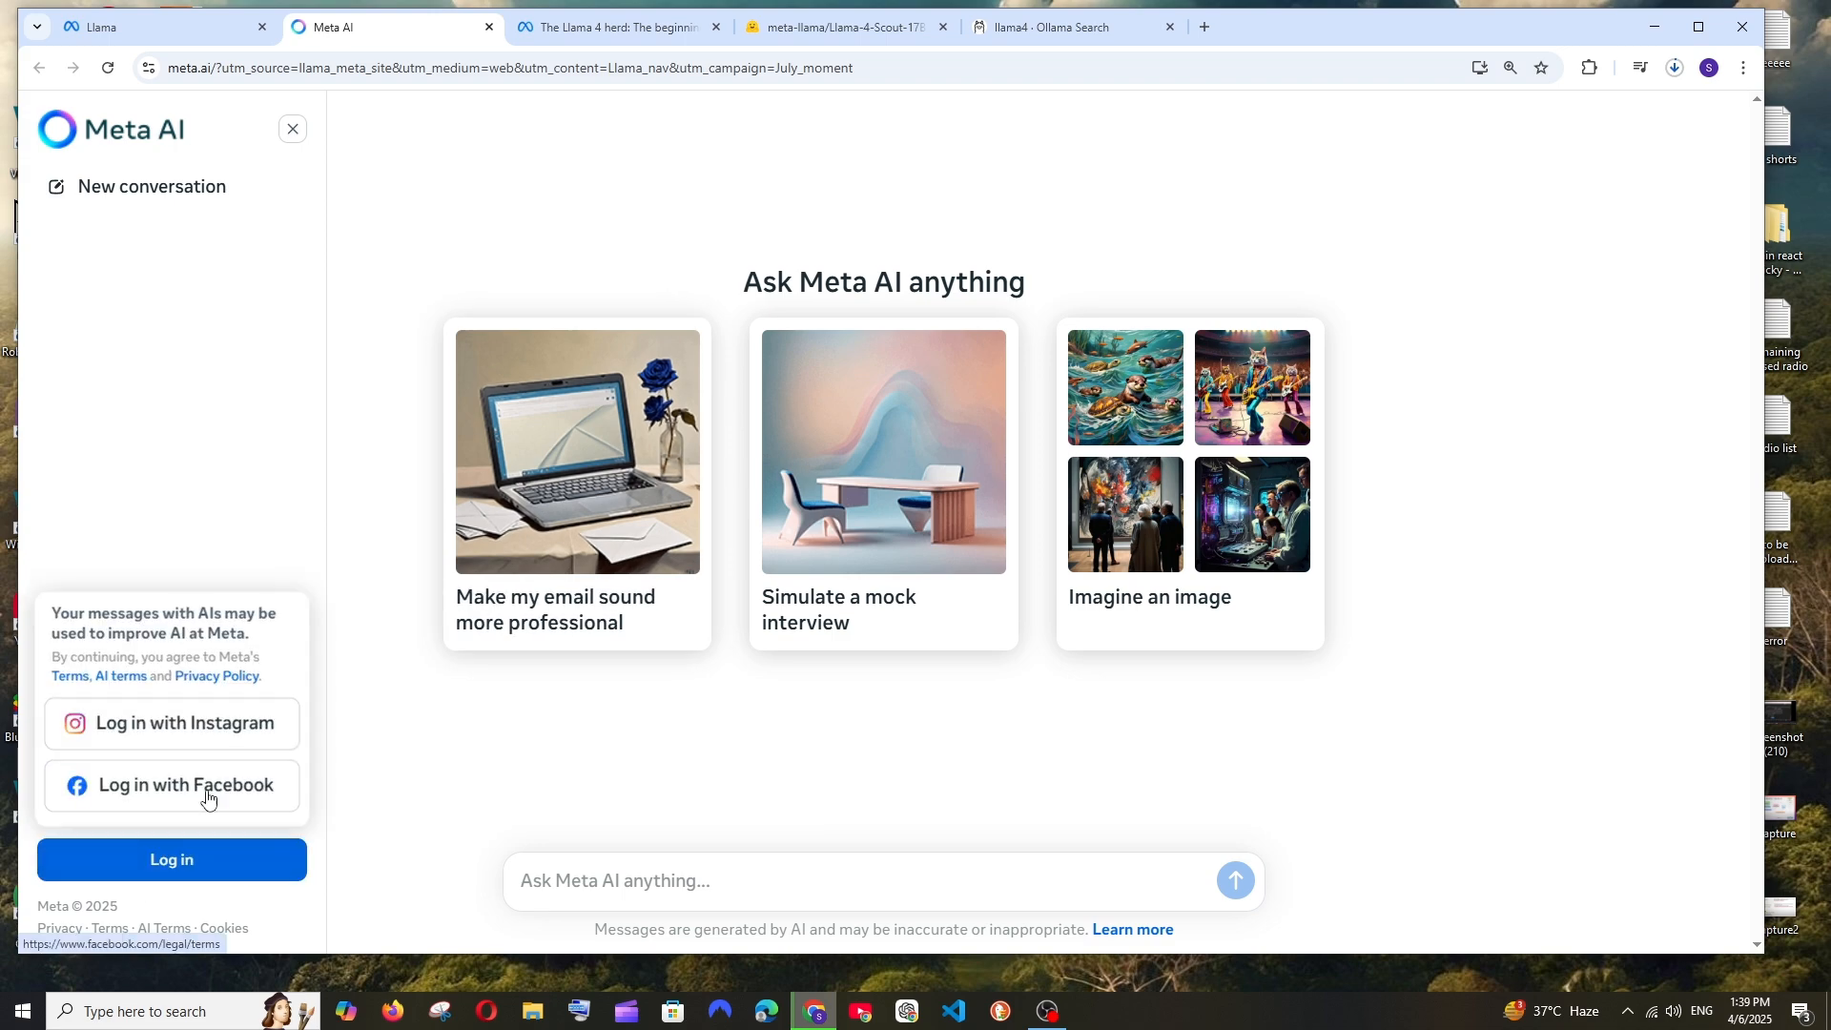
mouse_move(240, 761)
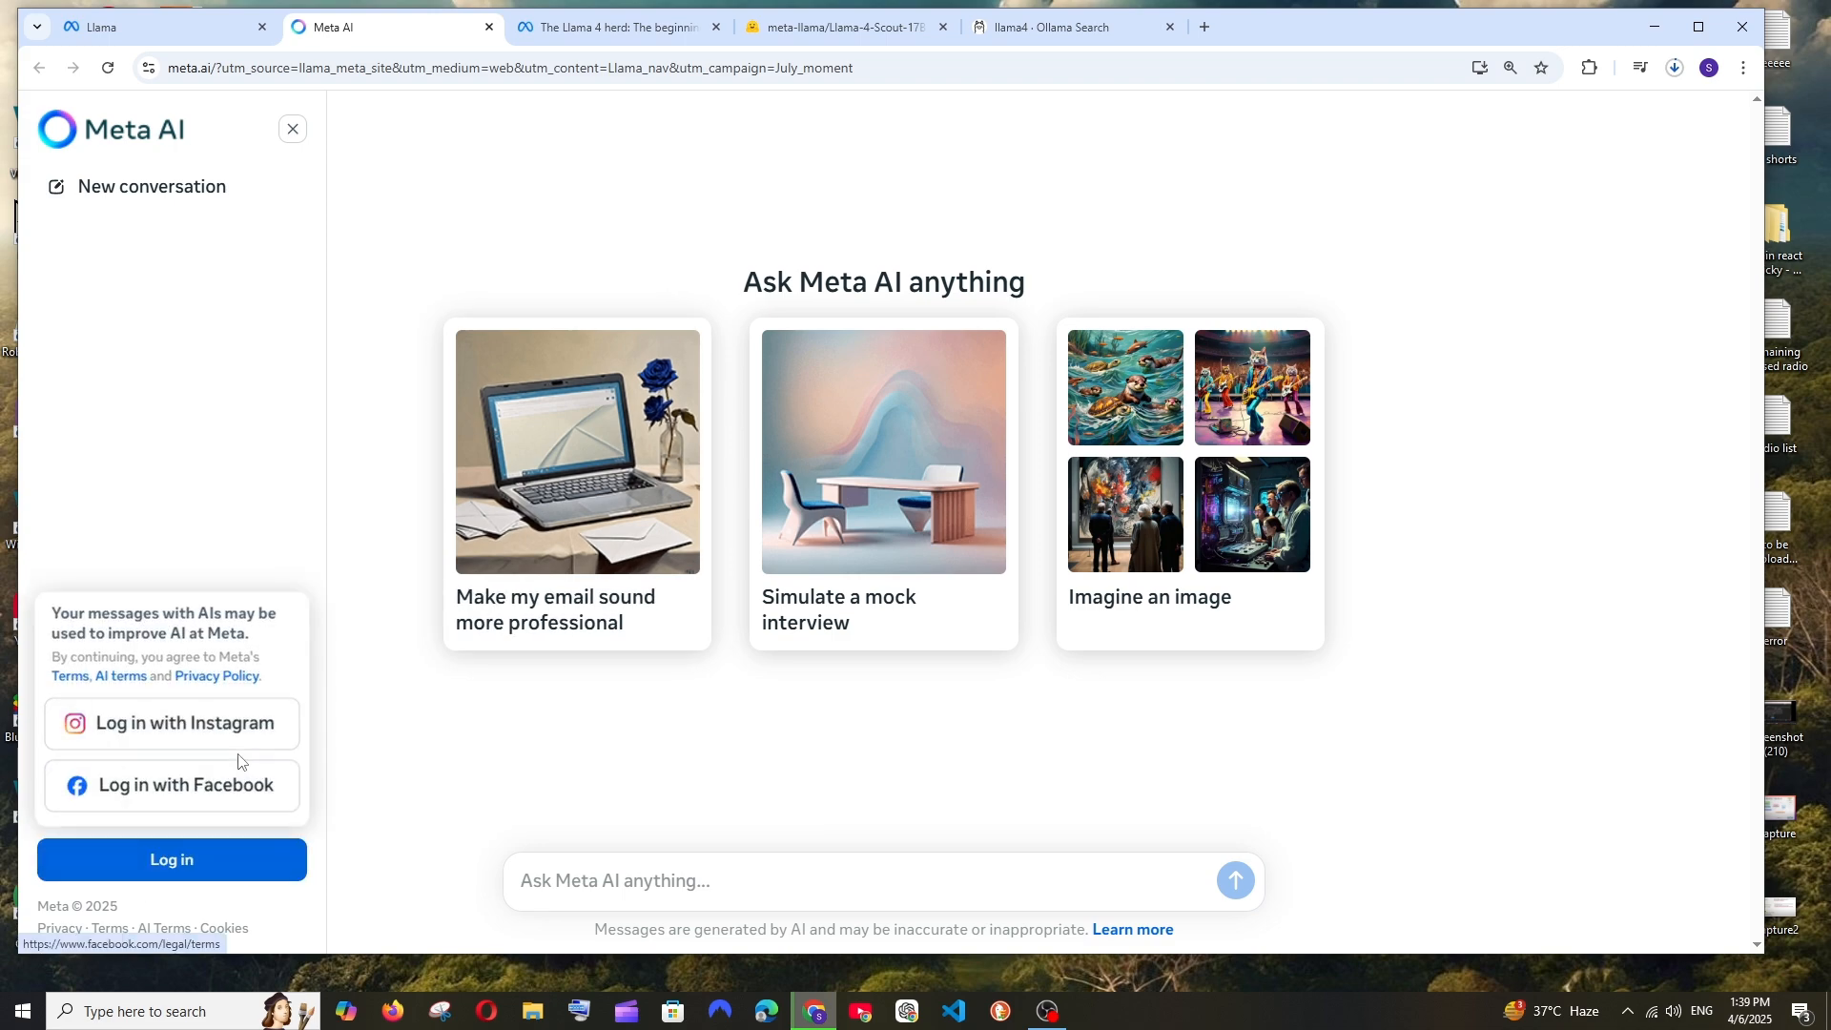
Step: Ask Meta AI 'what model are you?', get 'built on Llama 4', then return to Hugging Face
type("what model are you?")
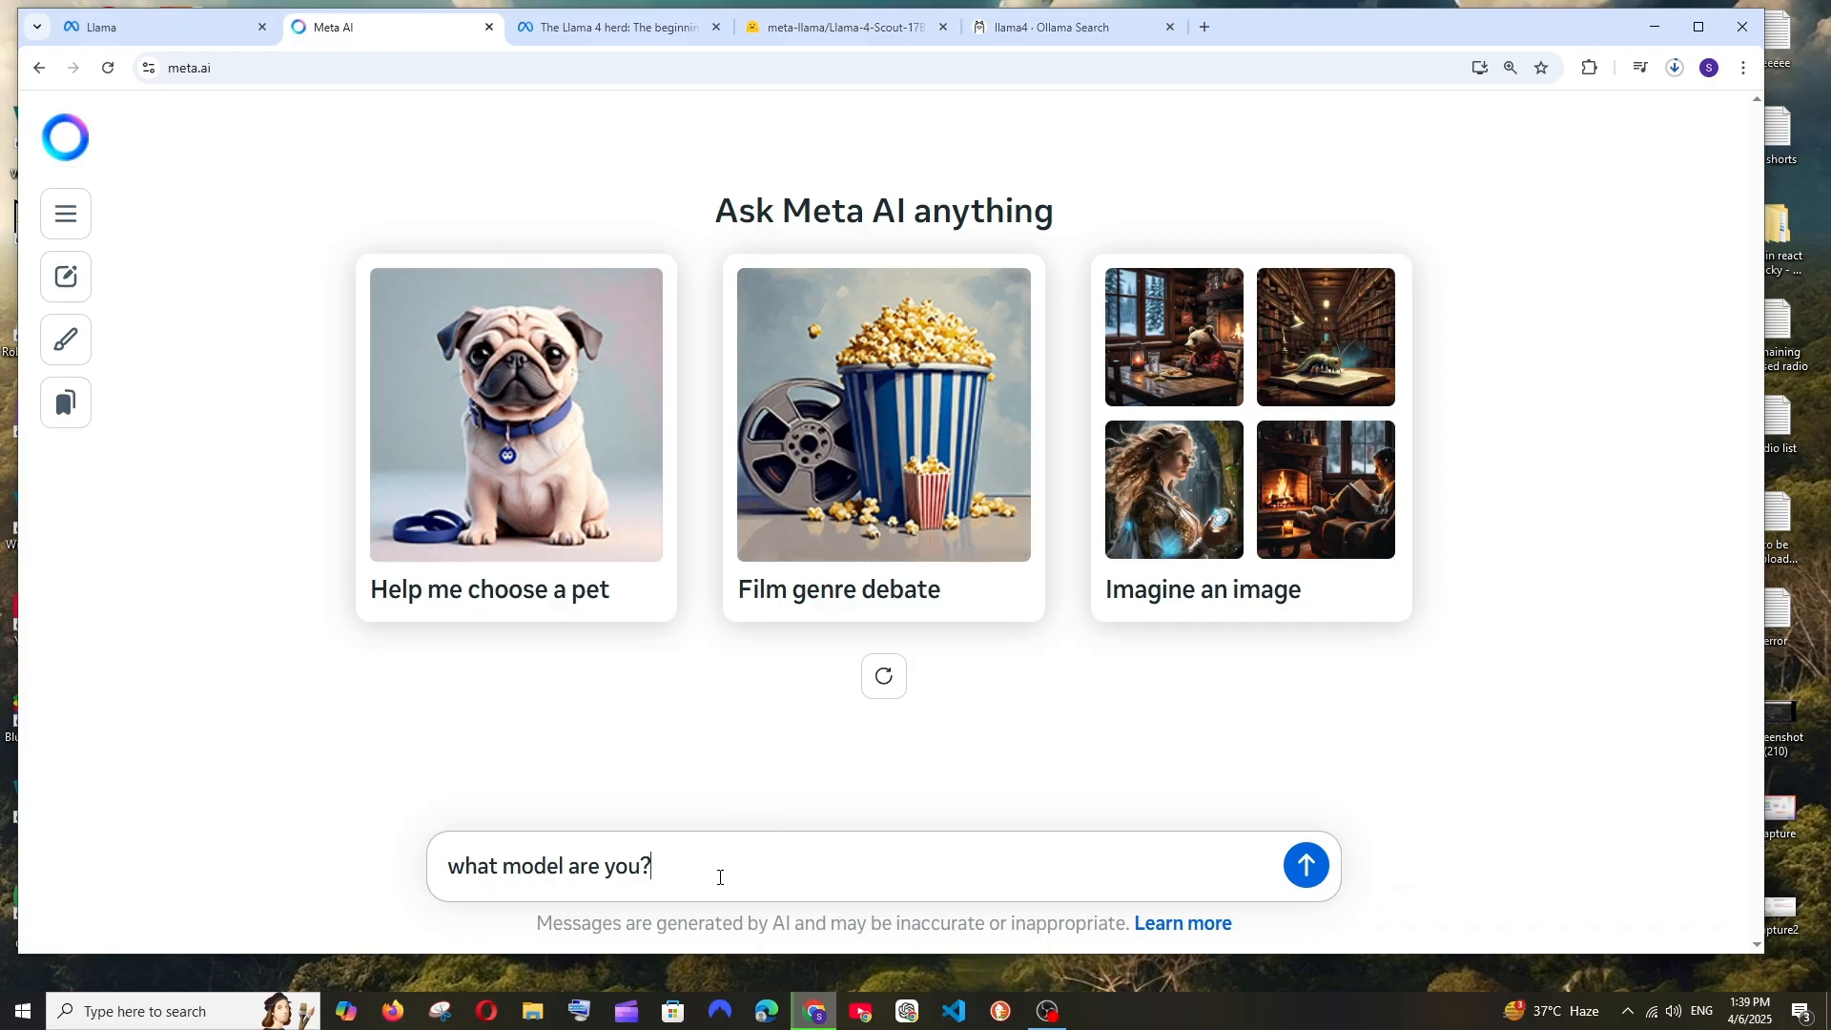
left_click(1304, 865)
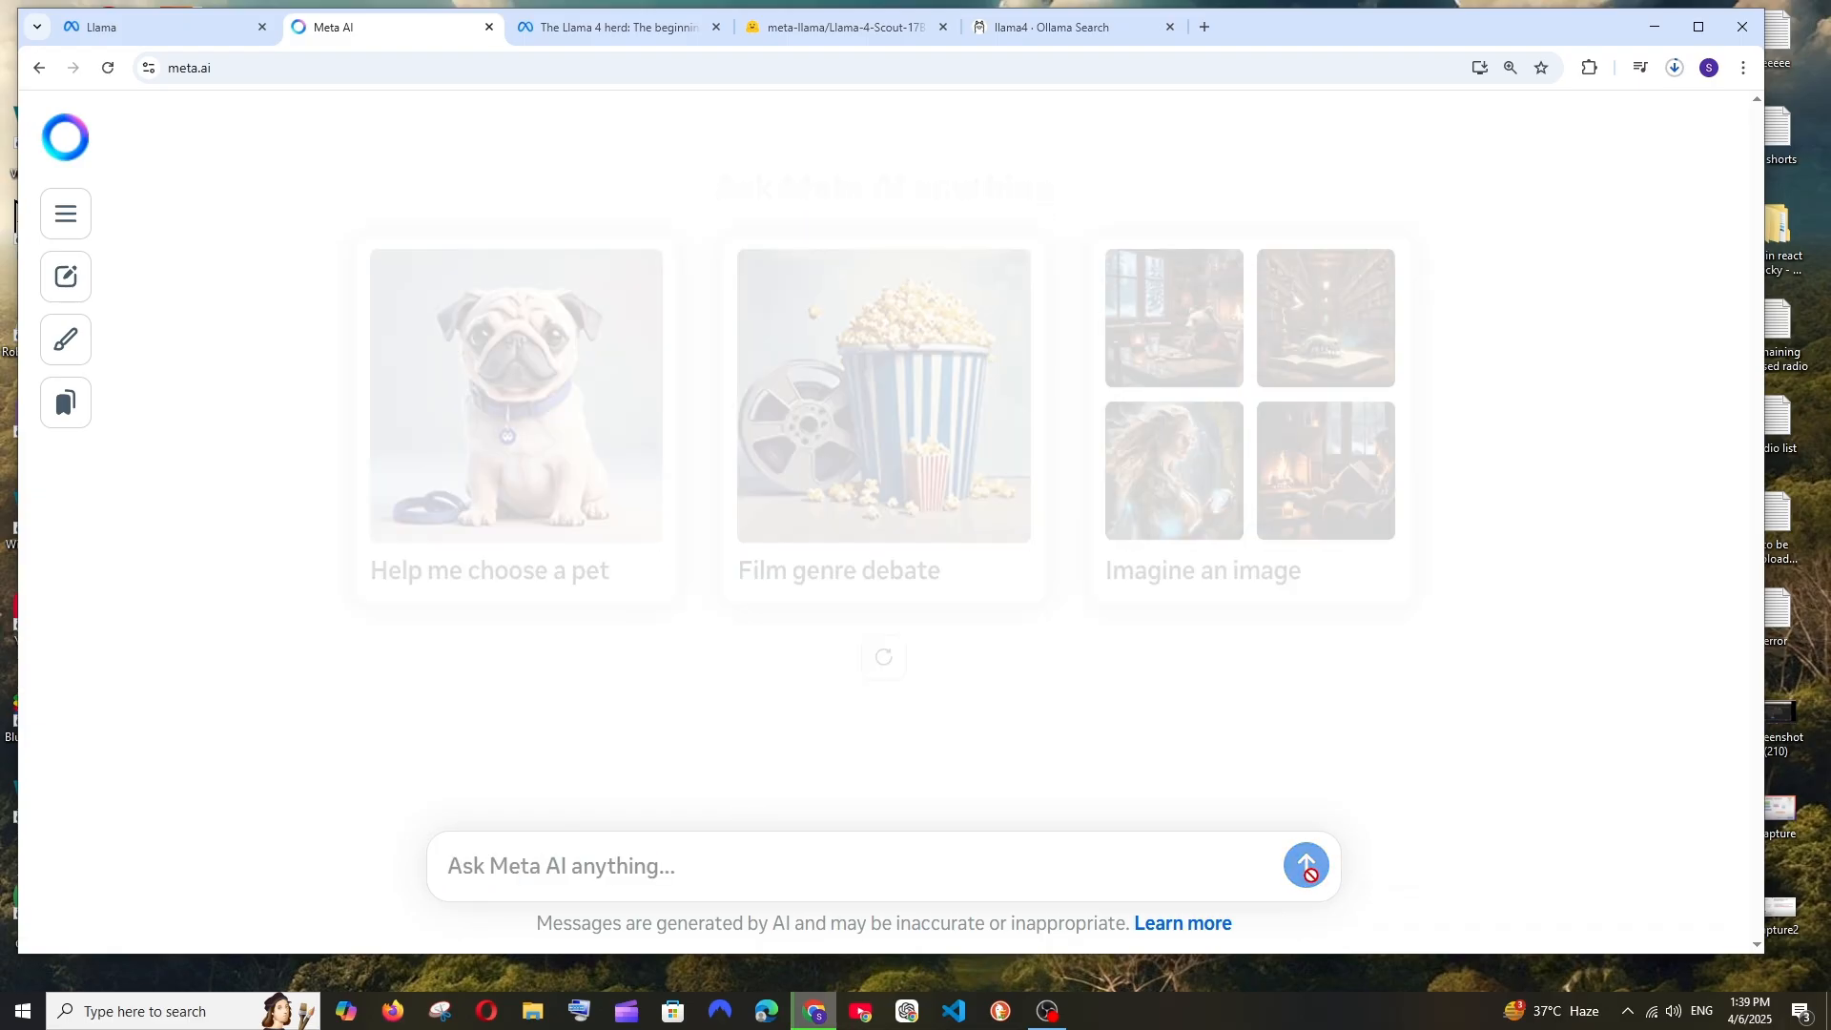
left_click(1305, 865)
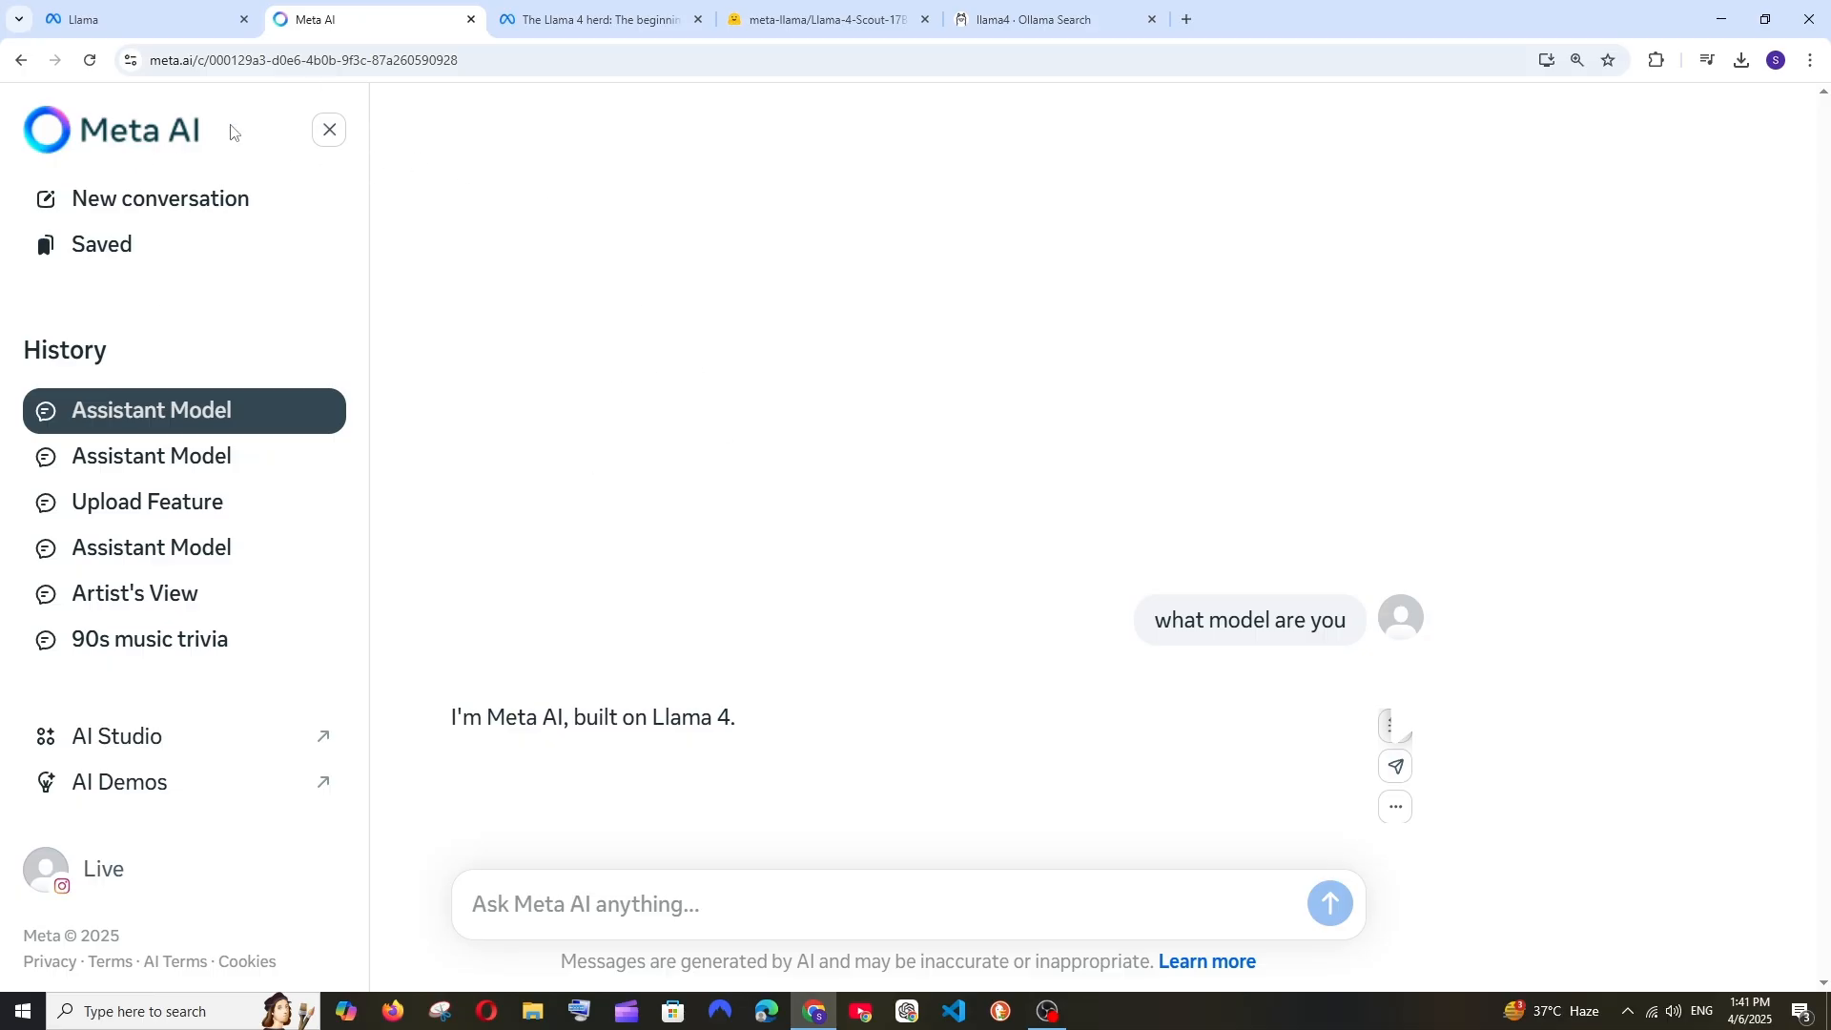
mouse_move(344, 609)
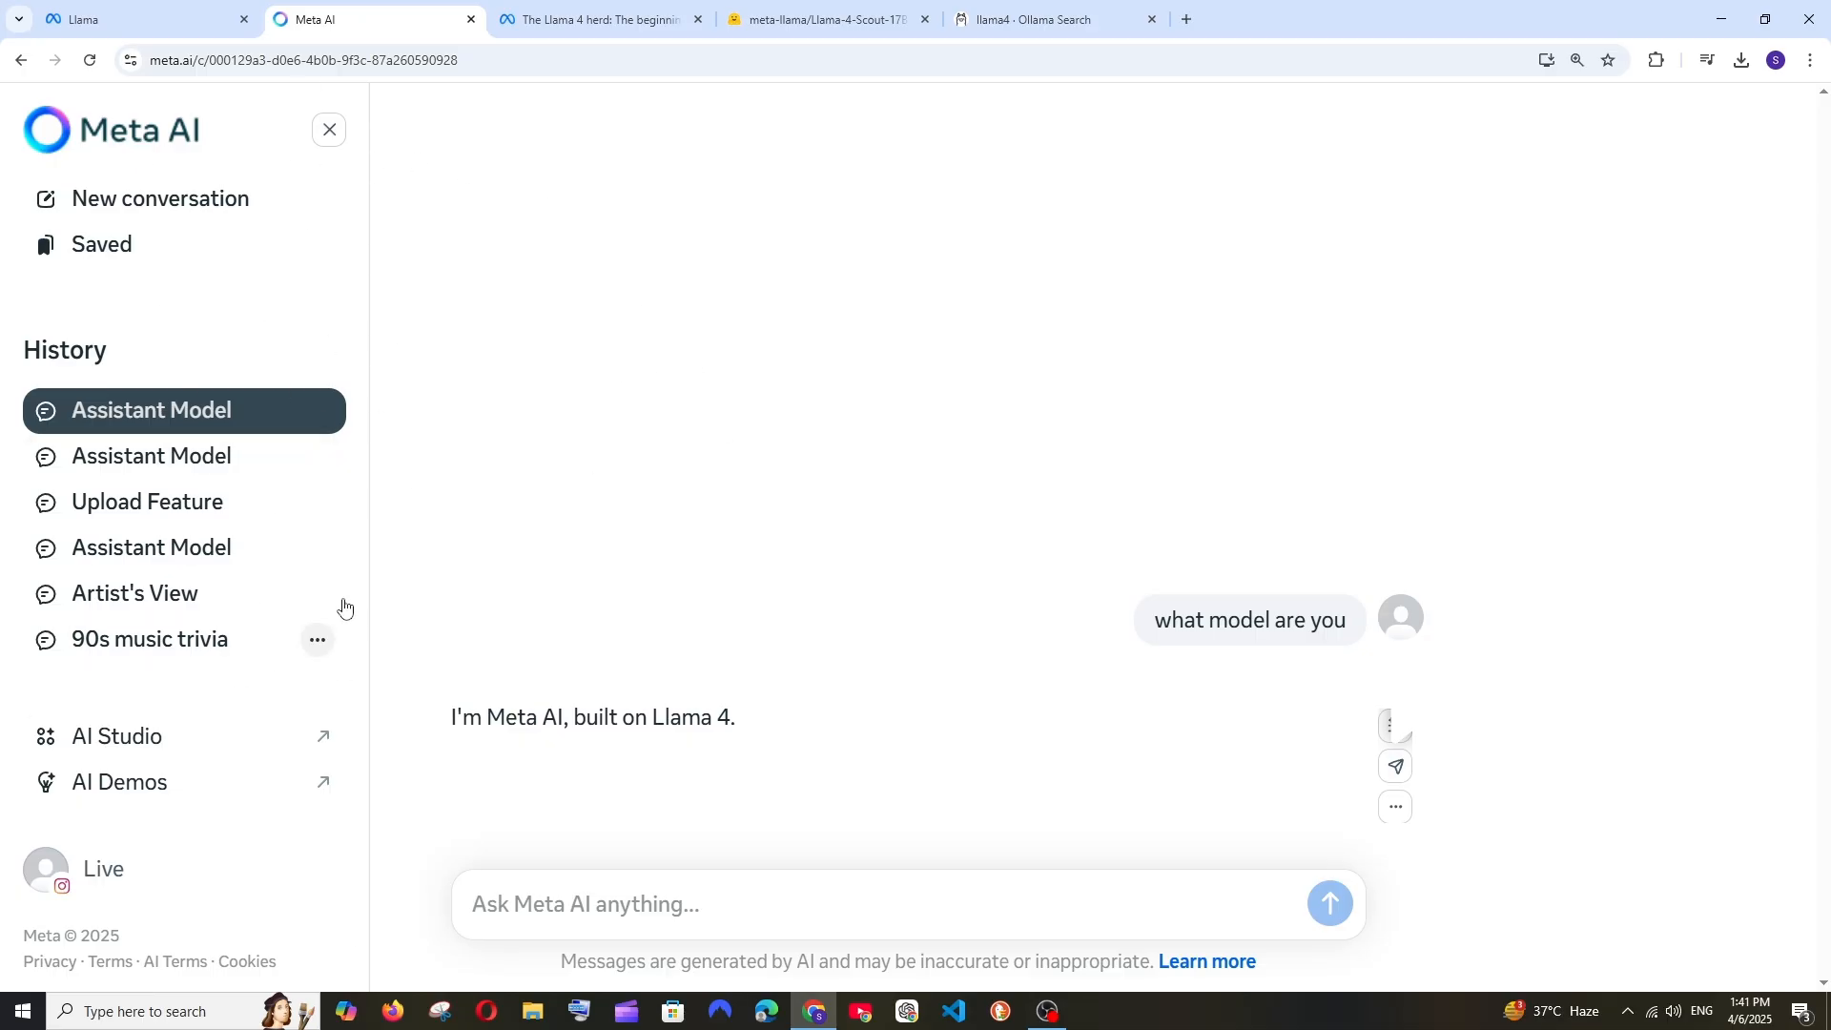
left_click(791, 904)
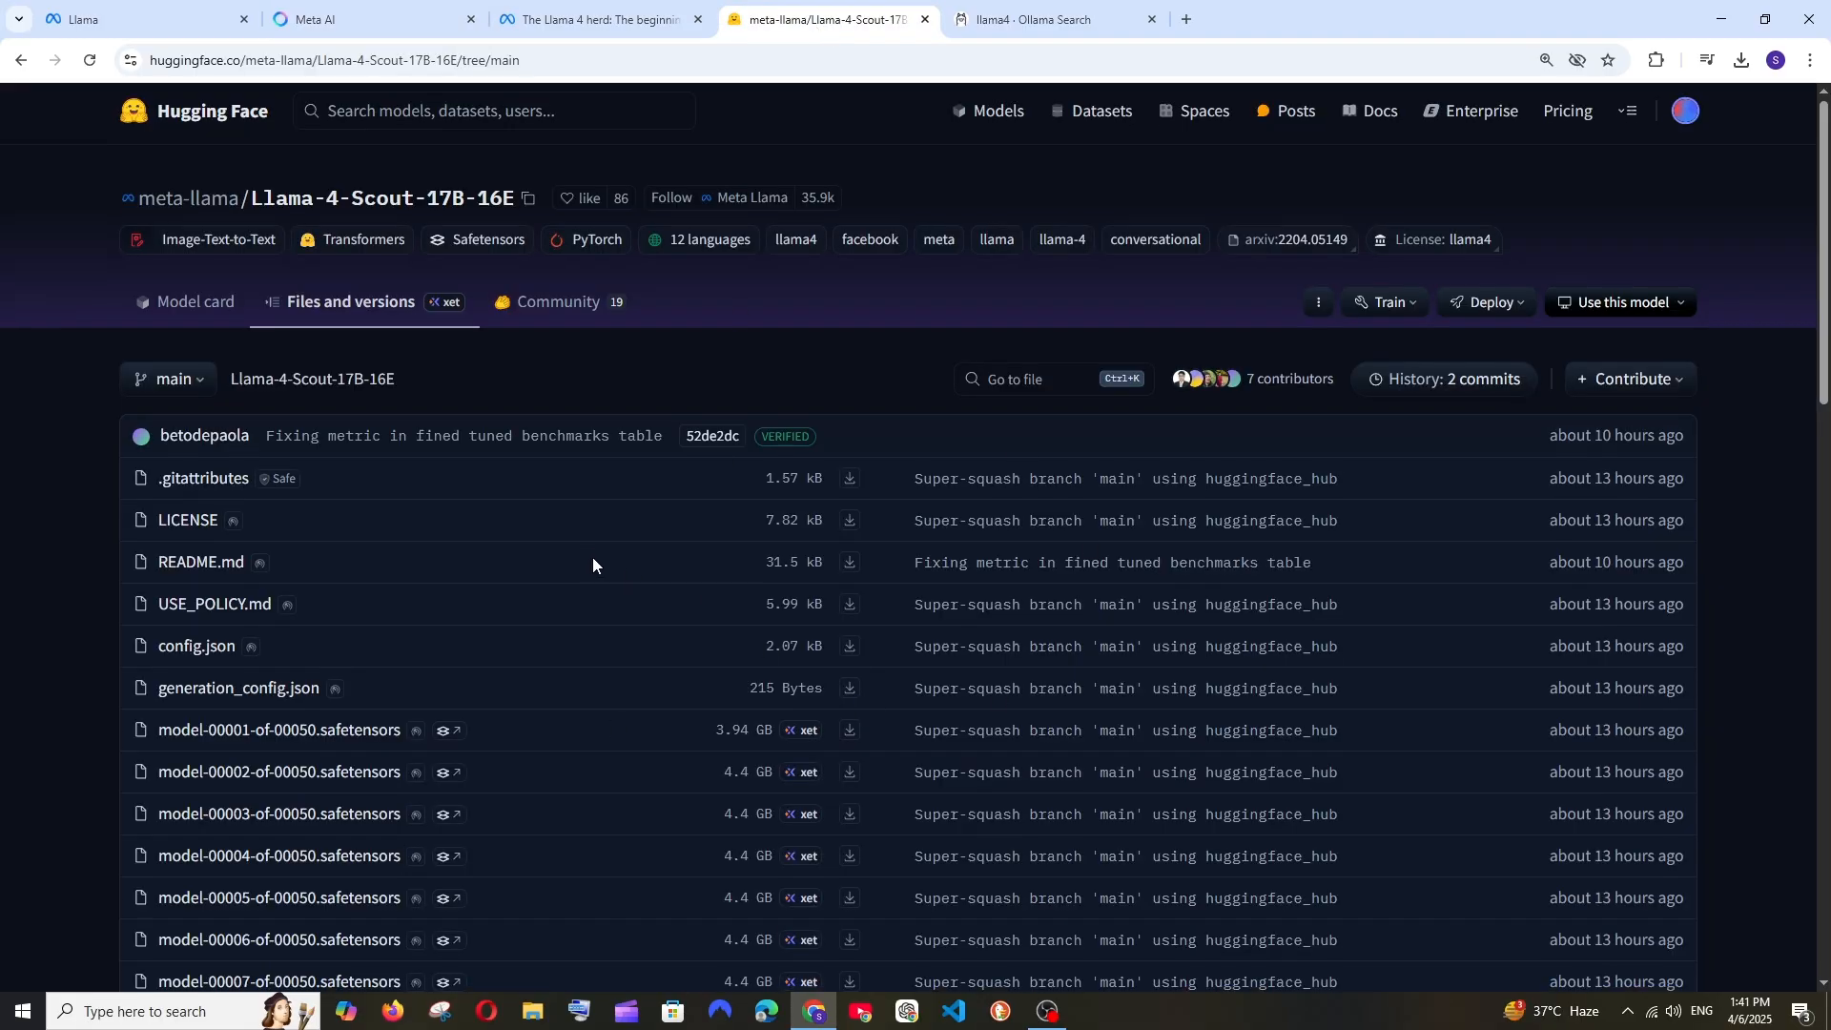
Step: Glance at the Llama 4 blog charts, then return to the Meta AI chat reply
left_click(595, 19)
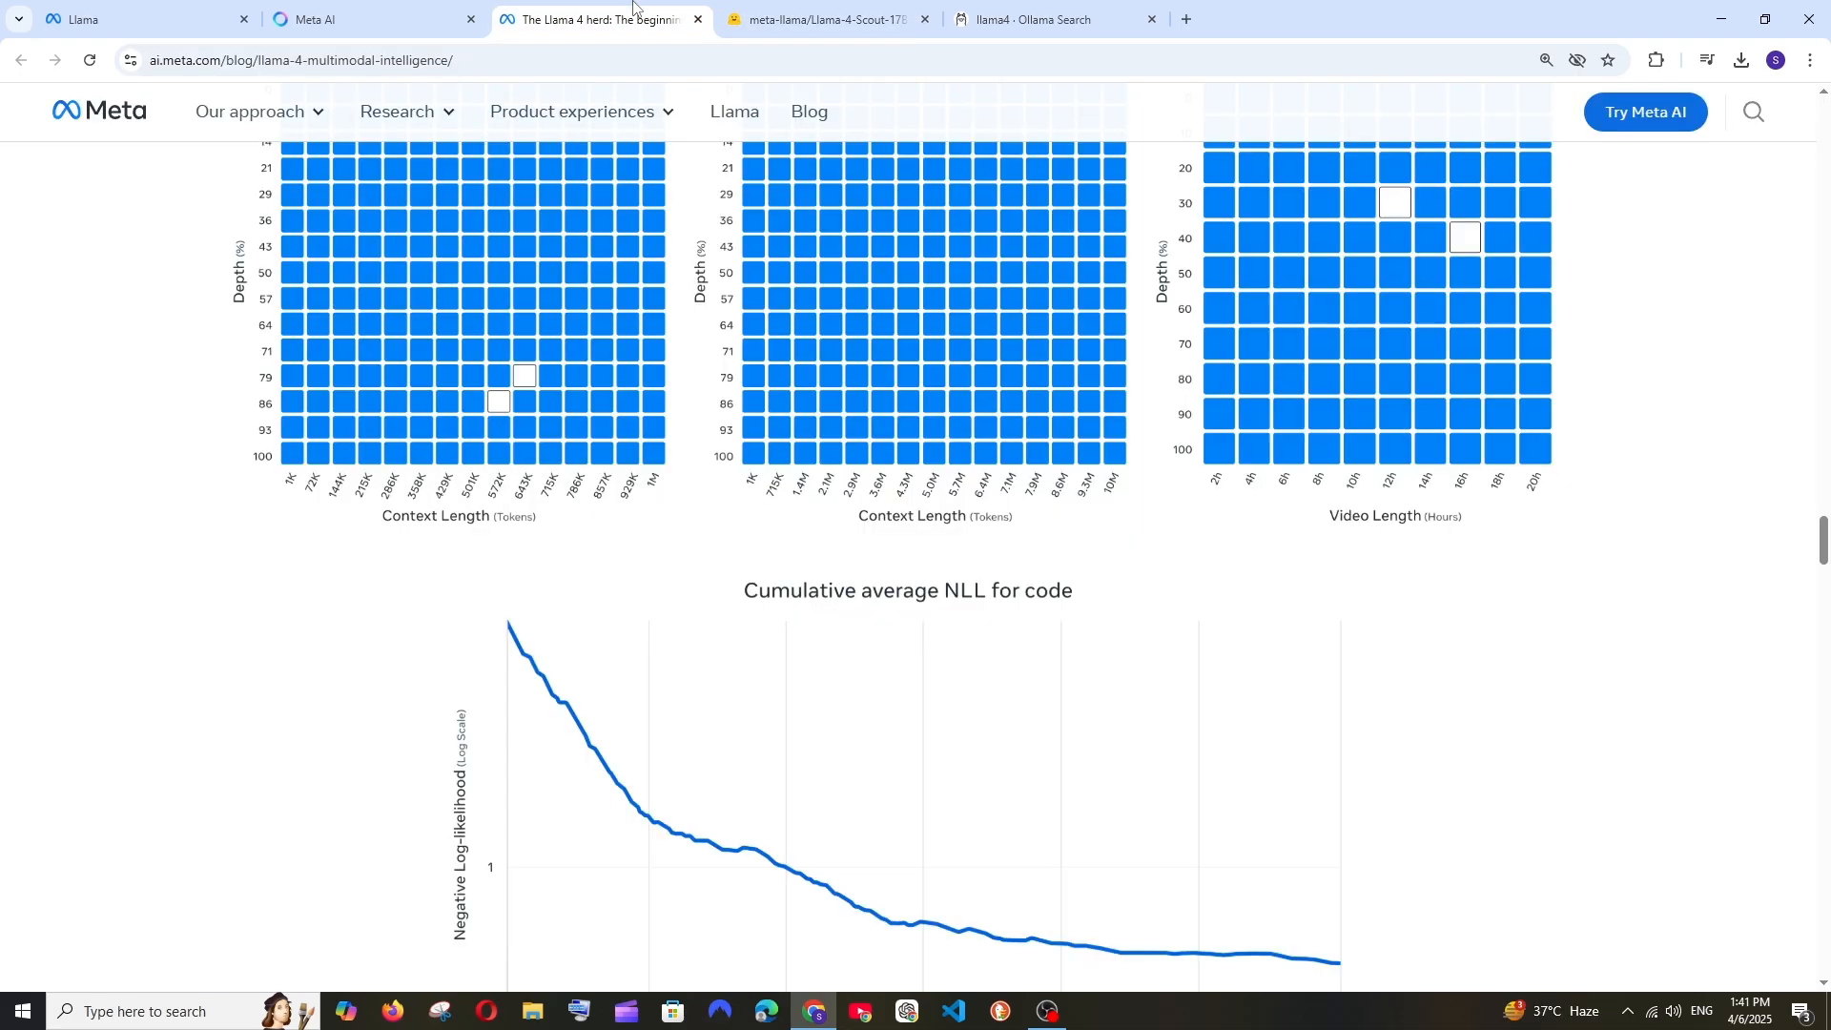
left_click(370, 20)
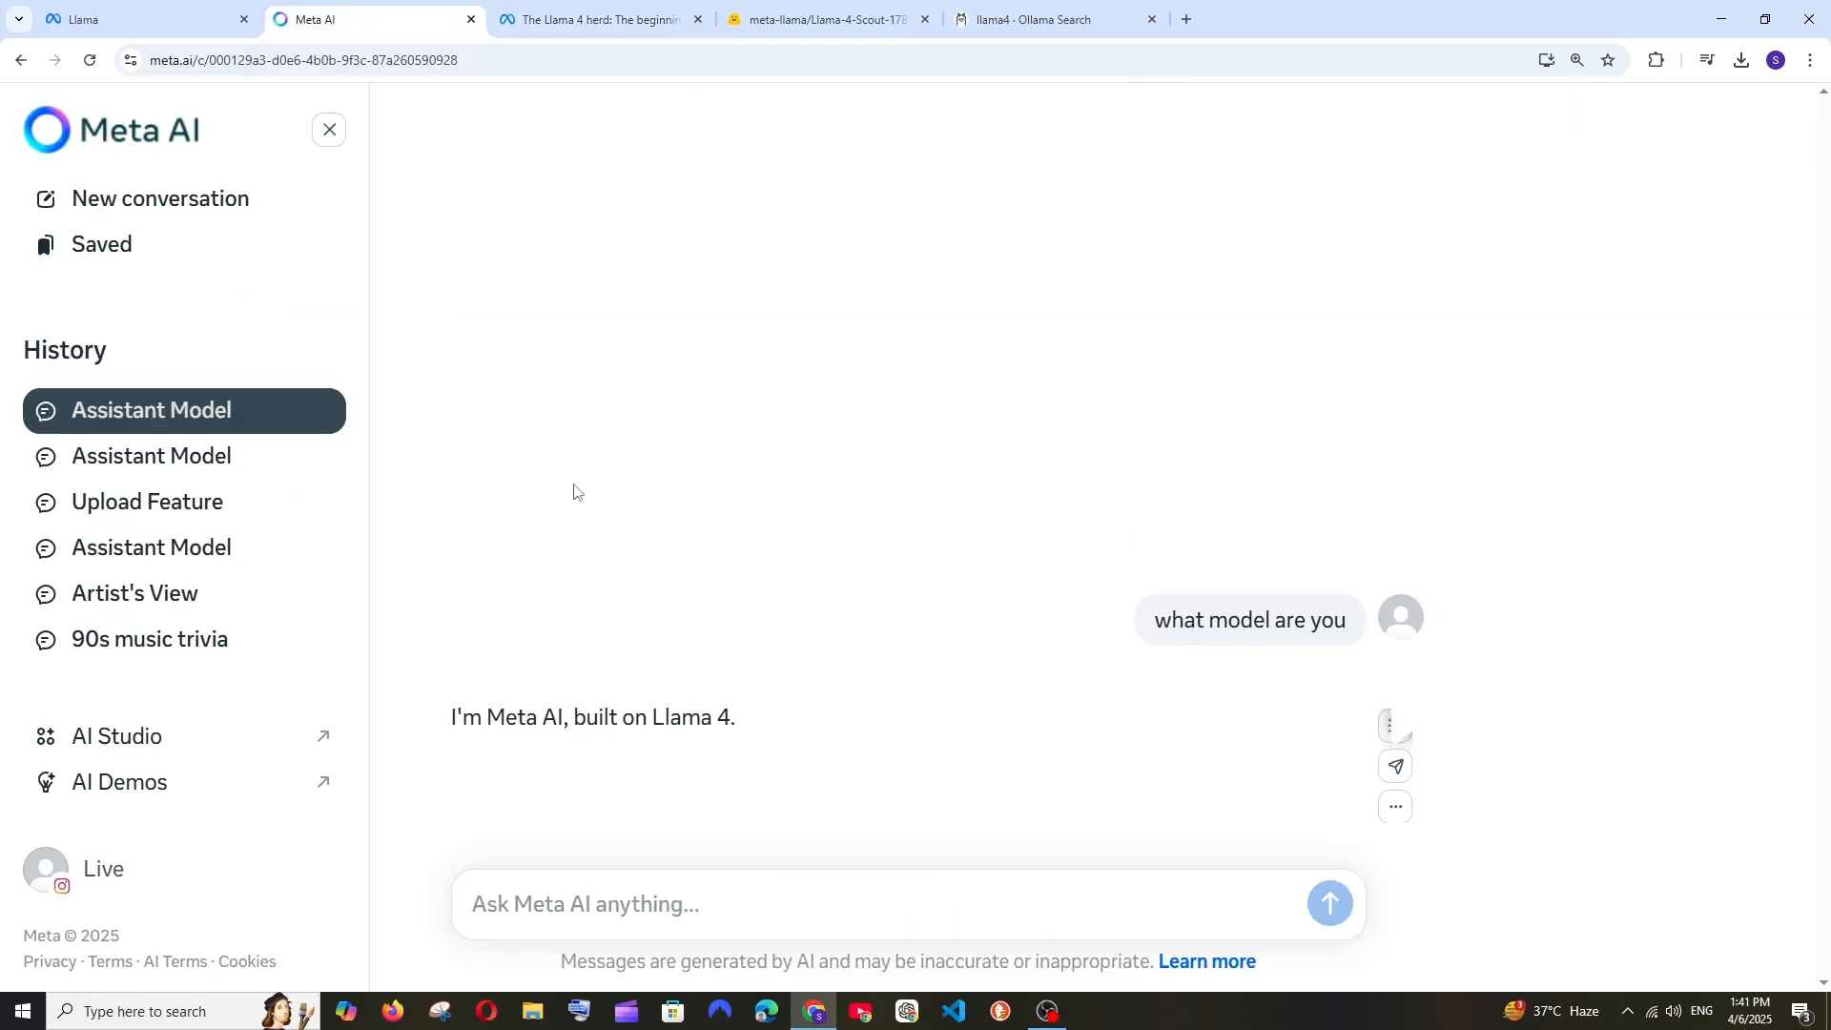
mouse_move(564, 500)
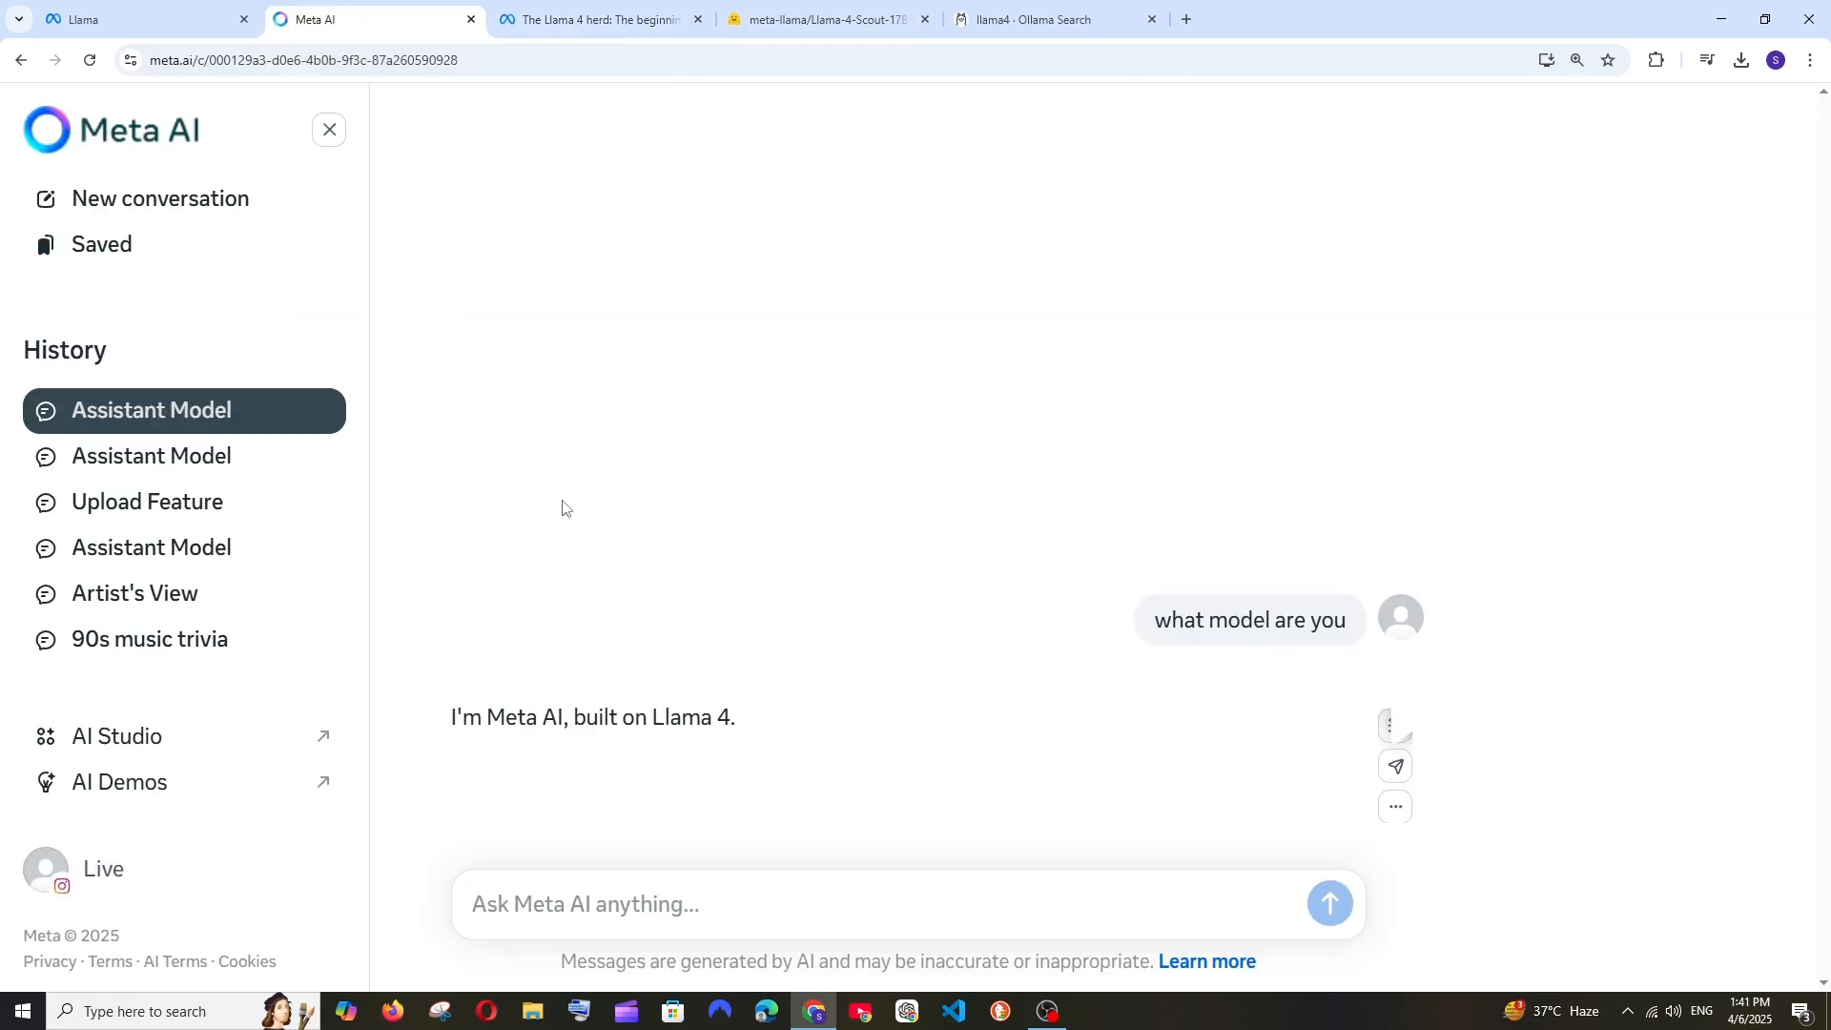
mouse_move(571, 498)
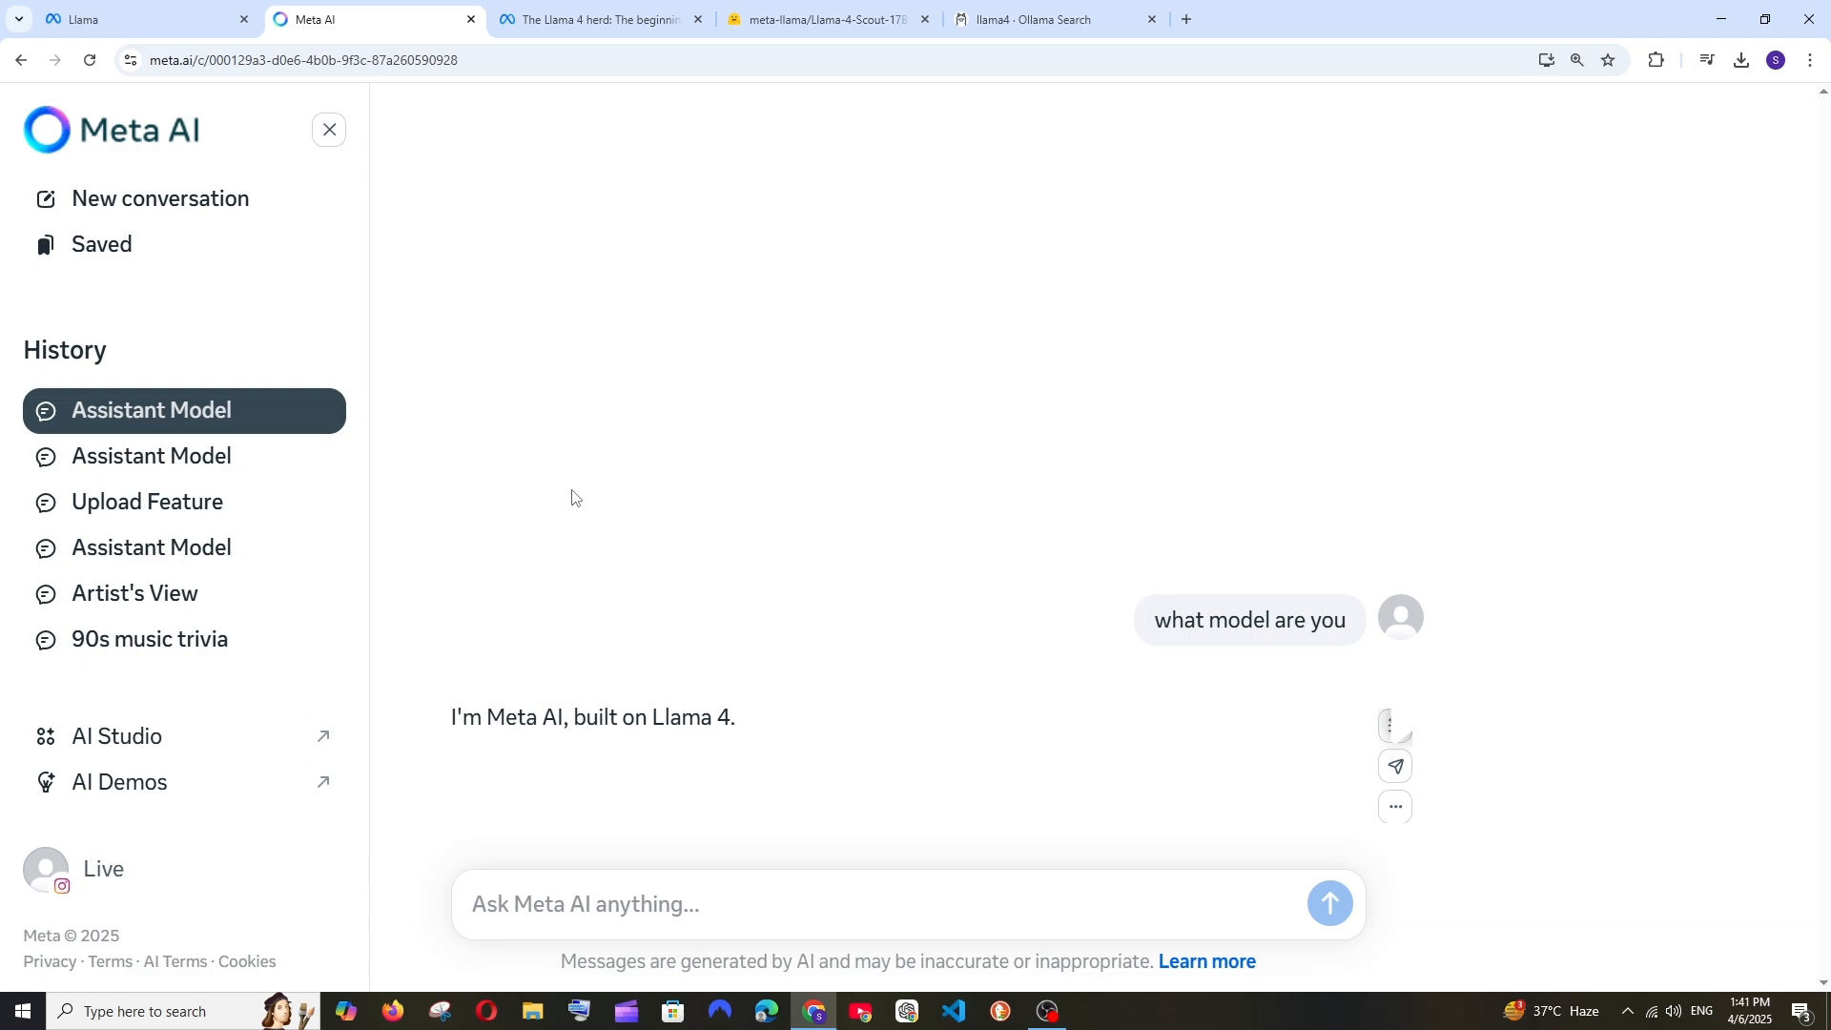
mouse_move(714, 505)
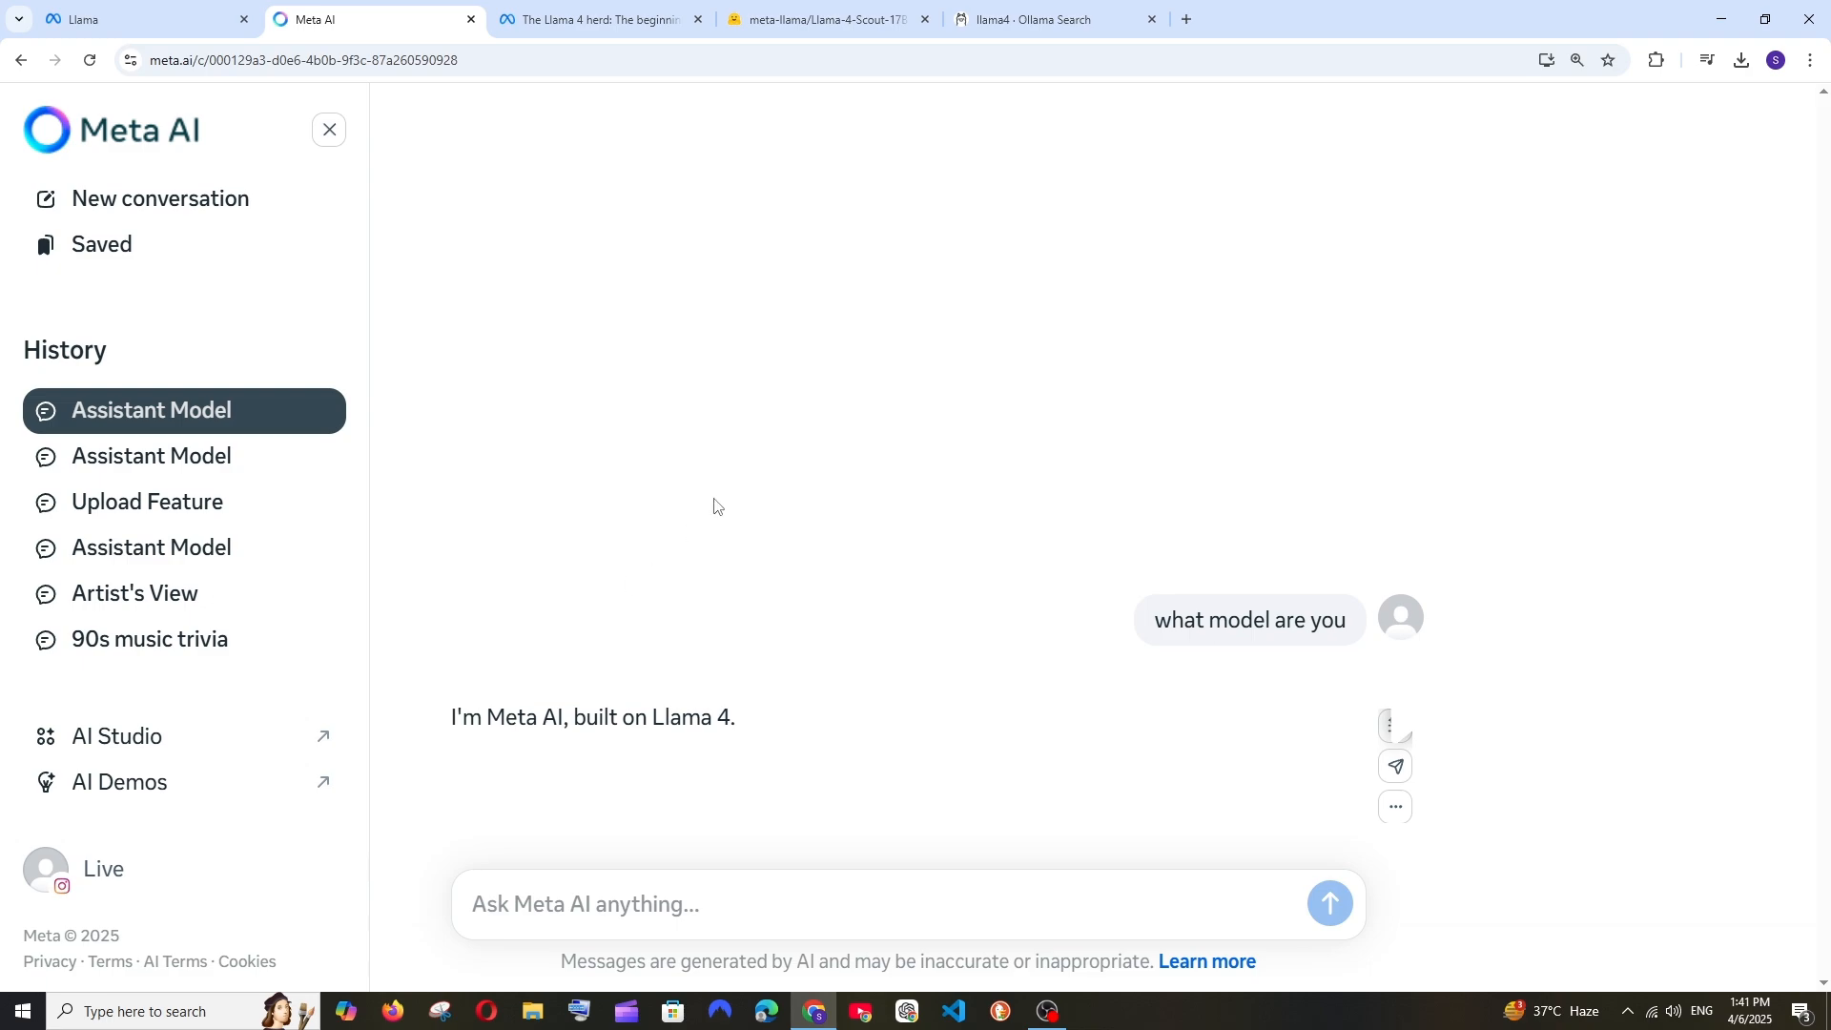
mouse_move(776, 485)
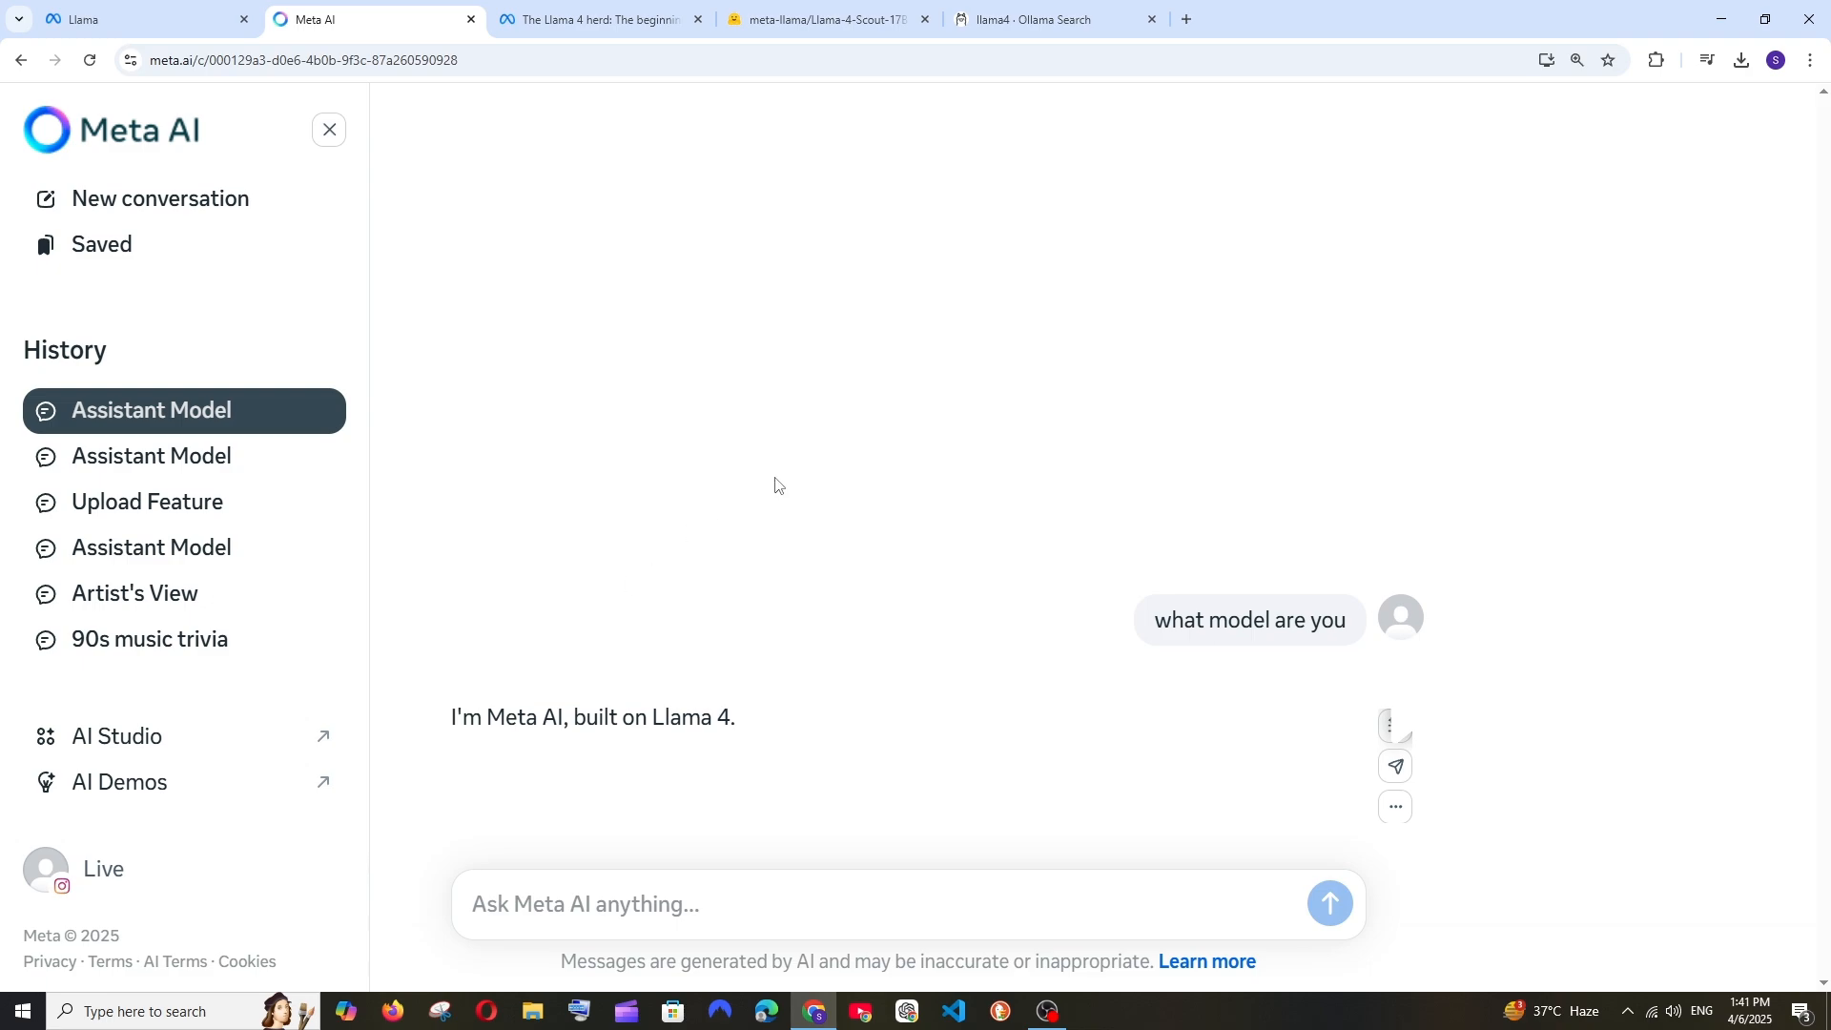